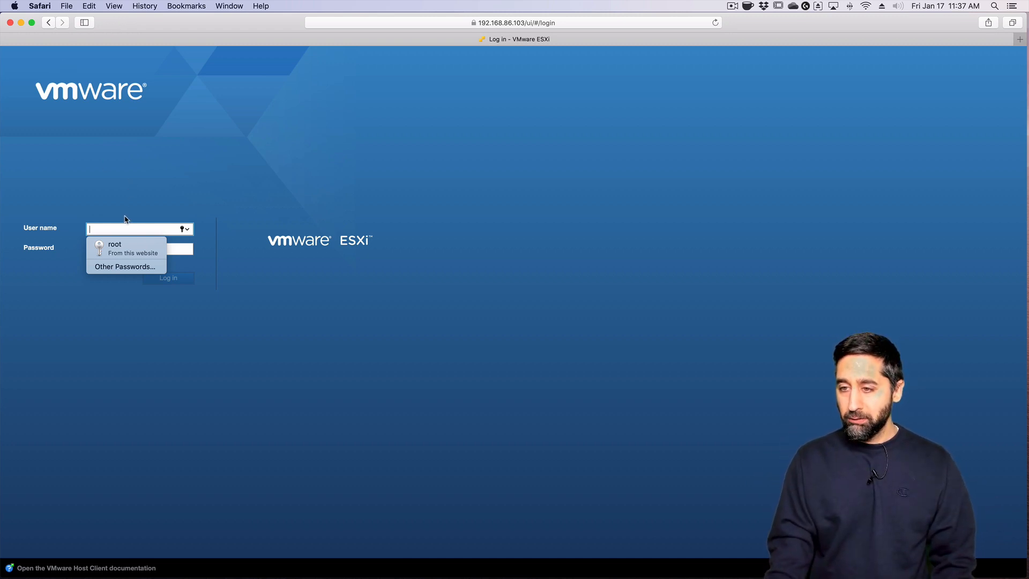
Log in with the saved root credentials and highlight the HP ProLiant ML350p Gen8 model name
{"action": "left_click", "coordinate": [114, 249]}
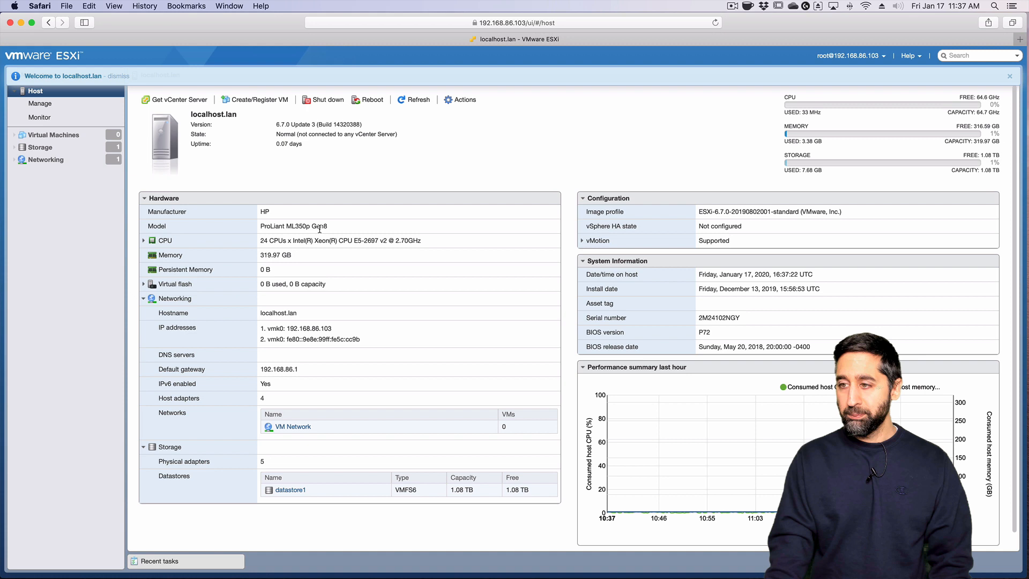
{"action": "double_click", "coordinate": [282, 226]}
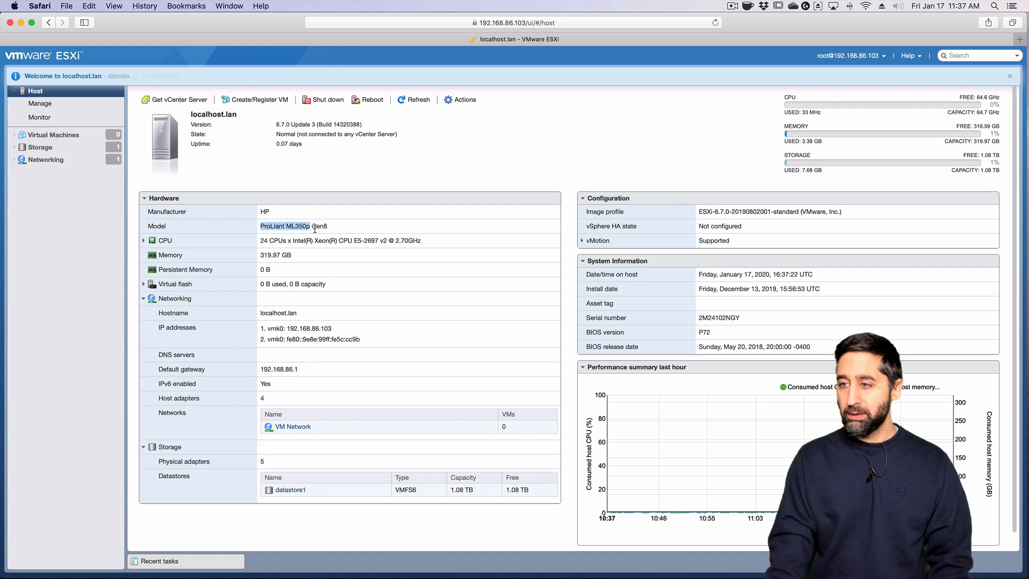
{"action": "double_click", "coordinate": [320, 226]}
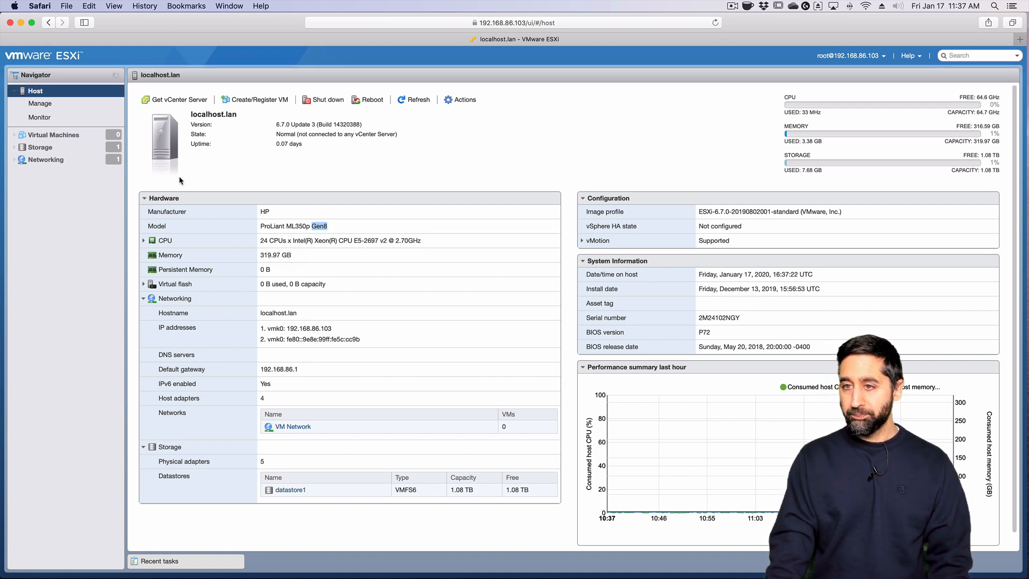
Start the Create/Register VM wizard and choose to create a brand-new virtual machine
{"action": "left_click", "coordinate": [53, 136]}
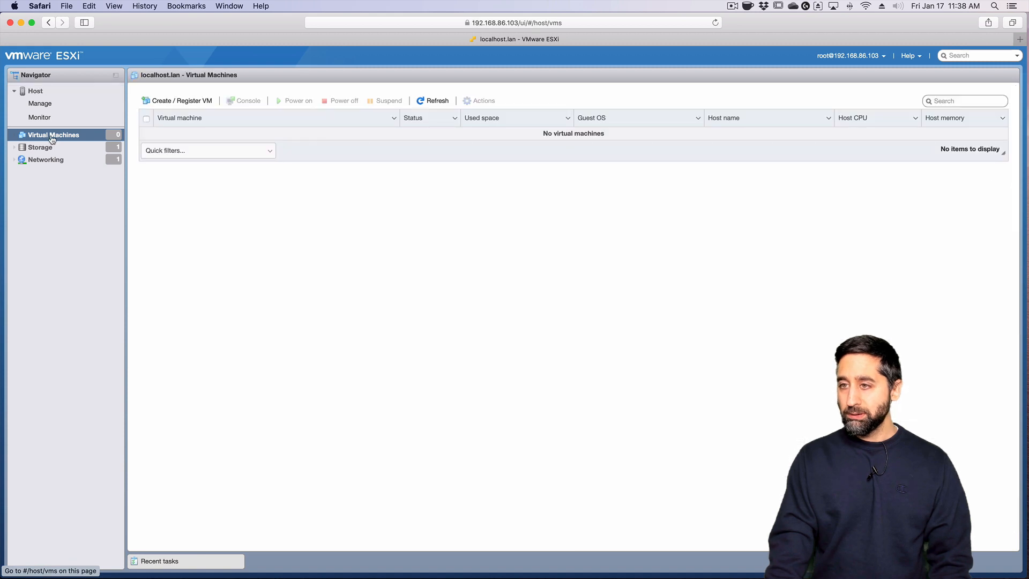
{"action": "left_click", "coordinate": [178, 101]}
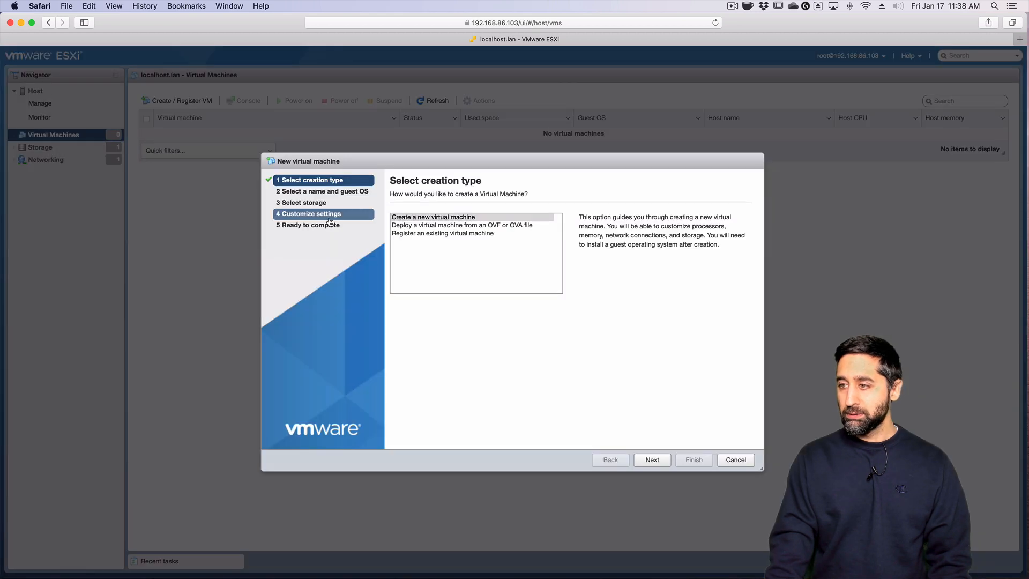
{"action": "left_click", "coordinate": [433, 217]}
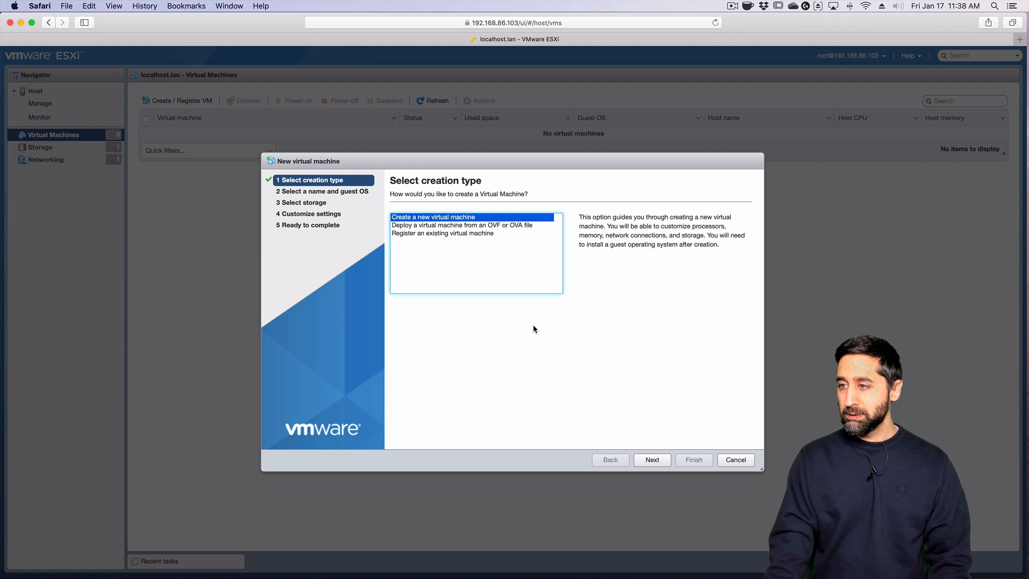
{"action": "left_click", "coordinate": [652, 460]}
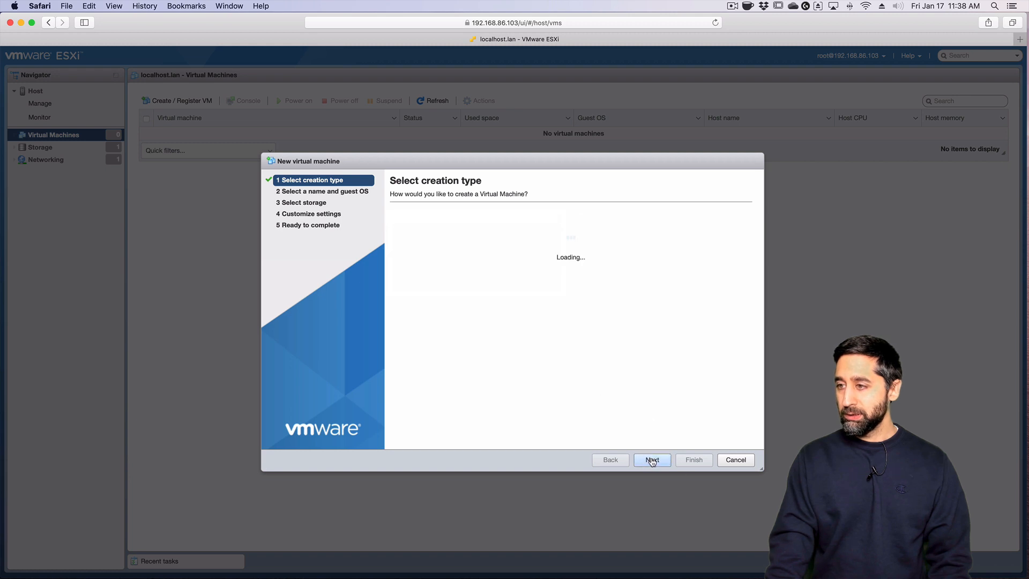
Name the VM bdc01 with guest OS Linux, Ubuntu Linux (64-bit), and continue to storage
{"action": "left_click", "coordinate": [652, 460]}
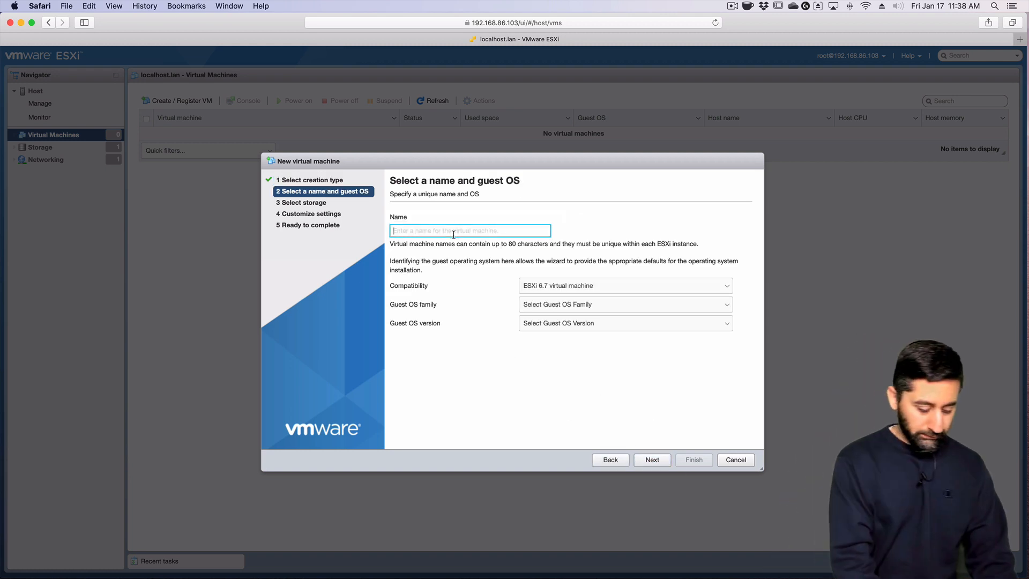
{"action": "type", "text": "bdc01"}
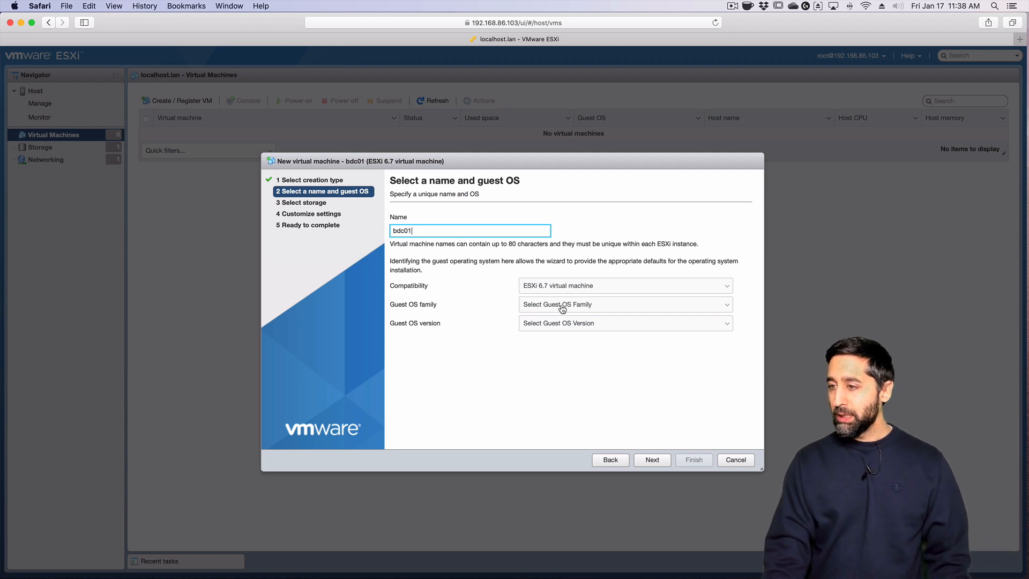
{"action": "left_click", "coordinate": [625, 304]}
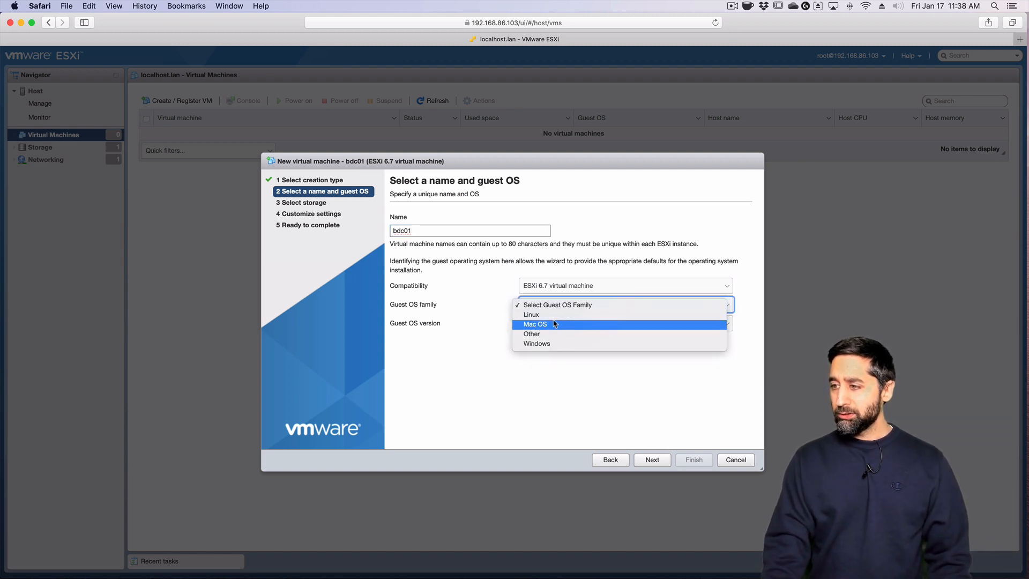
{"action": "left_click", "coordinate": [532, 315]}
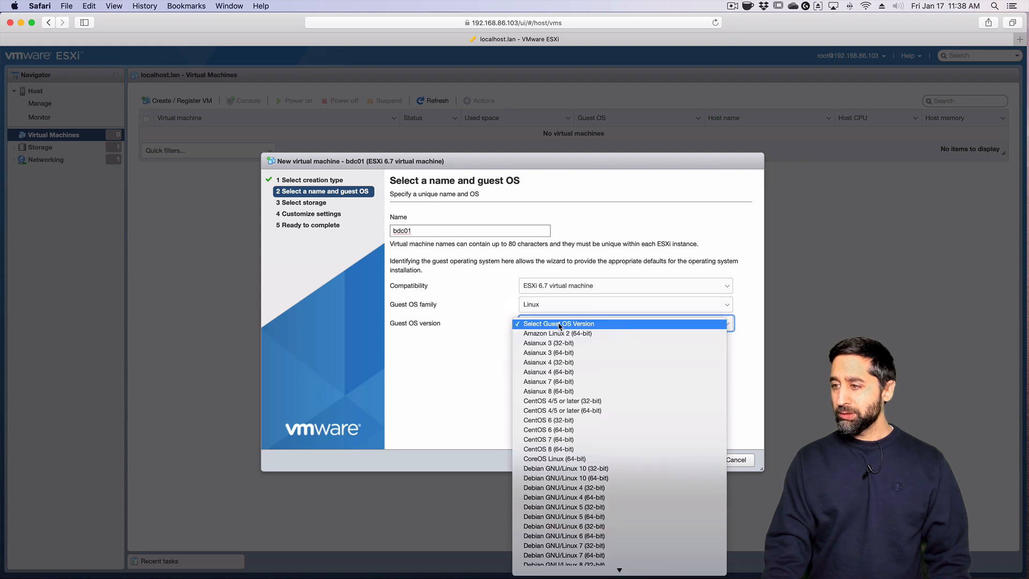
{"action": "scroll", "scroll_direction": "down", "scroll_amount": 3}
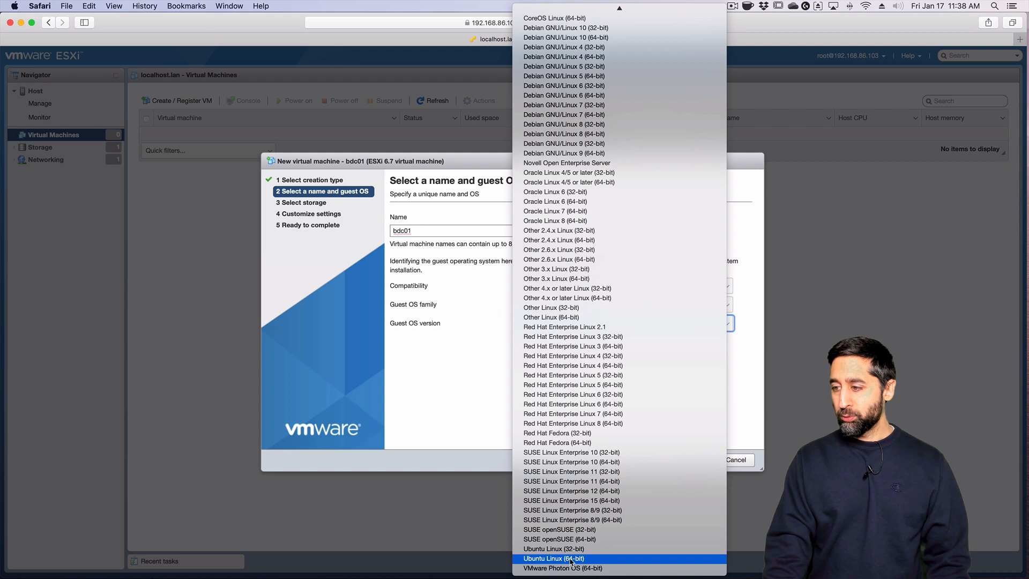
{"action": "left_click", "coordinate": [552, 559]}
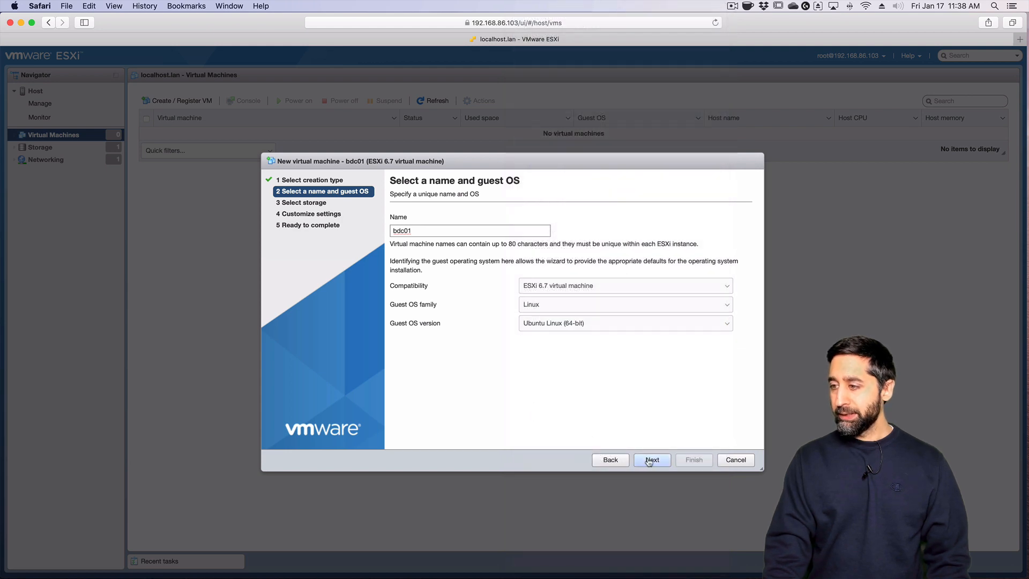
{"action": "left_click", "coordinate": [652, 460]}
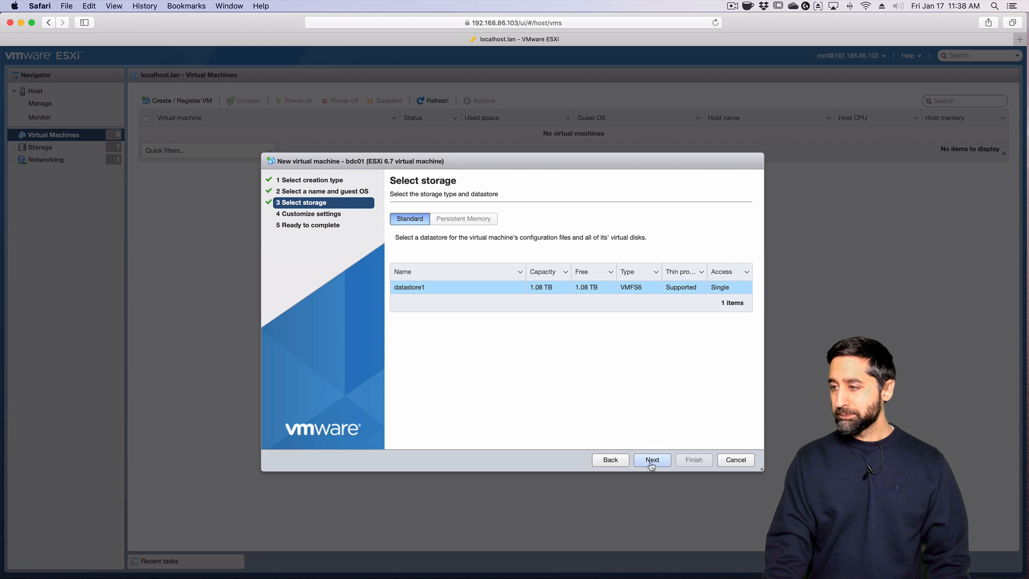
Keep datastore1 and give bdc01 8 CPUs, 64 GB memory and a 250 GB hard disk
{"action": "left_click", "coordinate": [651, 460]}
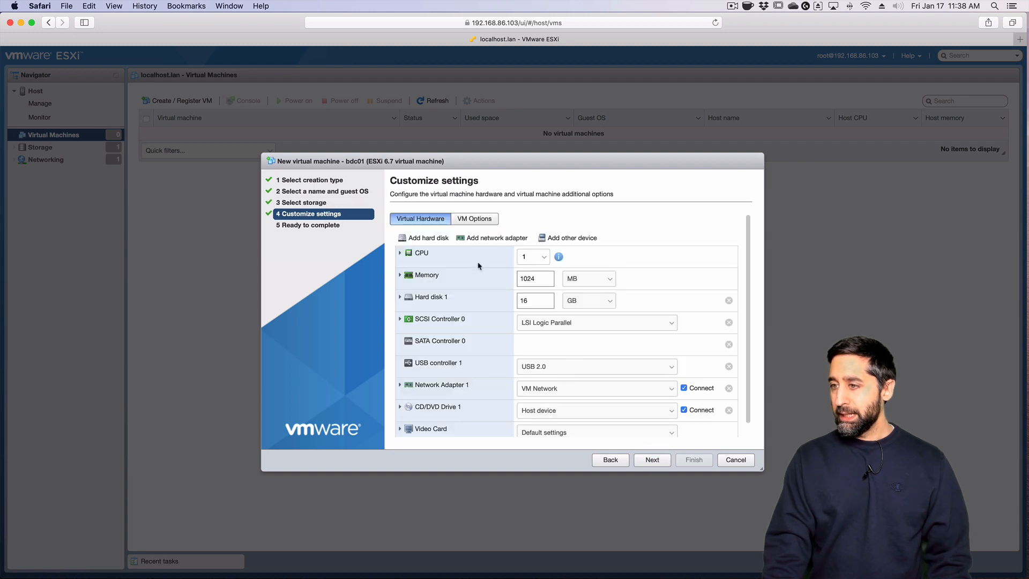
{"action": "left_click", "coordinate": [532, 256]}
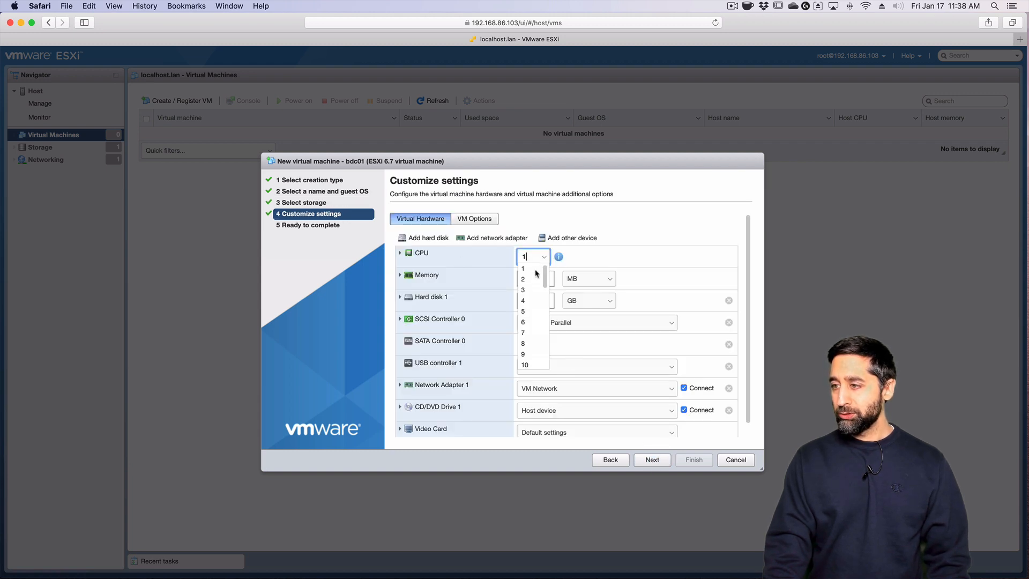
{"action": "left_click", "coordinate": [523, 343]}
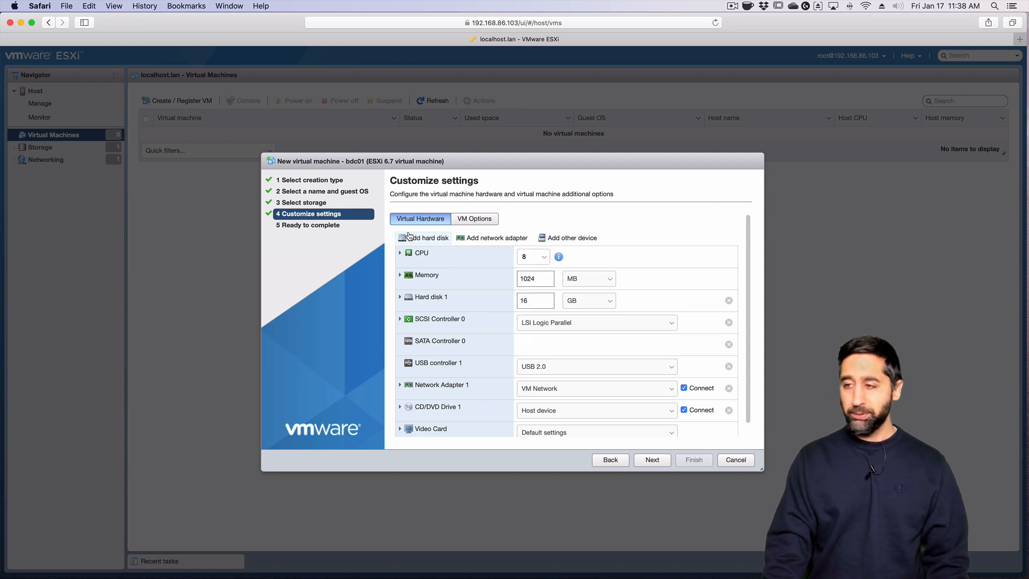
{"action": "left_click", "coordinate": [589, 279]}
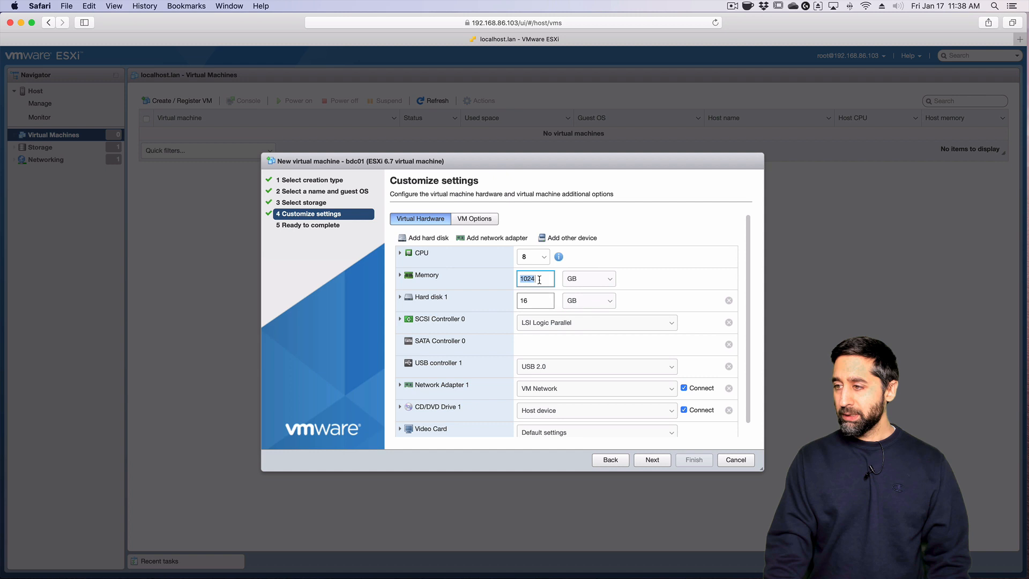
{"action": "type", "text": "64"}
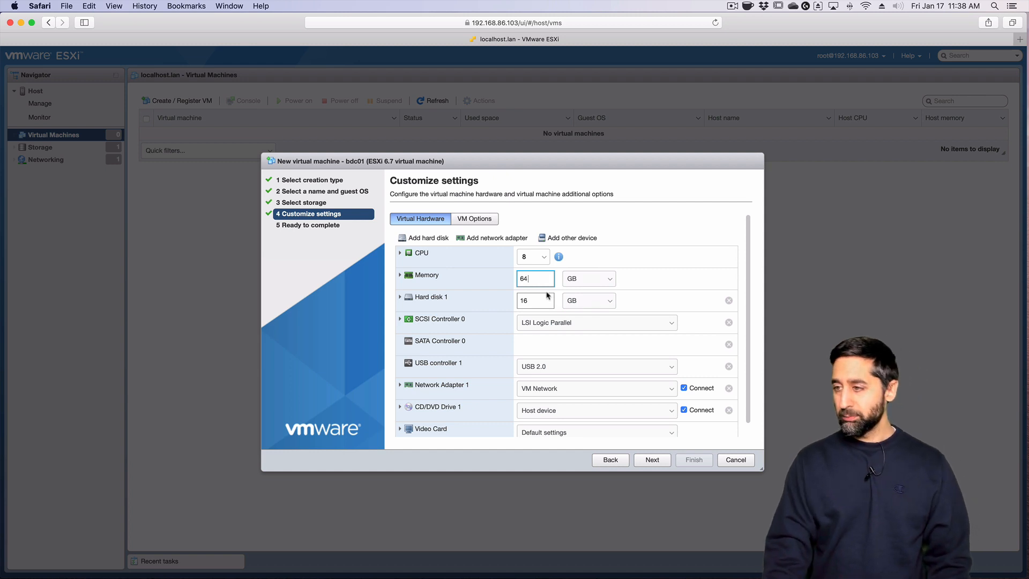
{"action": "left_click", "coordinate": [536, 301]}
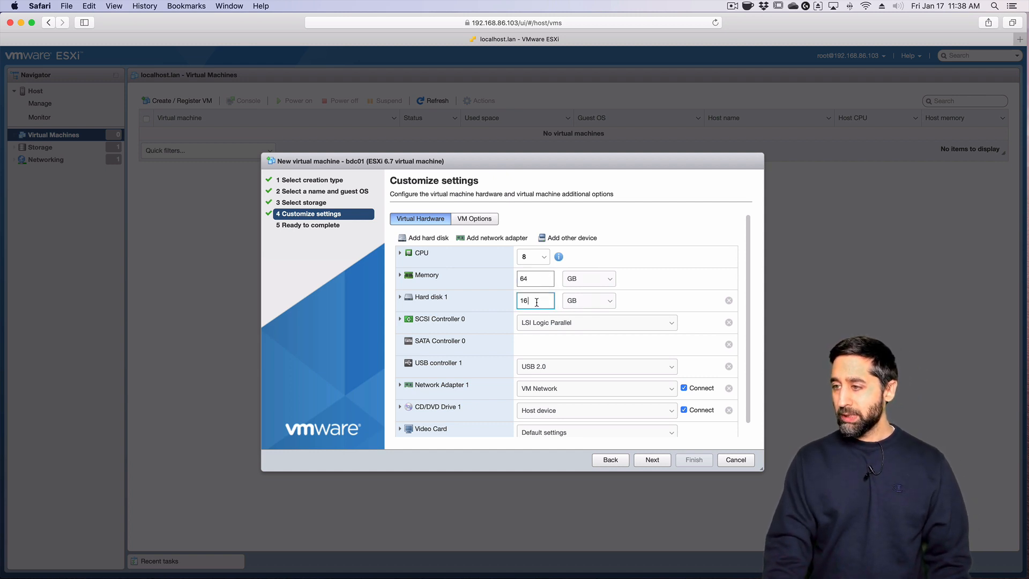
{"action": "type", "text": "250"}
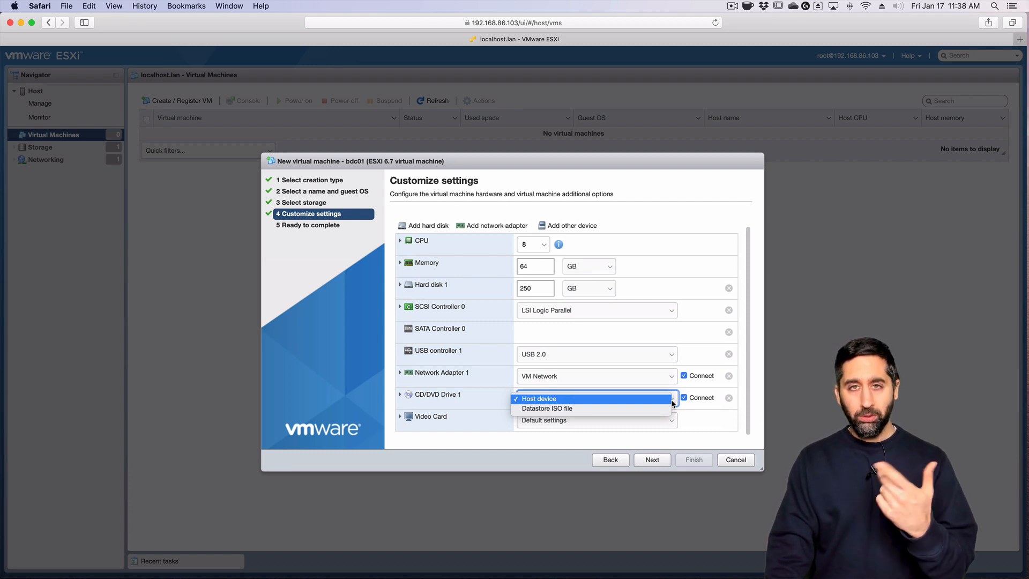
{"action": "mouse_move", "coordinate": [548, 412]}
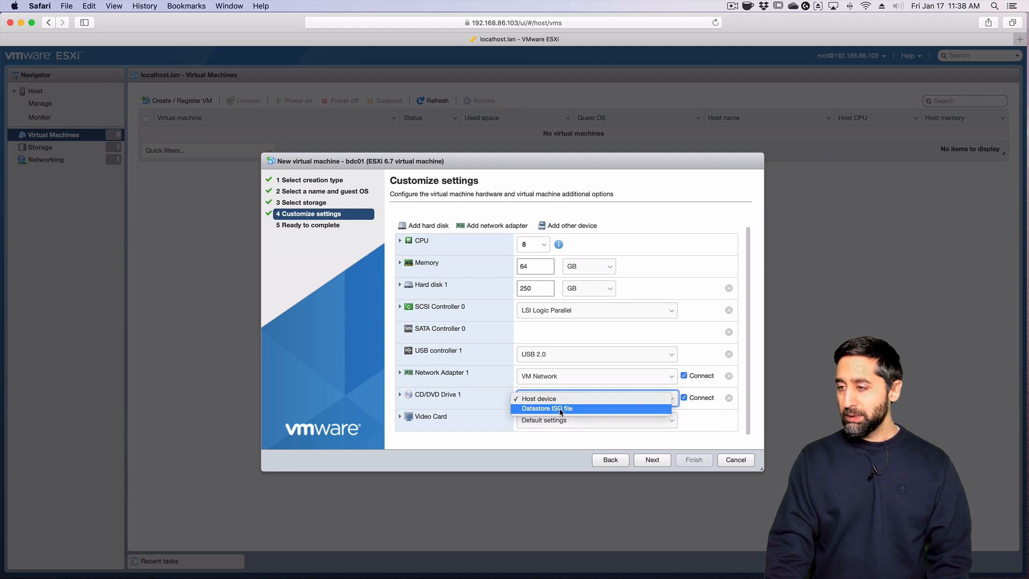
Attach the ubuntu-16.04.6-server-amd64.iso from the datastore and finish creating the VM
{"action": "left_click", "coordinate": [548, 408]}
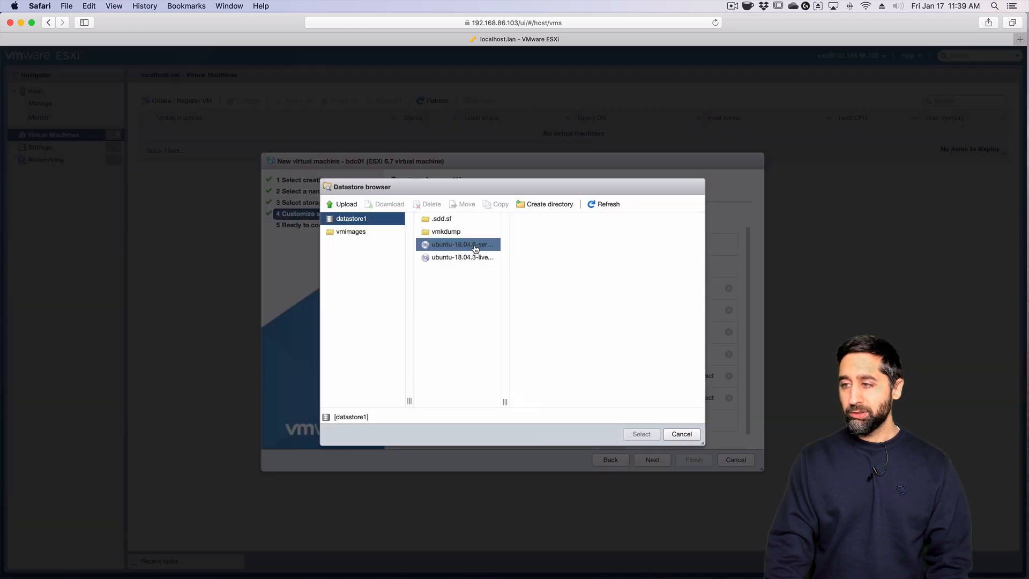
{"action": "left_click", "coordinate": [462, 244]}
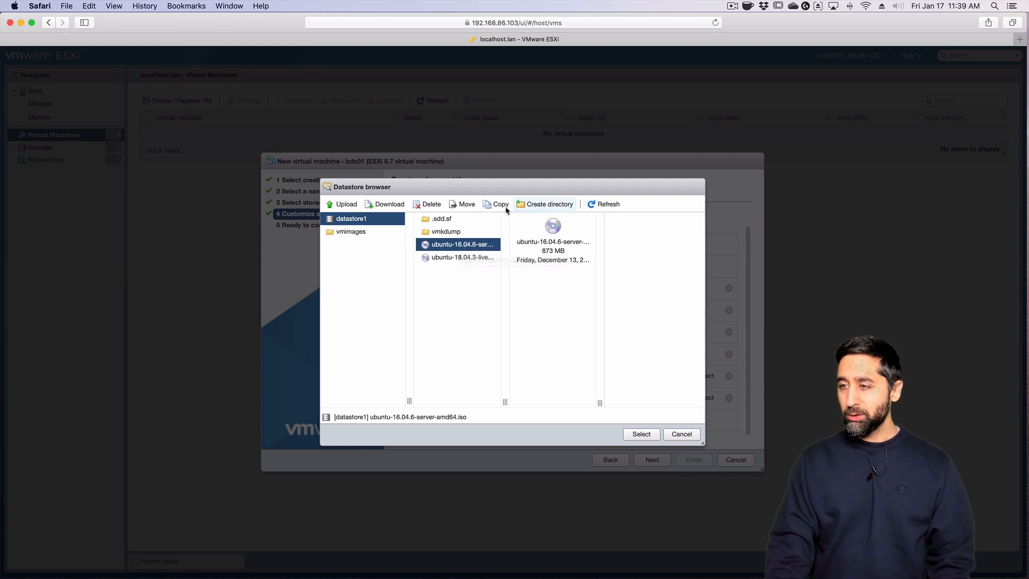
{"action": "mouse_move", "coordinate": [363, 223]}
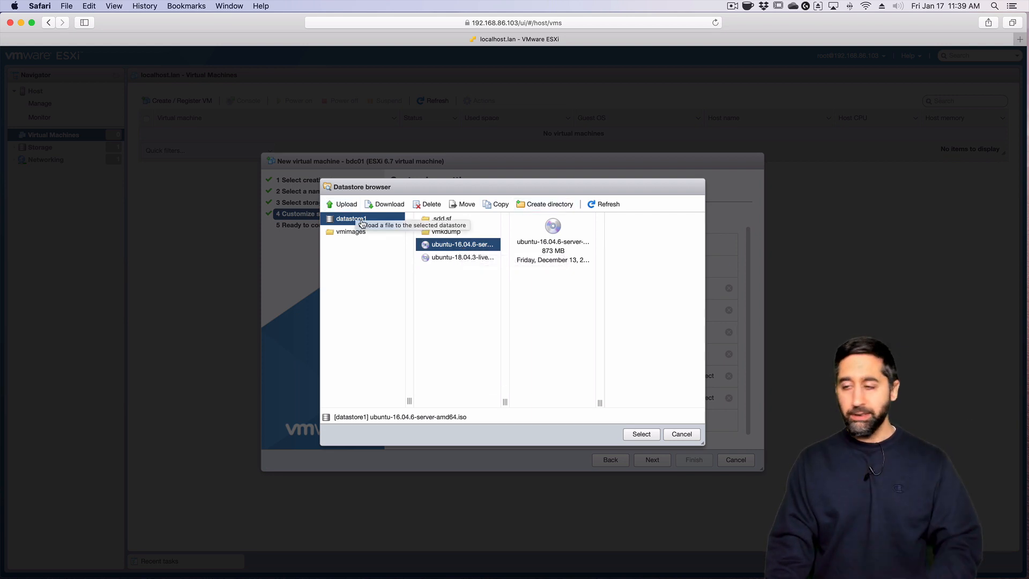
{"action": "left_click", "coordinate": [641, 435]}
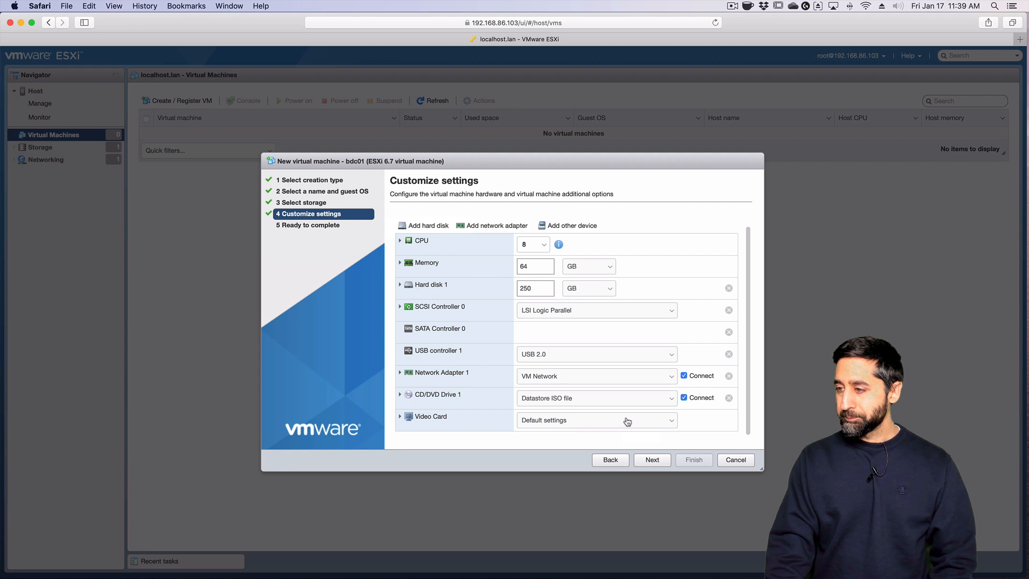
{"action": "left_click", "coordinate": [652, 460]}
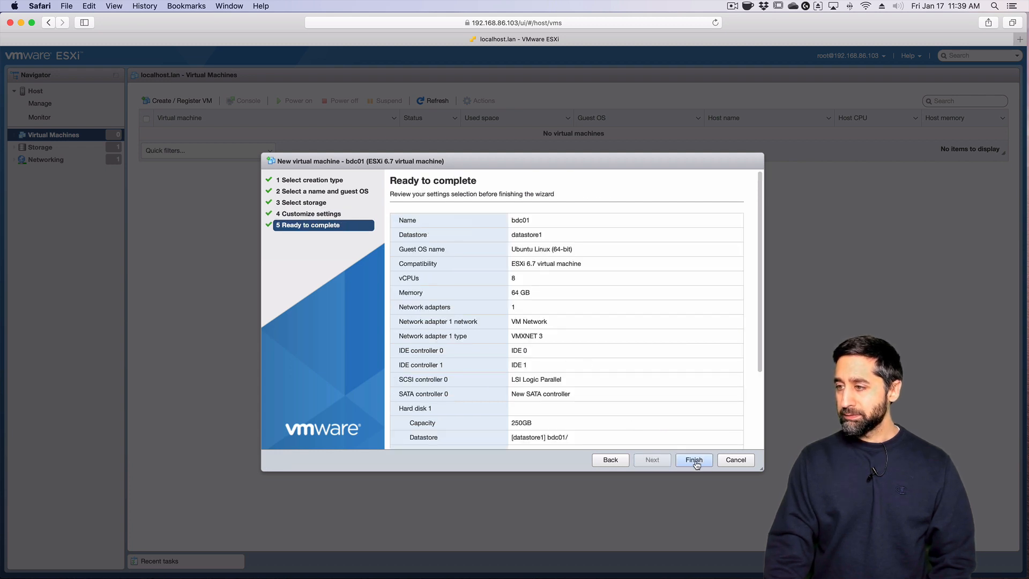
{"action": "left_click", "coordinate": [695, 460]}
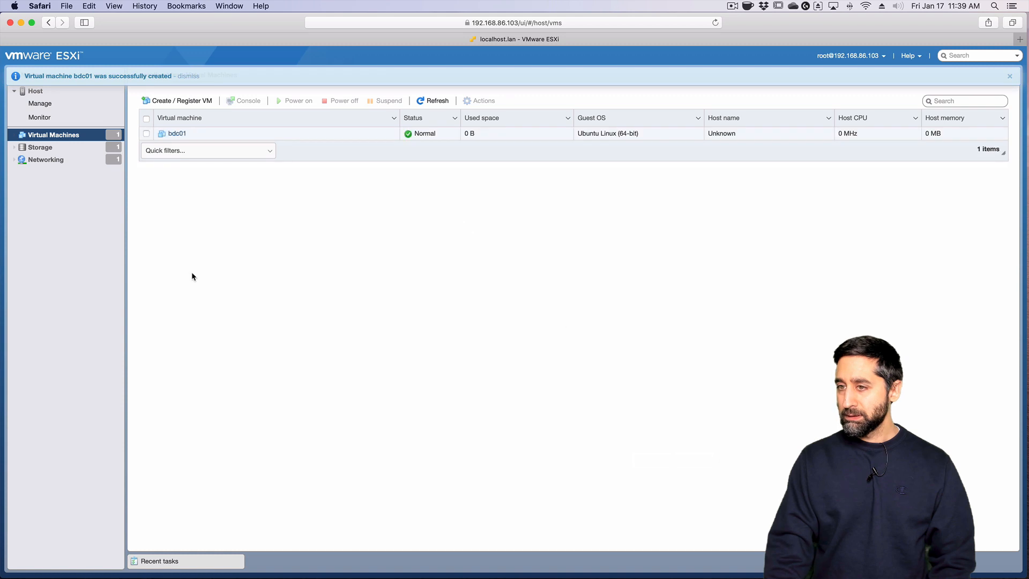
Open bdc01 from the VM list to power it on and install Ubuntu 16.04.6
{"action": "left_click", "coordinate": [178, 133]}
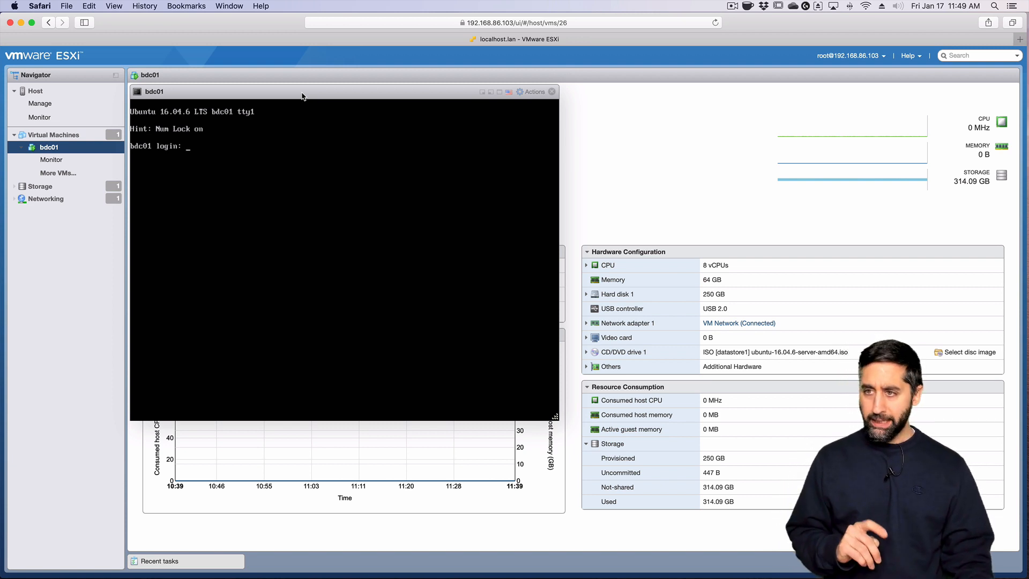
Log into bdc01's console as mudarab and run ip a to show its network addresses
{"action": "type", "text": "mudarab"}
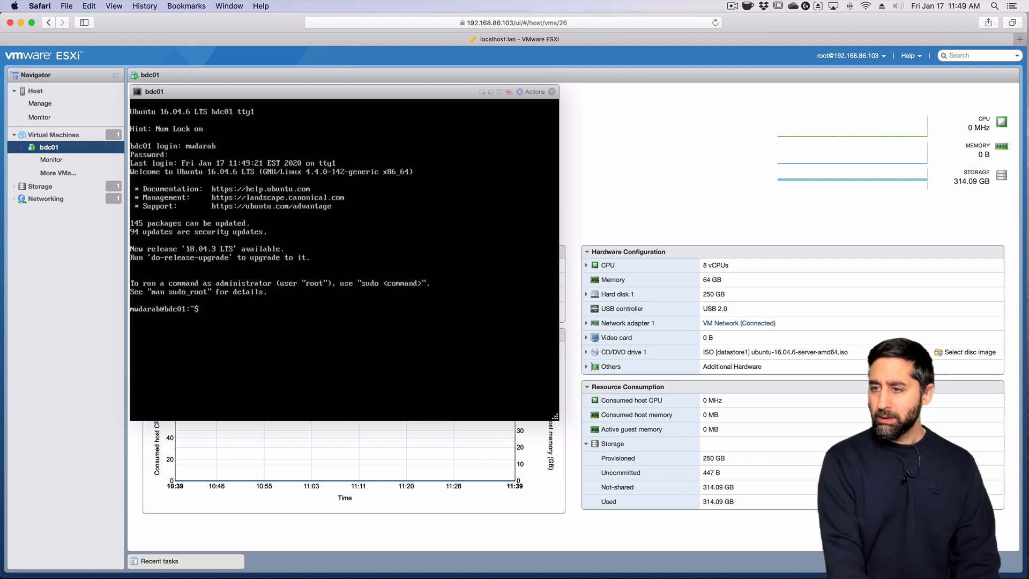
{"action": "type", "text": "ip a"}
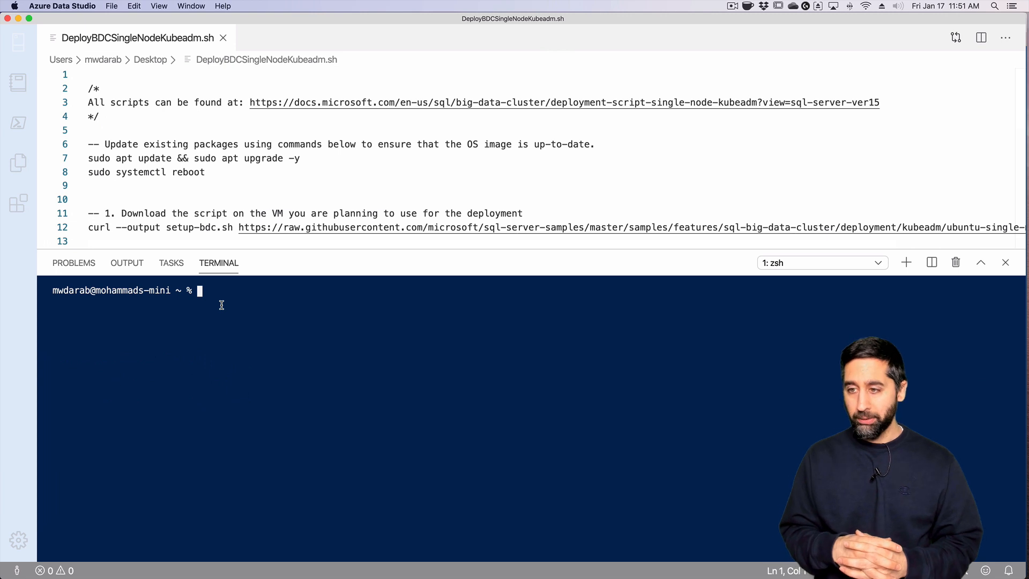
{"action": "type", "text": "ssh"}
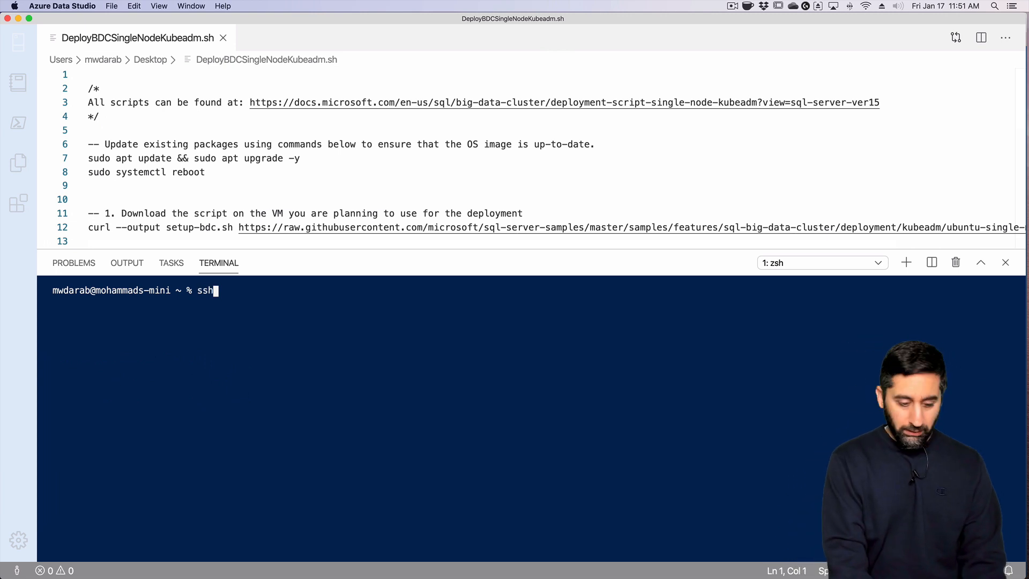
{"action": "type", "text": "mwdarab@"}
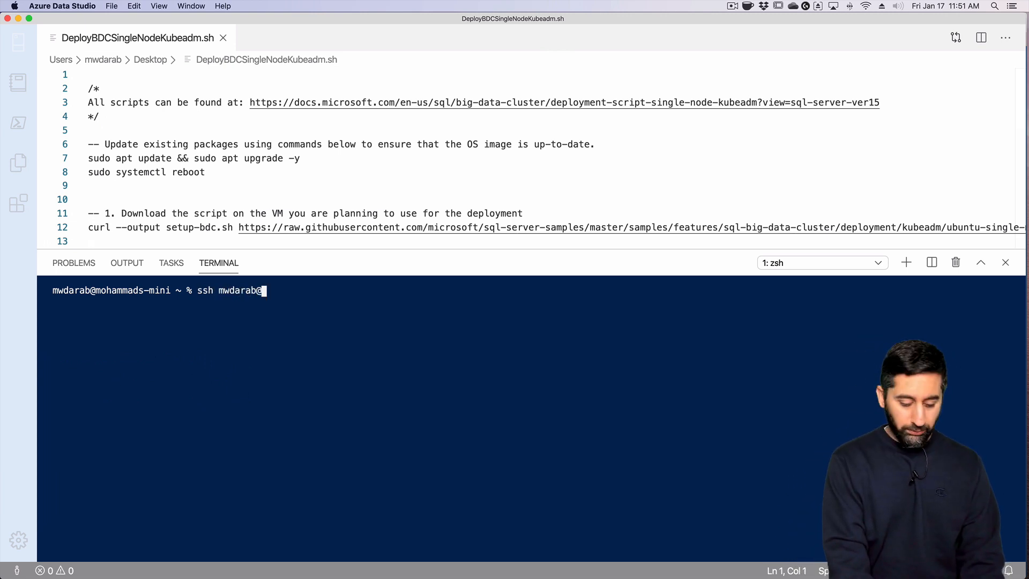
{"action": "type", "text": "192.1"}
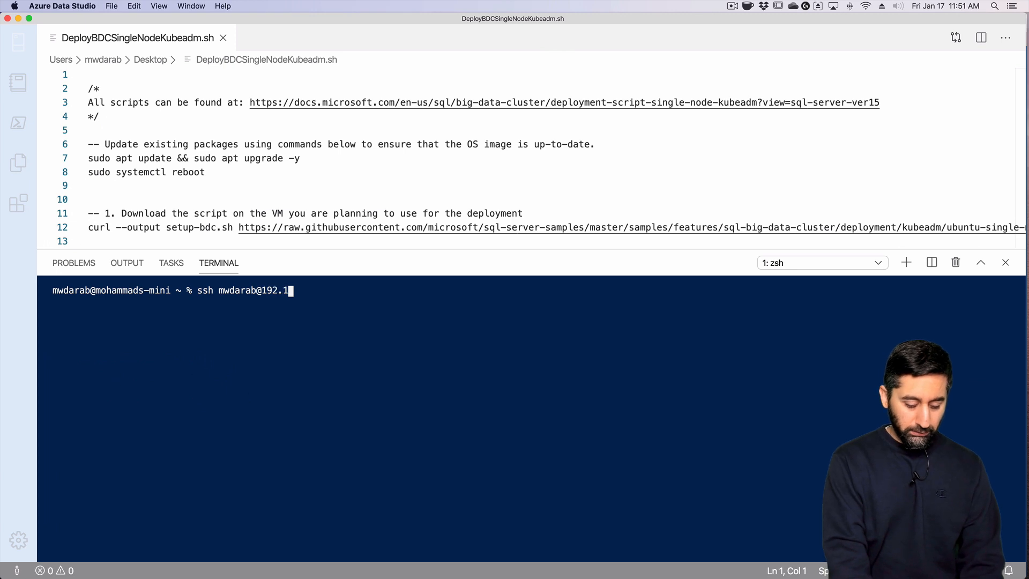
{"action": "type", "text": "68."}
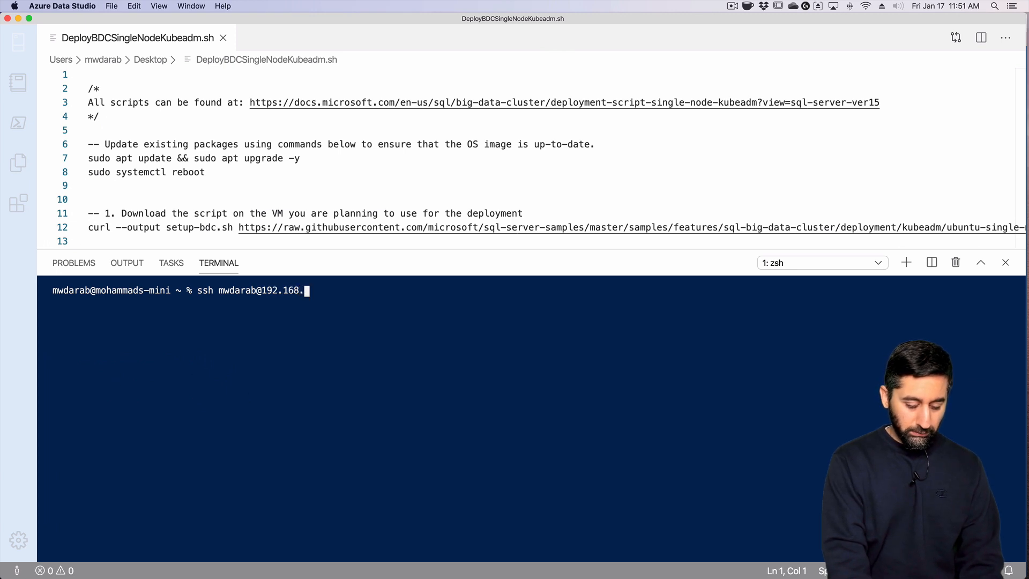
{"action": "type", "text": "86.18"}
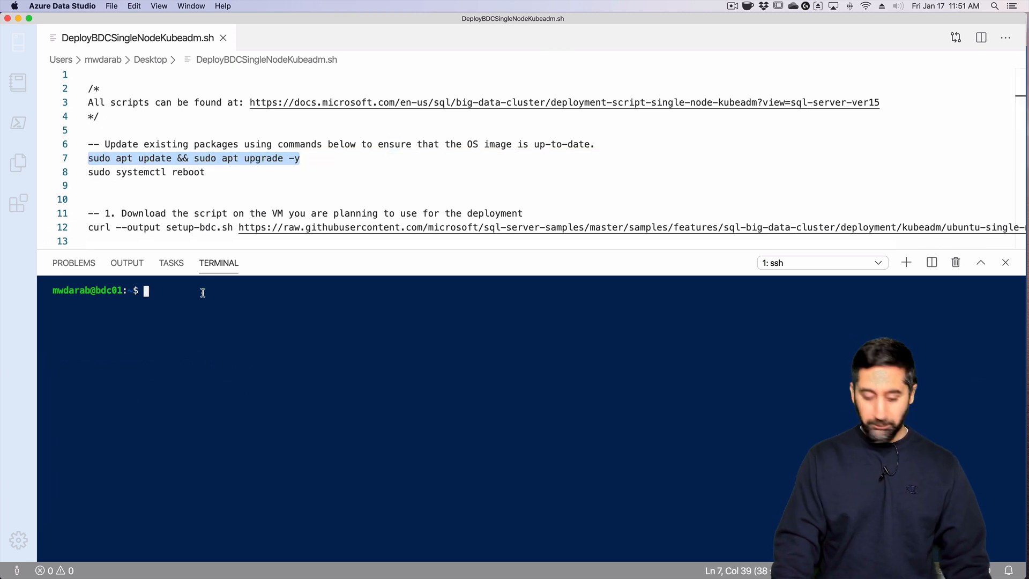
Run sudo apt update && sudo apt upgrade -y to upgrade bdc01's packages
{"action": "type", "text": "sudo apt update && sudo apt upgrade -y"}
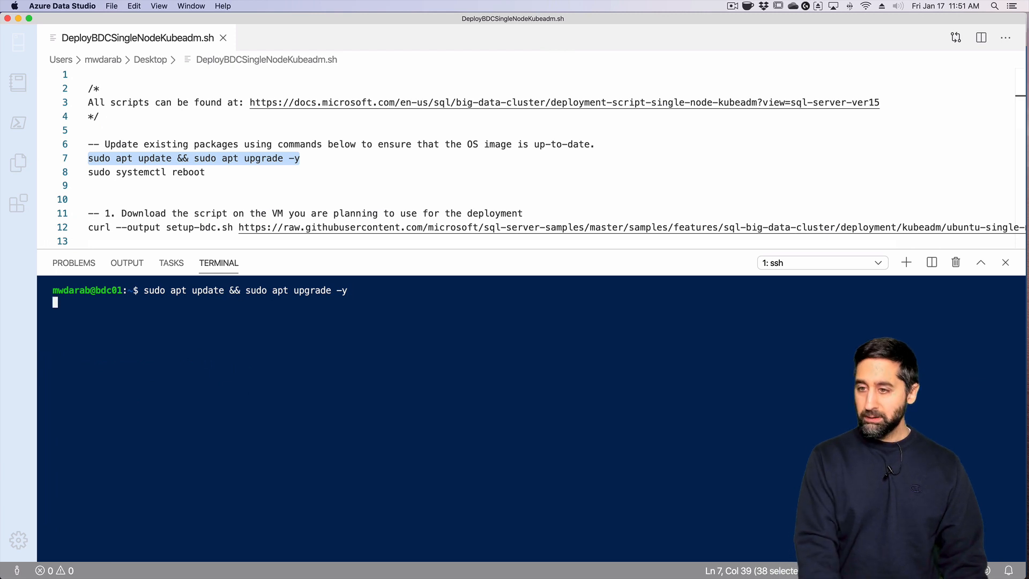
{"action": "key", "text": "Enter"}
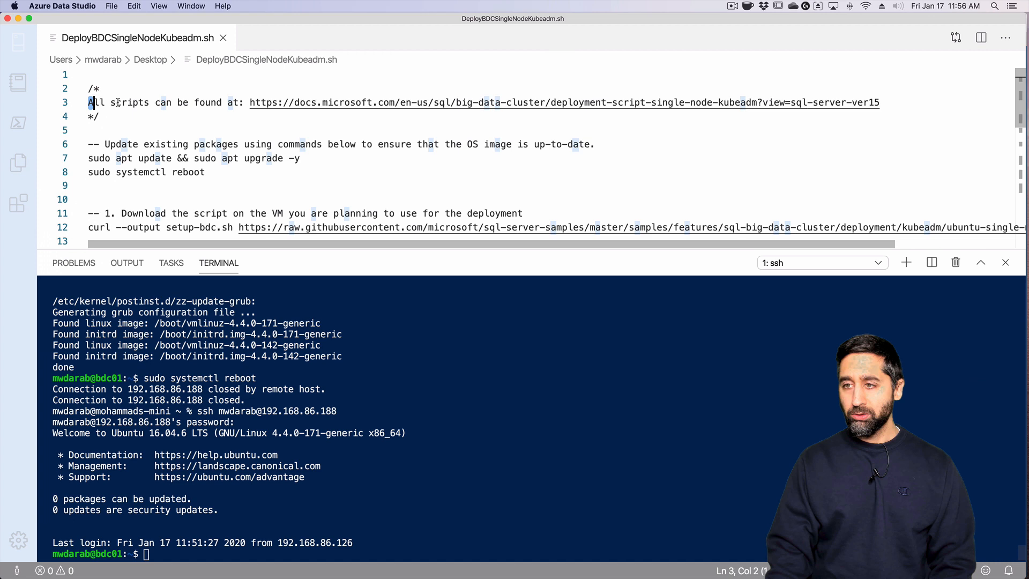
{"action": "left_click_drag", "start_coordinate": [88, 103], "coordinate": [246, 103]}
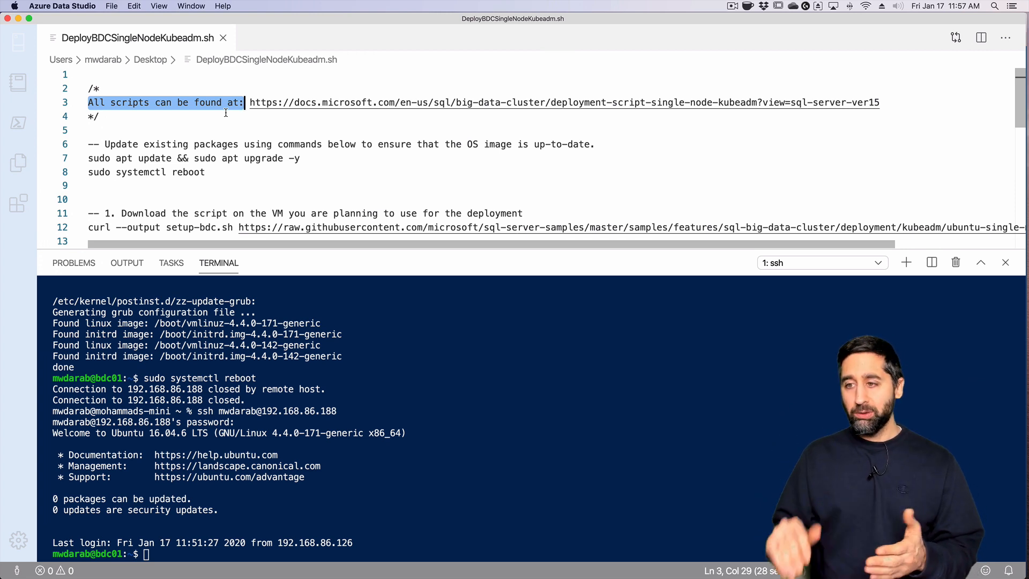
Scroll the notes to step 1 with the curl --output setup-bdc.sh download command
{"action": "scroll", "scroll_direction": "down", "scroll_amount": 3}
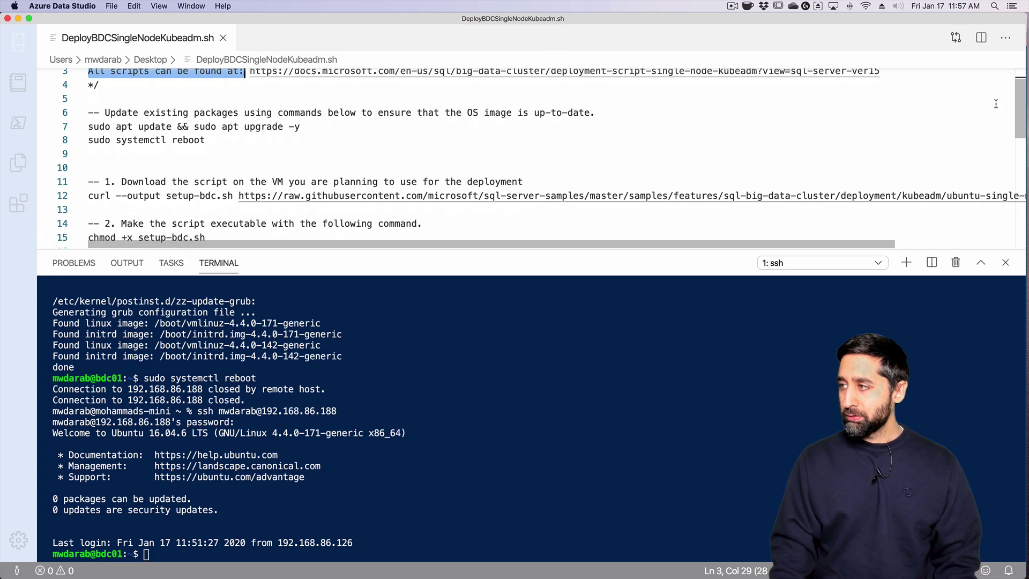
{"action": "scroll", "scroll_direction": "down", "scroll_amount": 3}
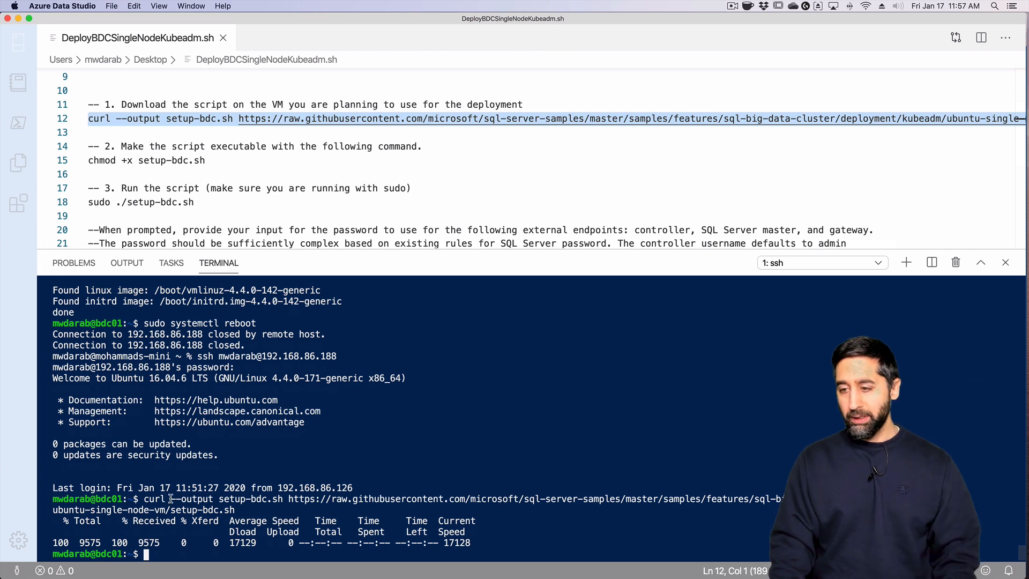
{"action": "mouse_move", "coordinate": [249, 499]}
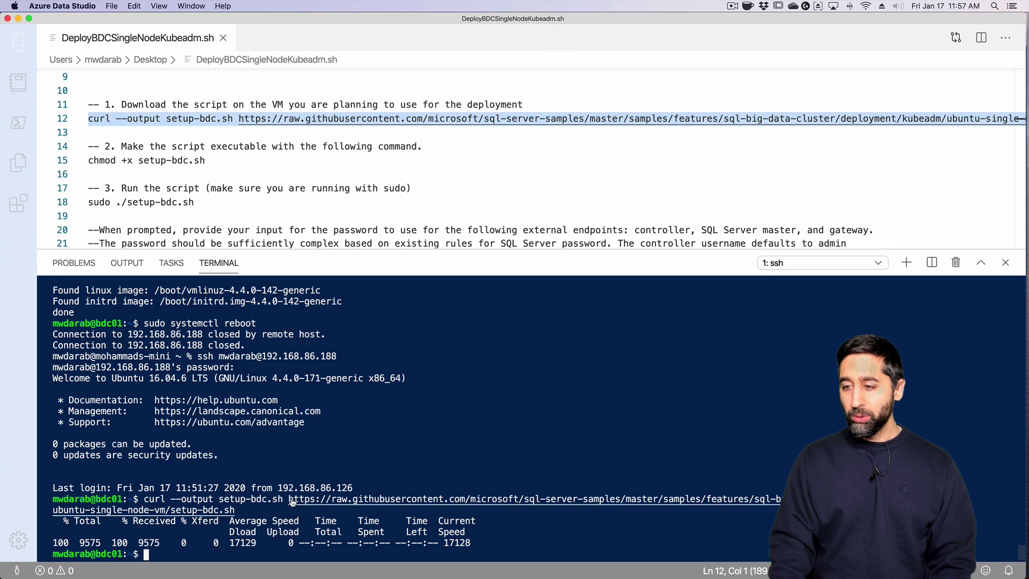
{"action": "mouse_move", "coordinate": [297, 504]}
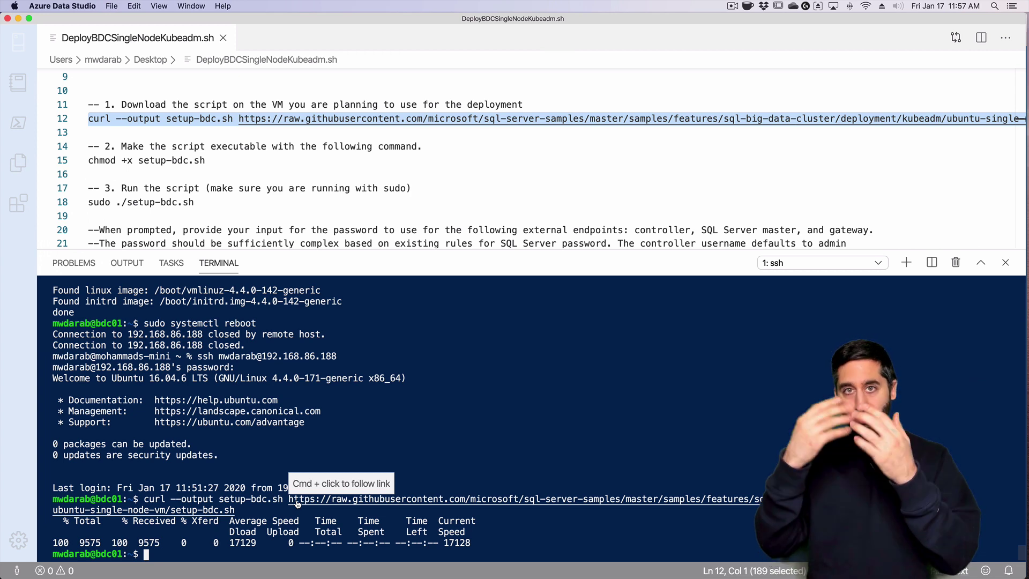
{"action": "mouse_move", "coordinate": [354, 387]}
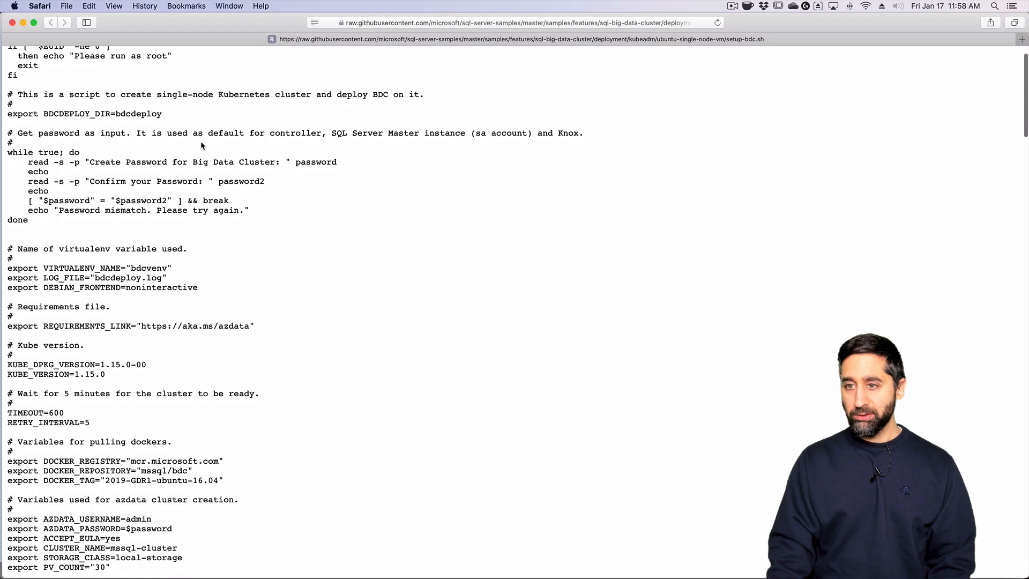
Scroll through setup-bdc.sh in Safari to review its Kubernetes versions, docker settings and image list
{"action": "scroll", "scroll_direction": "down", "scroll_amount": 3}
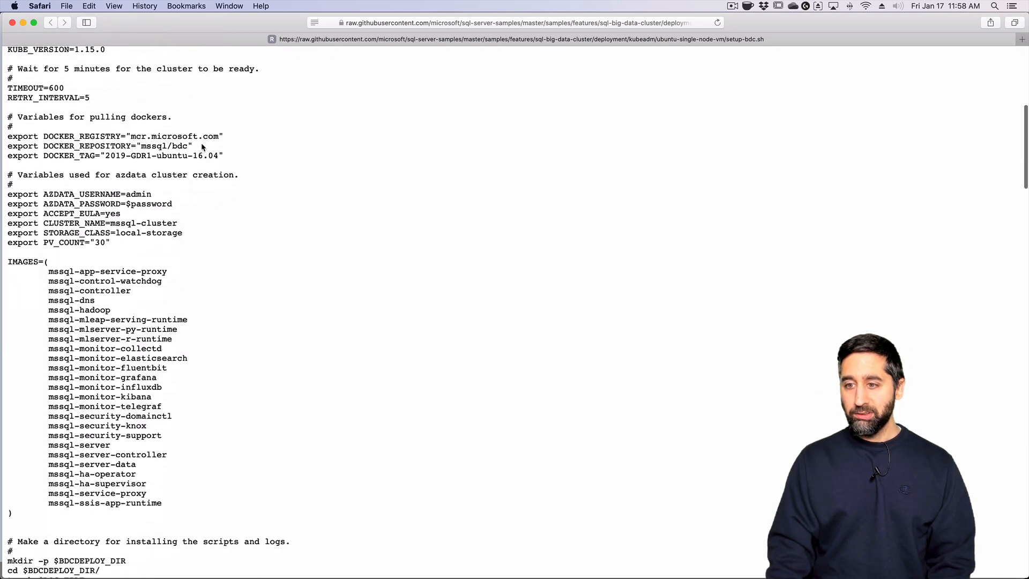
{"action": "scroll", "scroll_direction": "down", "scroll_amount": 3}
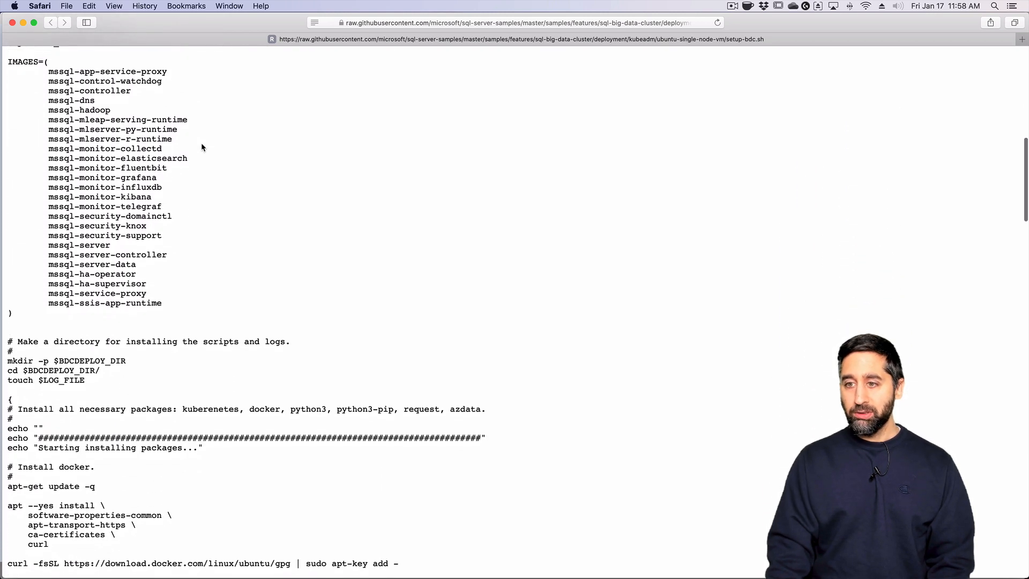
{"action": "scroll", "scroll_direction": "down", "scroll_amount": 3}
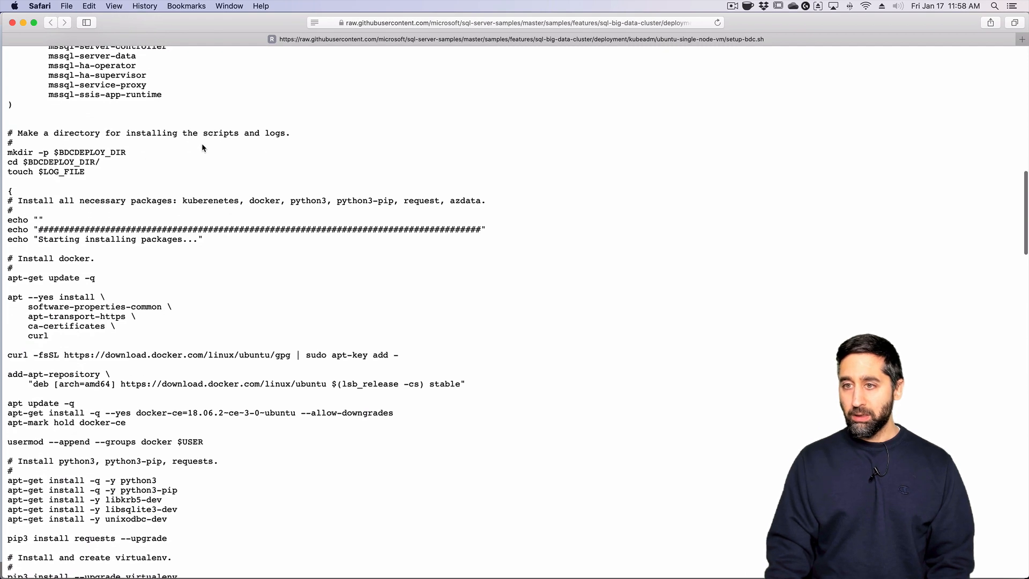
{"action": "scroll", "scroll_direction": "down", "scroll_amount": 3}
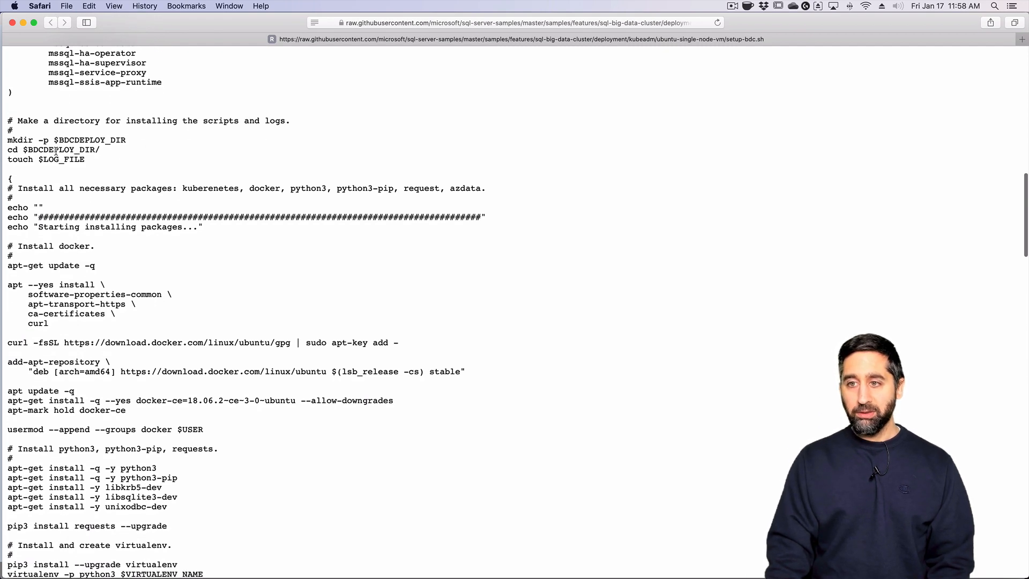
{"action": "scroll", "scroll_direction": "up", "scroll_amount": 3}
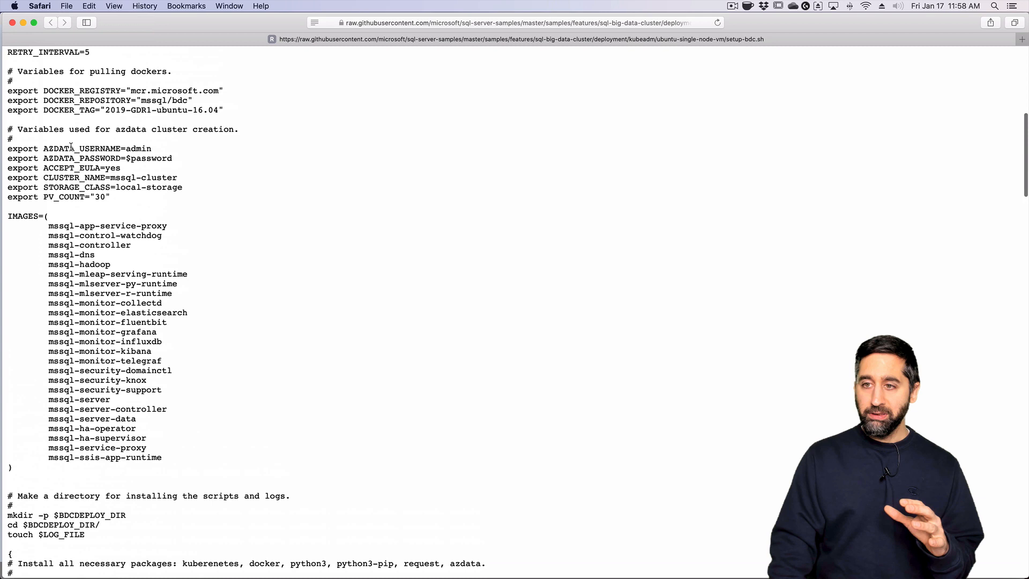
{"action": "scroll", "scroll_direction": "up", "scroll_amount": 3}
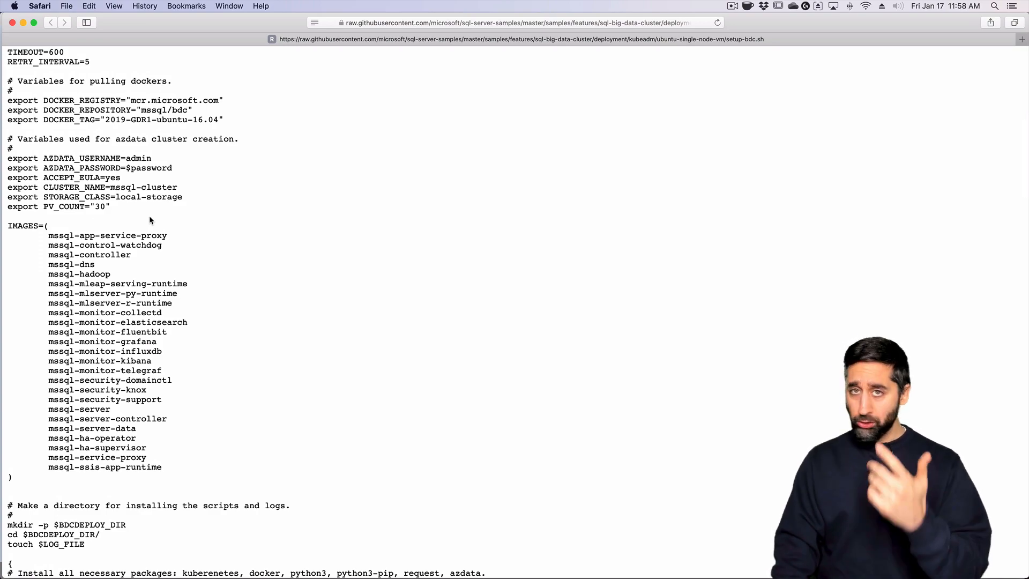
{"action": "scroll", "scroll_direction": "down", "scroll_amount": 3}
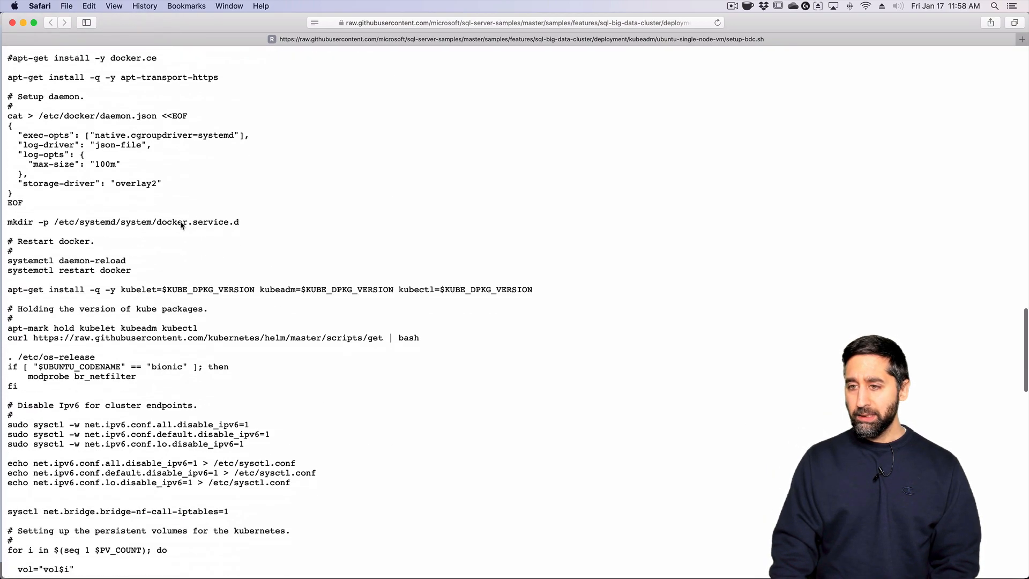
{"action": "scroll", "scroll_direction": "down", "scroll_amount": 3}
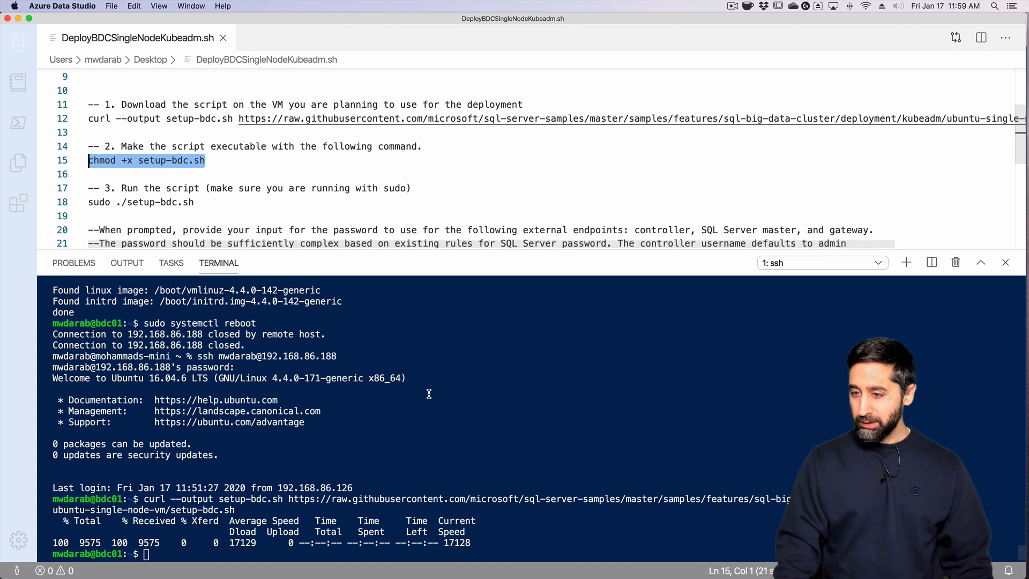
Run chmod +x setup-bdc.sh to make the deployment script executable on bdc01
{"action": "type", "text": "chmod +x setup-bdc.sh"}
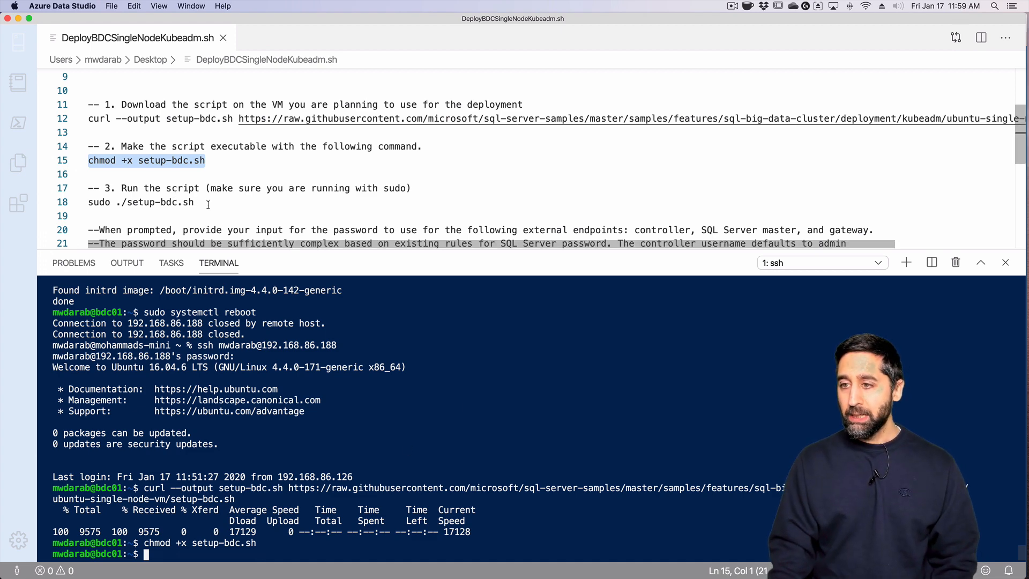
{"action": "scroll", "scroll_direction": "down", "scroll_amount": 3}
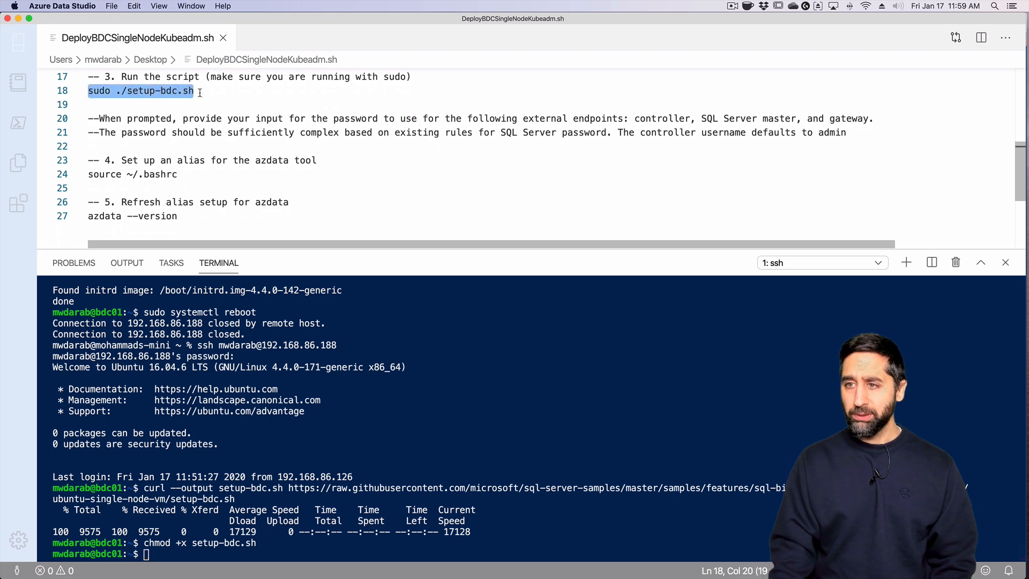
{"action": "mouse_move", "coordinate": [387, 437]}
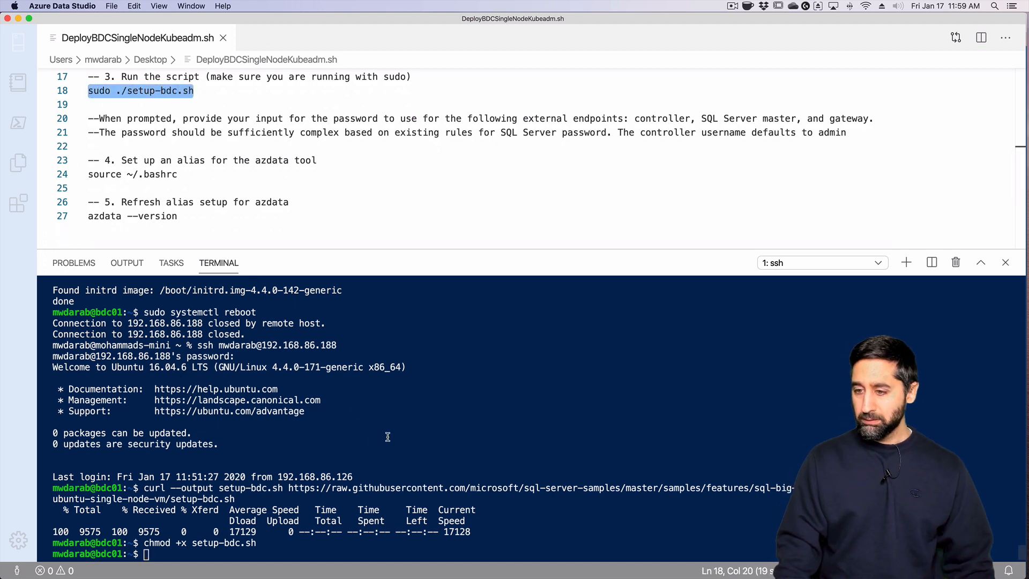
Run sudo ./setup-bdc.sh in the terminal to start the big data cluster deployment
{"action": "type", "text": "sudo ./setup-bdc.sh"}
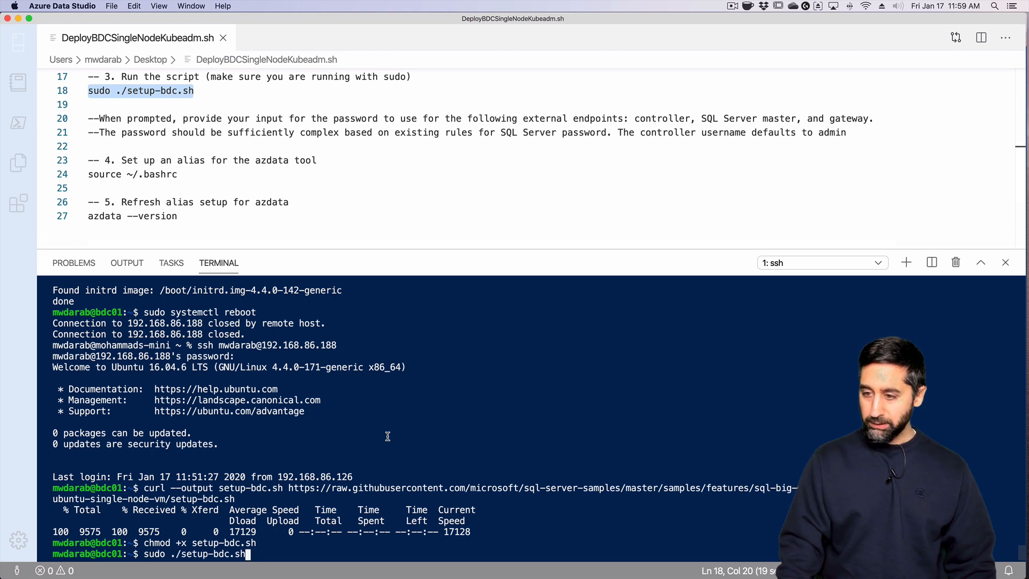
{"action": "key", "text": "Return"}
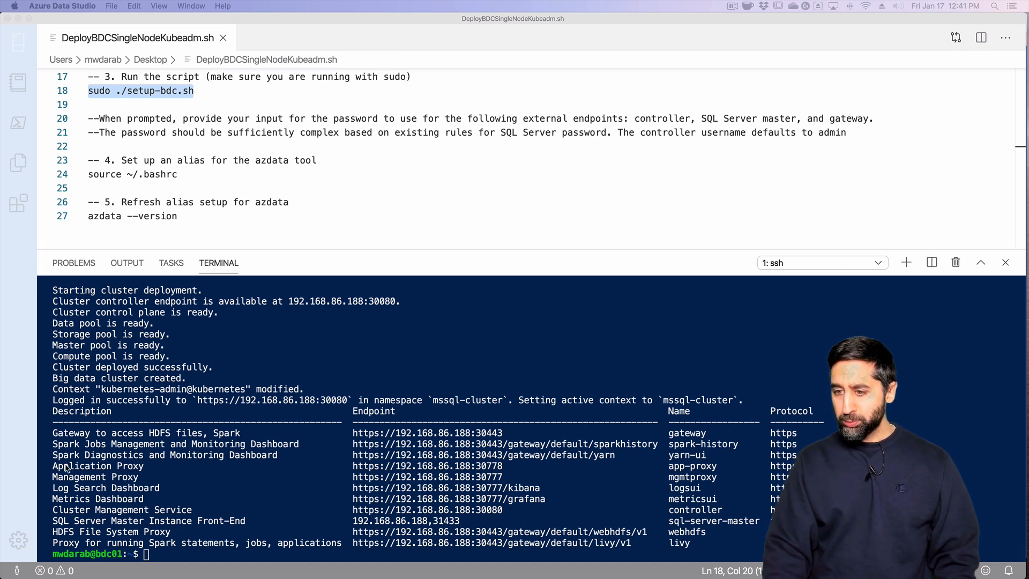
{"action": "mouse_move", "coordinate": [109, 518]}
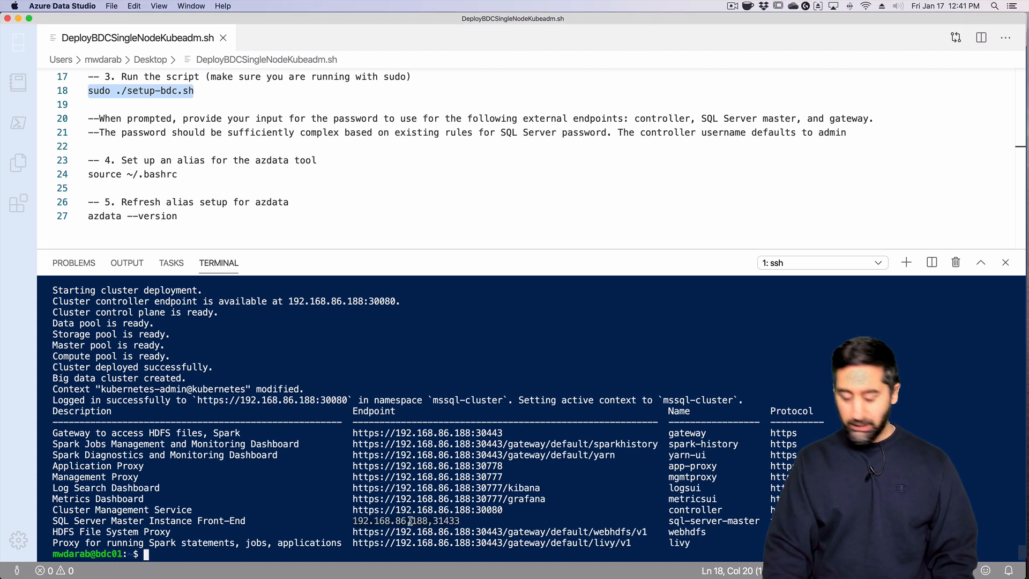
Copy the SQL Server Master endpoint 192.168.86.188,31433 from the terminal output
{"action": "right_click", "coordinate": [412, 521]}
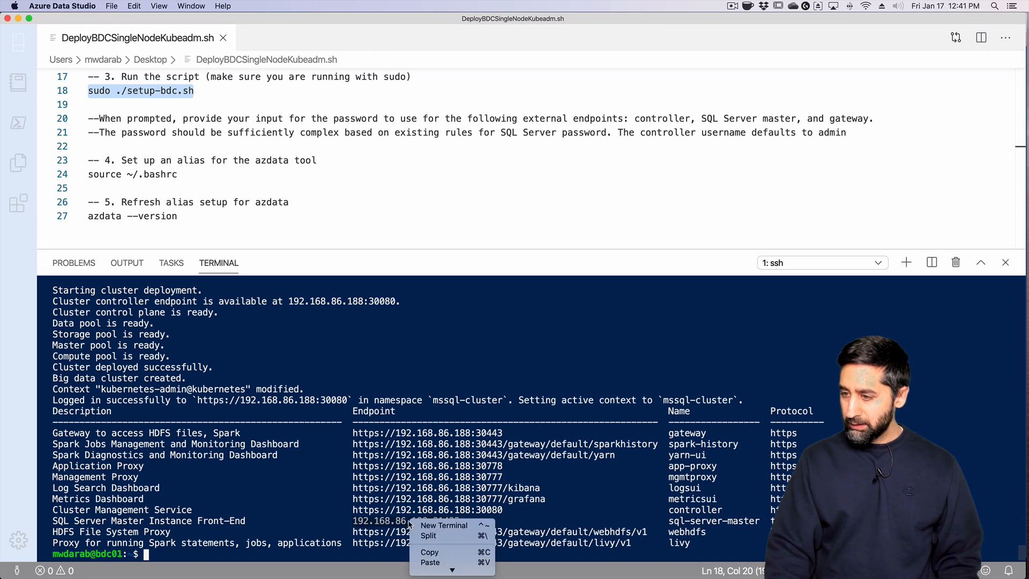
{"action": "left_click", "coordinate": [543, 290]}
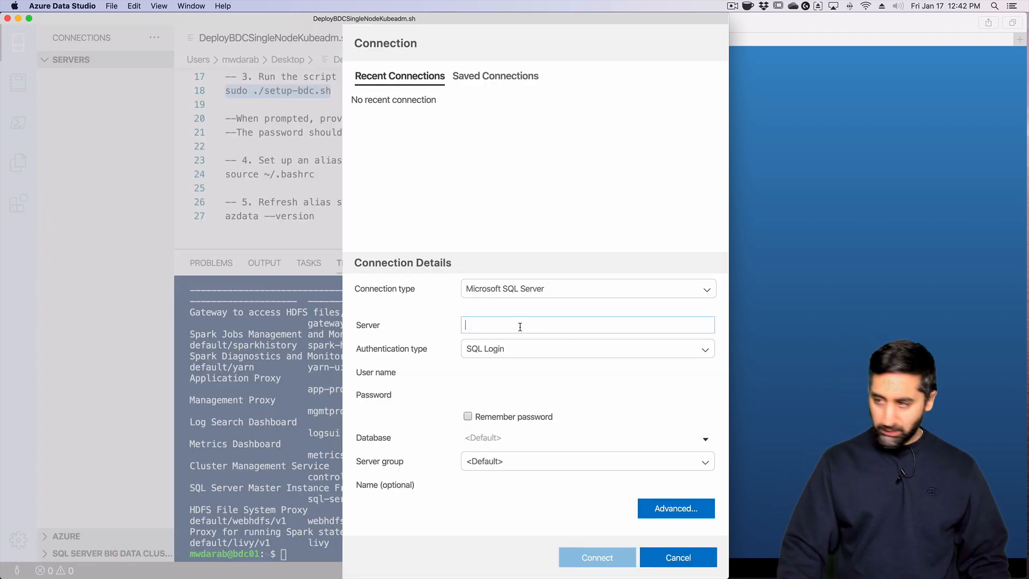
Connect to 192.168.86.188,31433 as admin with the password remembered
{"action": "type", "text": "192.168.86.188,31433"}
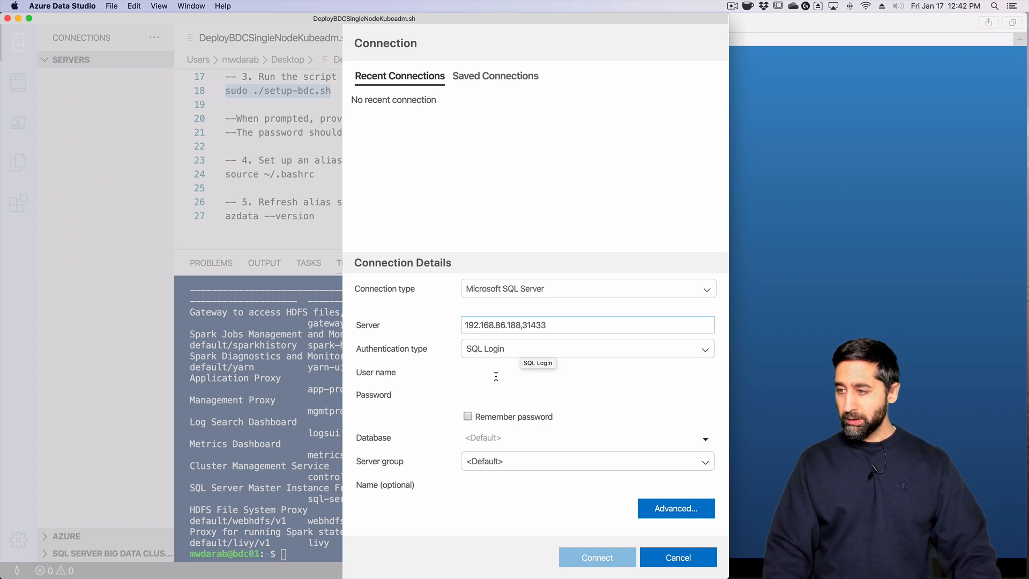
{"action": "type", "text": "adm"}
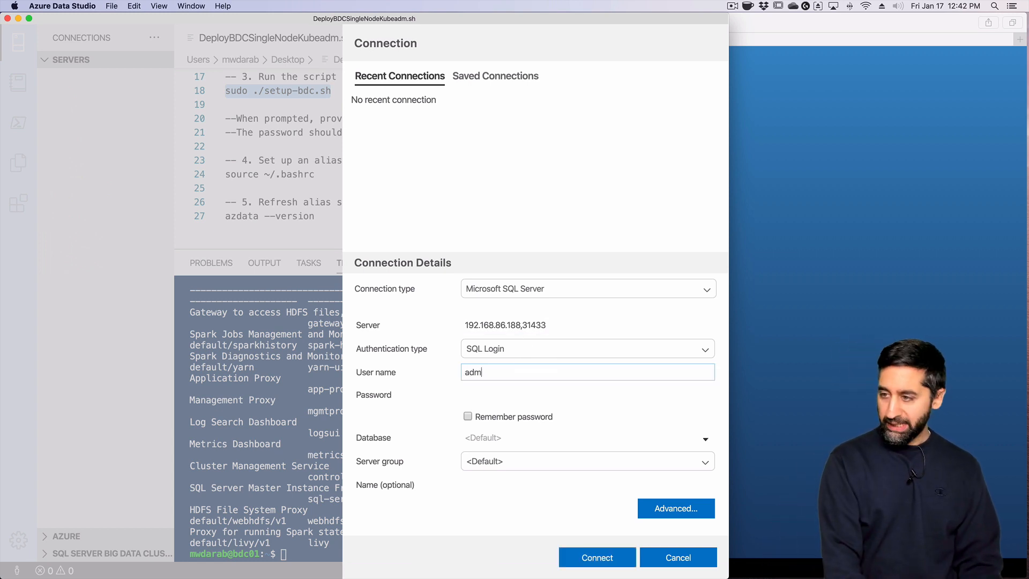
{"action": "left_click", "coordinate": [588, 395]}
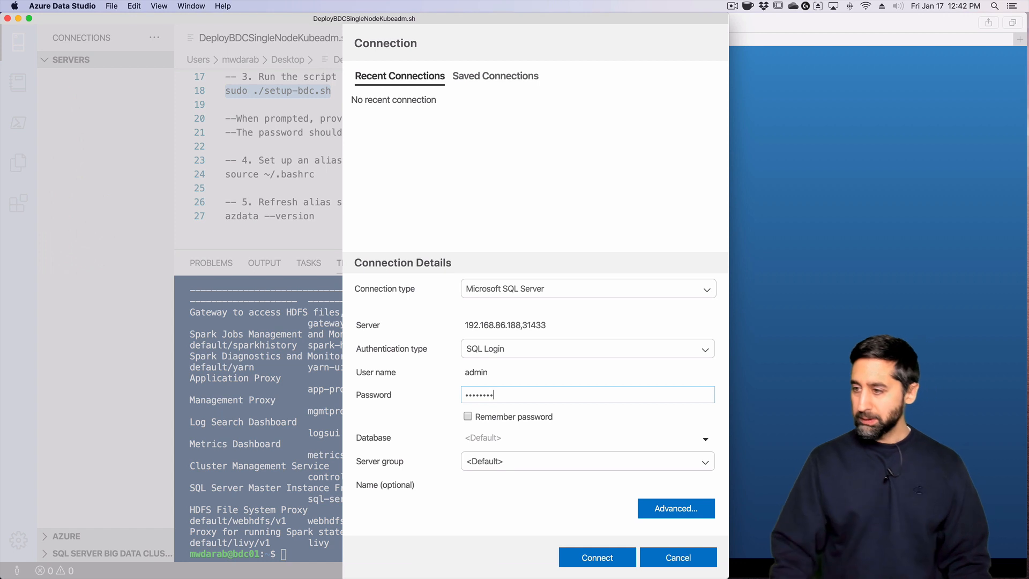
{"action": "left_click", "coordinate": [468, 416]}
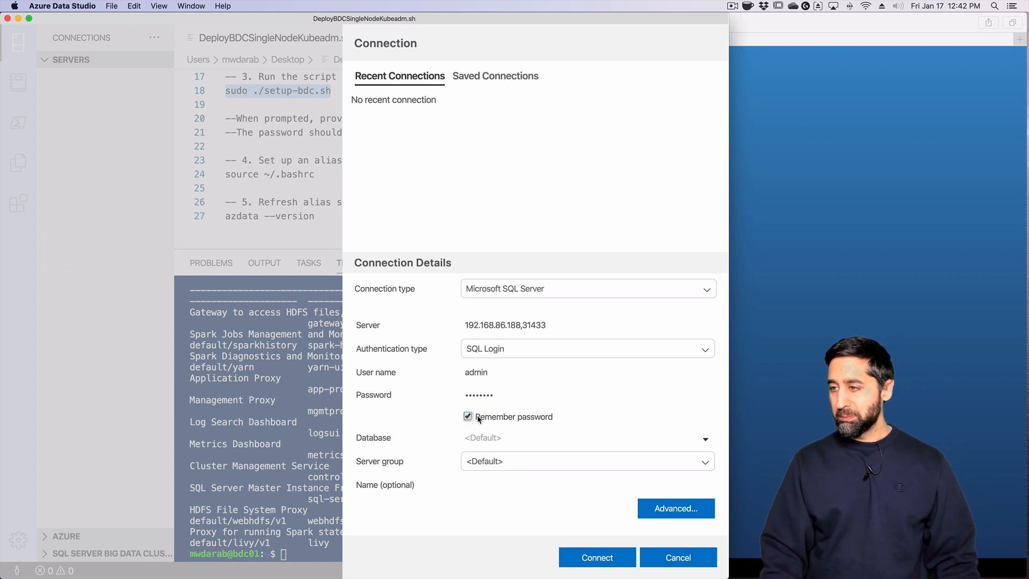
{"action": "left_click", "coordinate": [597, 557]}
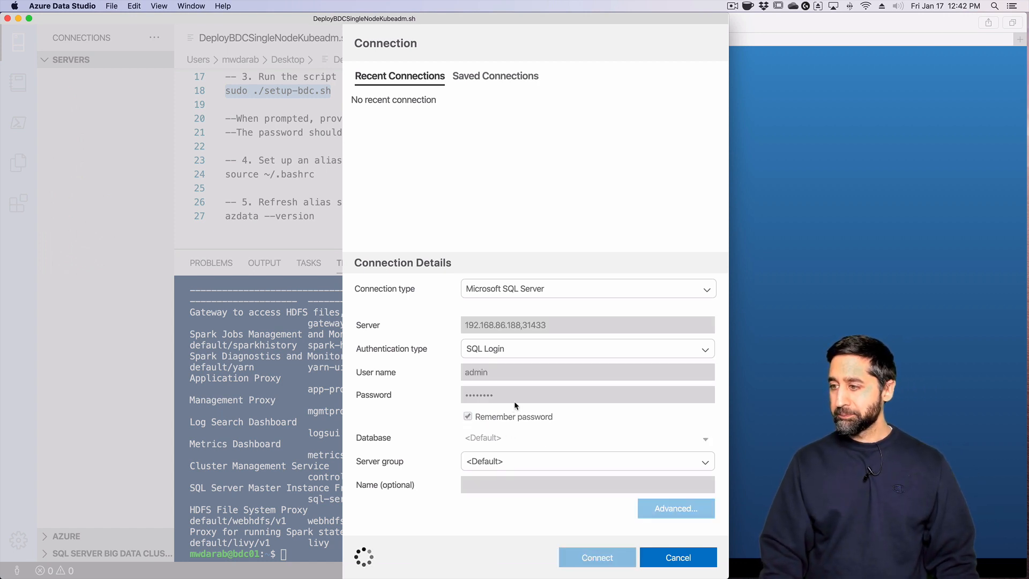
{"action": "left_click", "coordinate": [598, 557]}
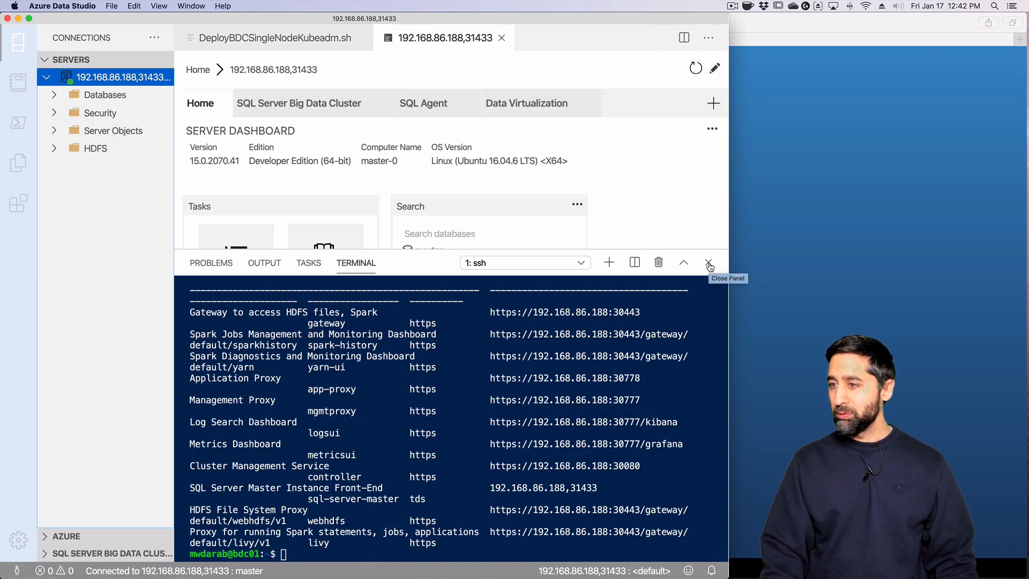
Close the terminal panel and peek at the server's HDFS folders in the tree
{"action": "left_click", "coordinate": [709, 262]}
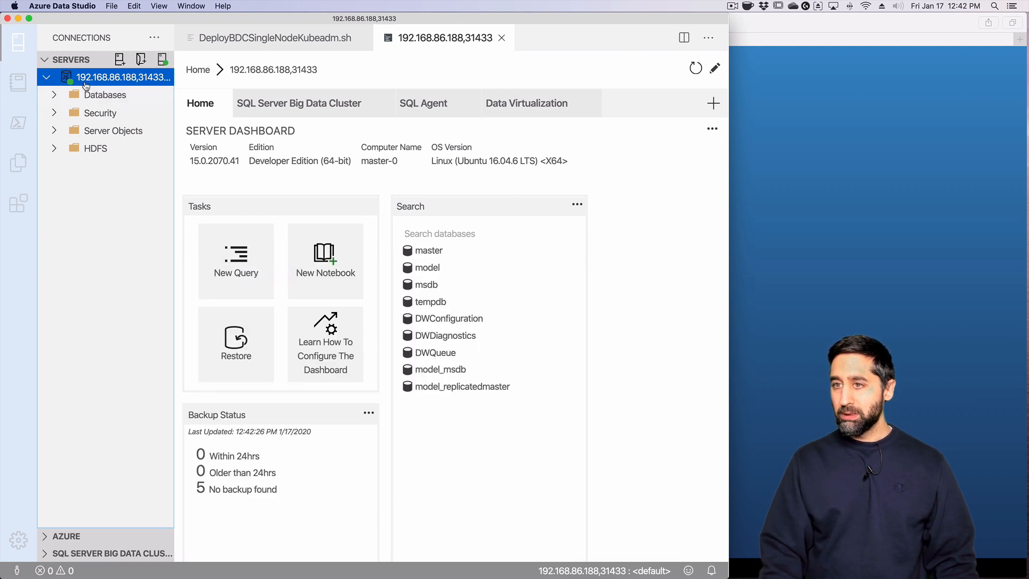
{"action": "mouse_move", "coordinate": [85, 86]}
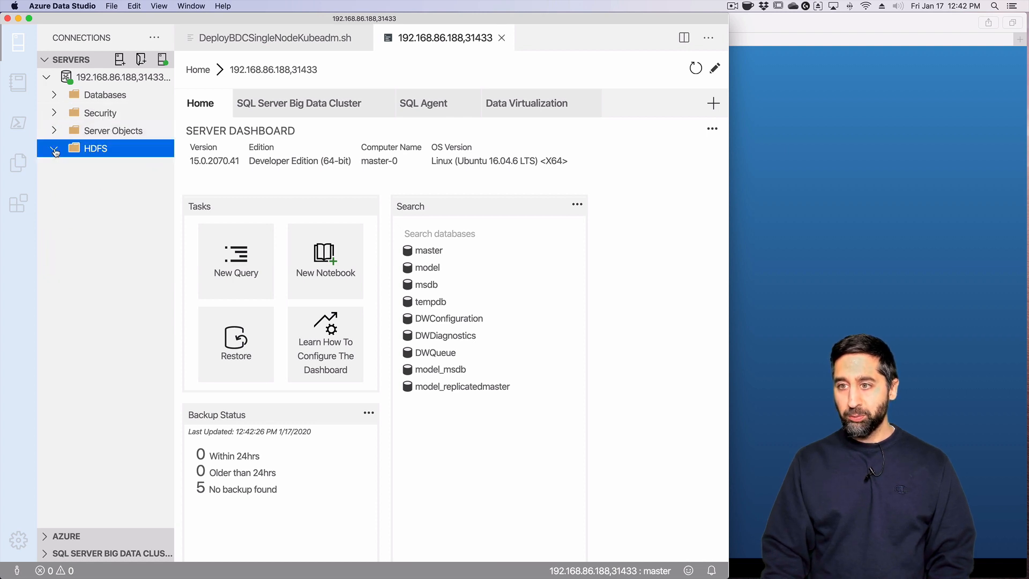
{"action": "left_click", "coordinate": [54, 148]}
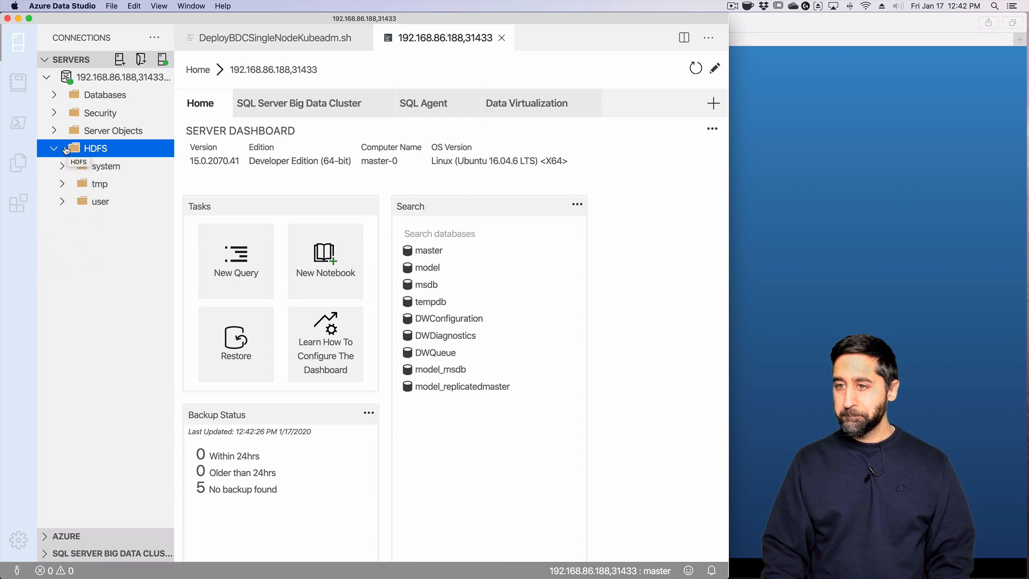
{"action": "left_click", "coordinate": [53, 148]}
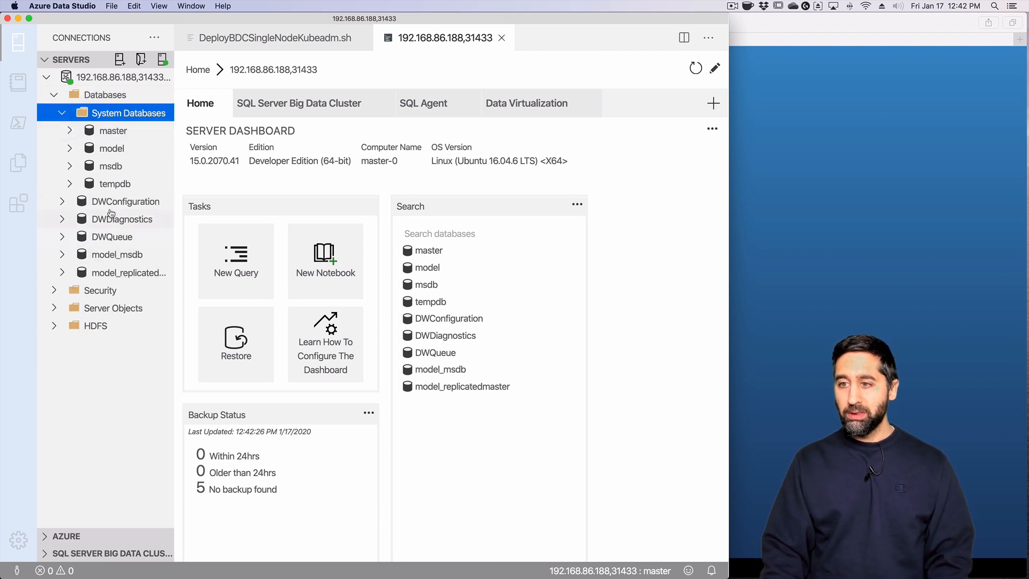
{"action": "mouse_move", "coordinate": [105, 205]}
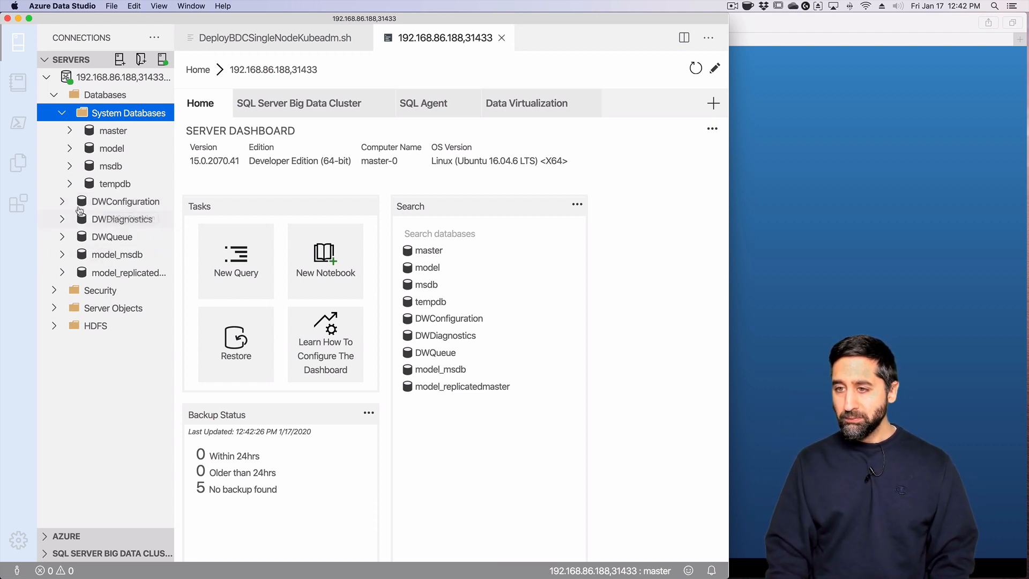
Collapse the Databases lists and return to the DeployBDCSingleNodeKubeadm.sh script
{"action": "left_click", "coordinate": [63, 113]}
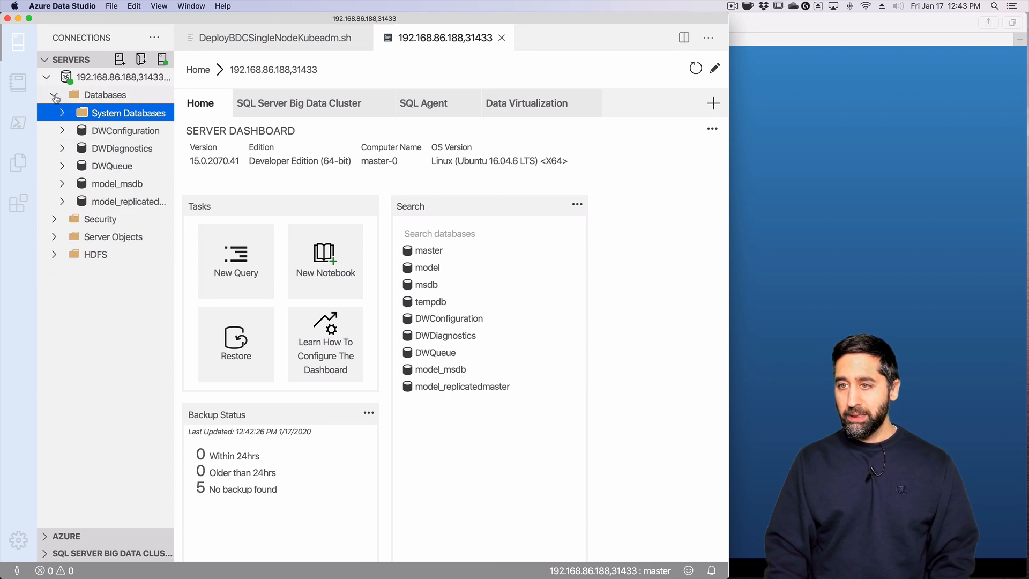
{"action": "left_click", "coordinate": [53, 94]}
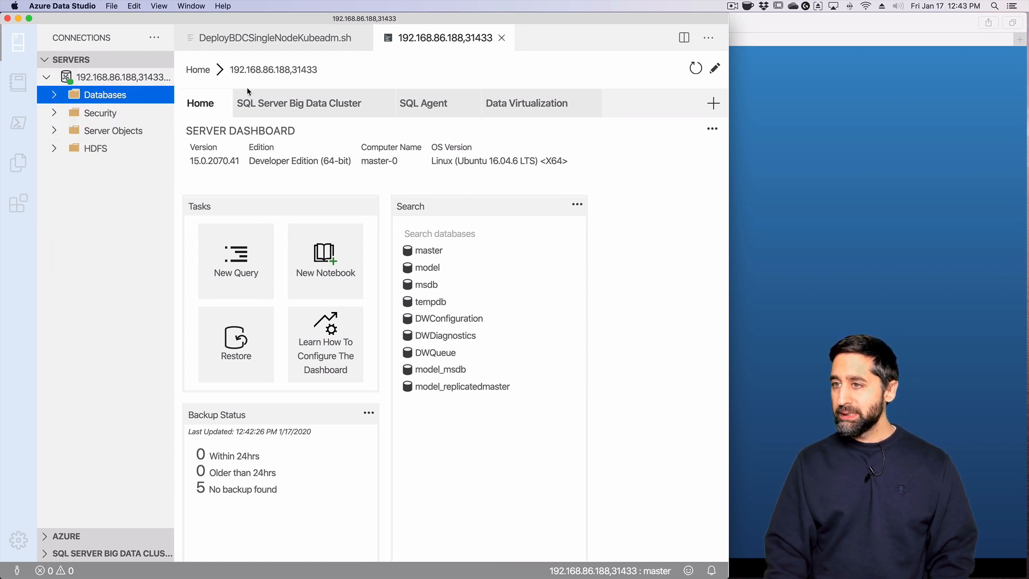
{"action": "left_click", "coordinate": [285, 37]}
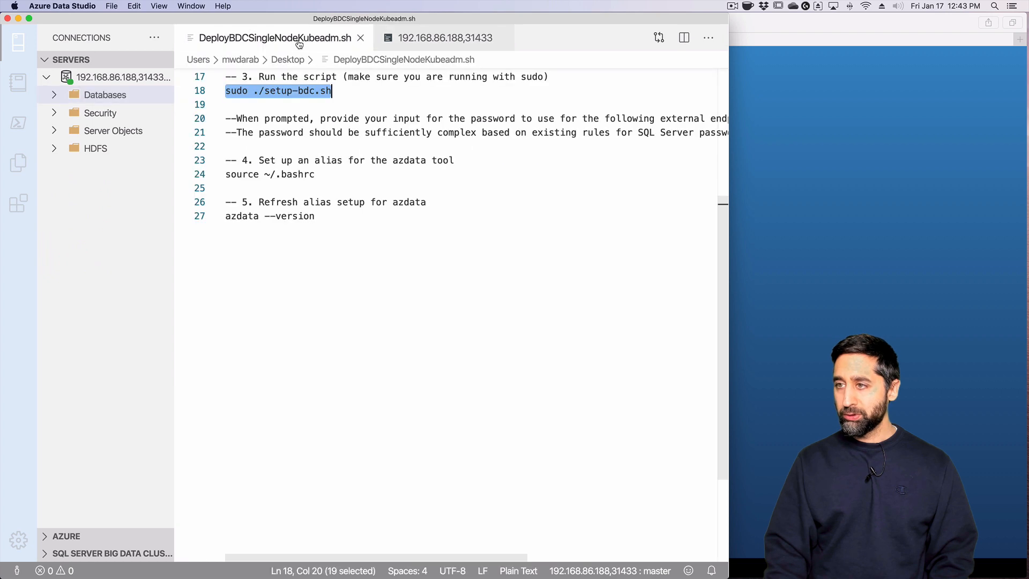
Show the 192.168.86.188,31433 dashboard full width and review it down to Database Size and back
{"action": "left_click", "coordinate": [439, 38]}
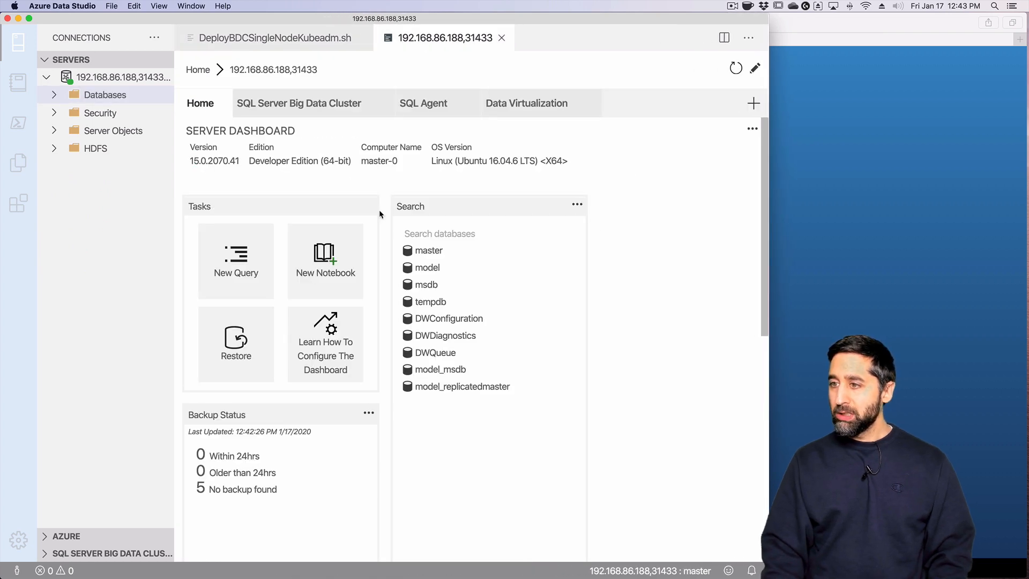
{"action": "left_click", "coordinate": [20, 38]}
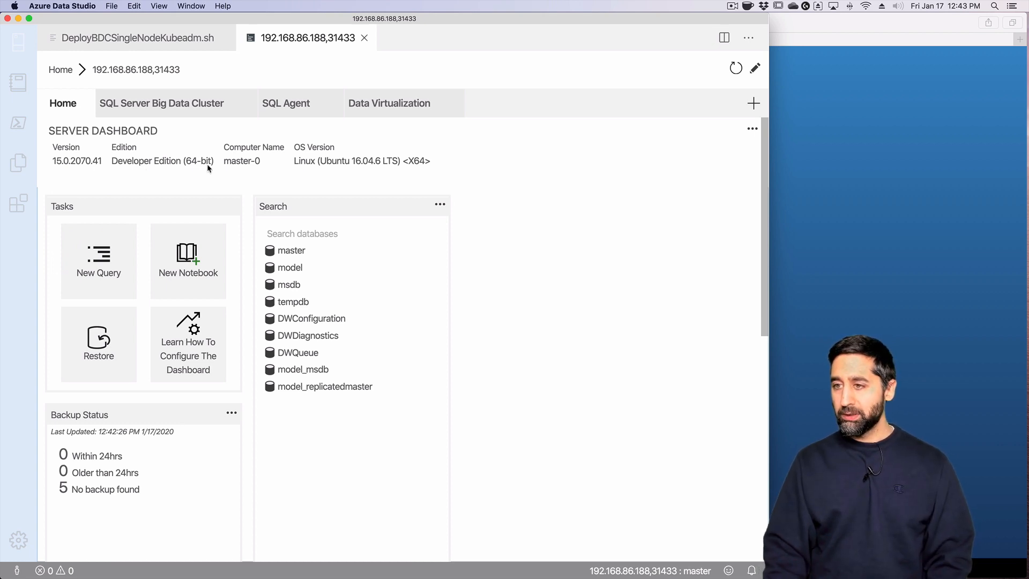
{"action": "mouse_move", "coordinate": [249, 165]}
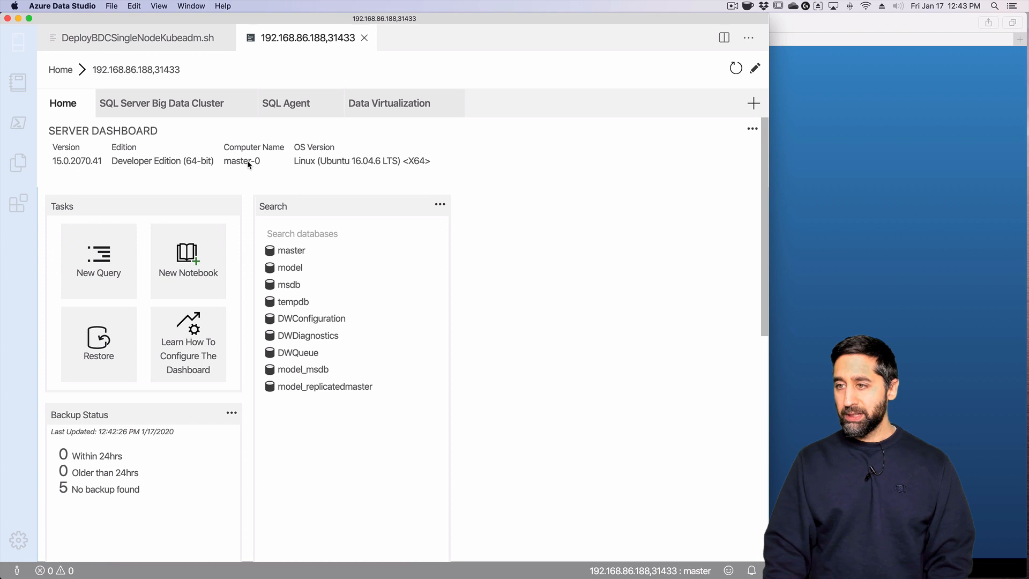
{"action": "mouse_move", "coordinate": [263, 167]}
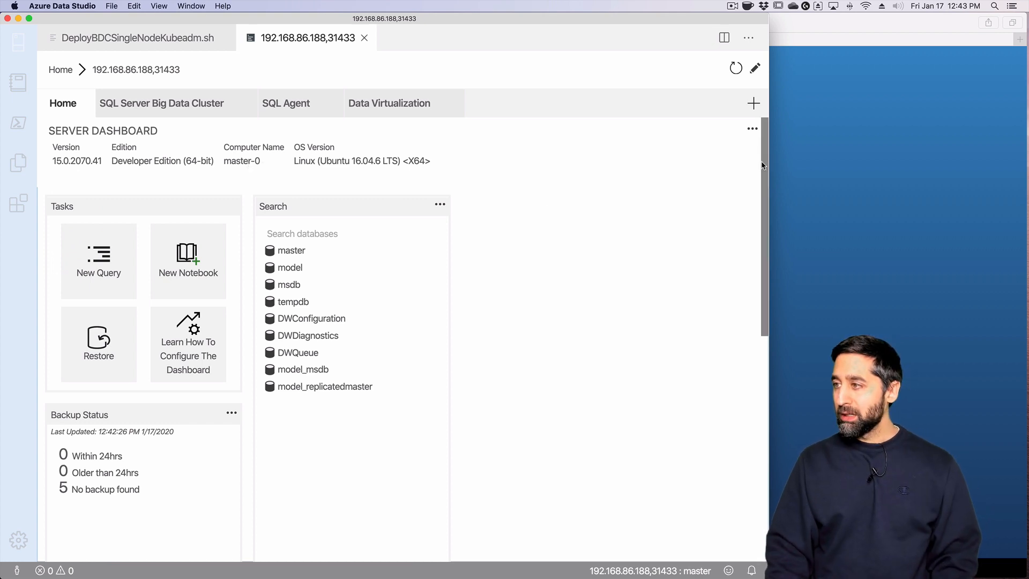
{"action": "scroll", "scroll_direction": "down", "scroll_amount": 3}
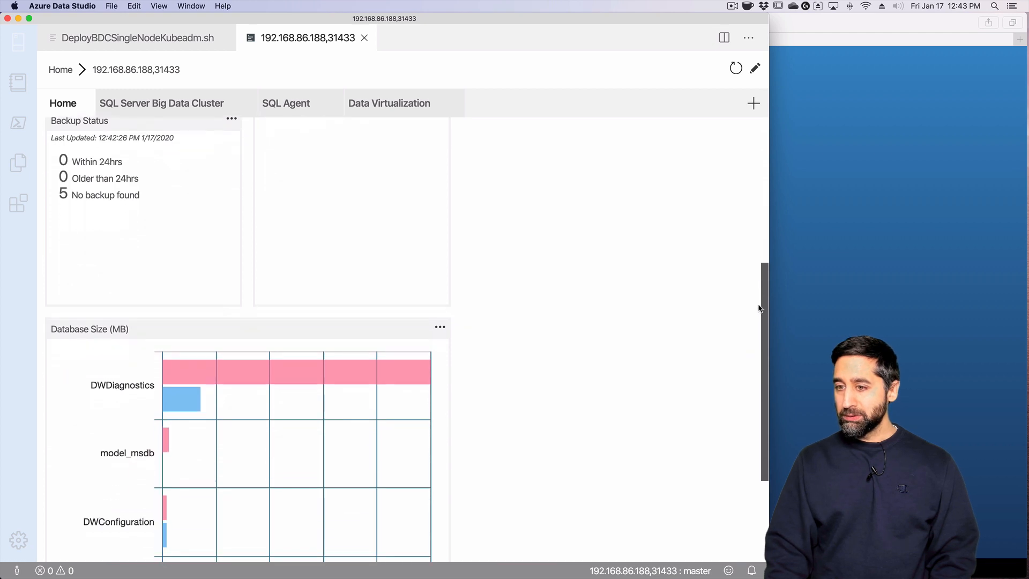
{"action": "scroll", "scroll_direction": "down", "scroll_amount": 3}
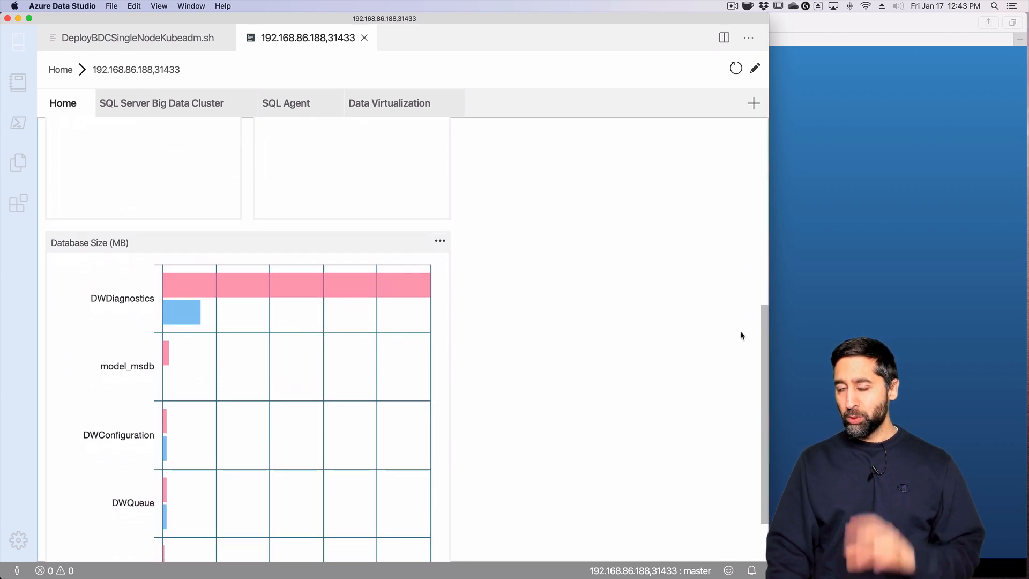
{"action": "mouse_move", "coordinate": [352, 339]}
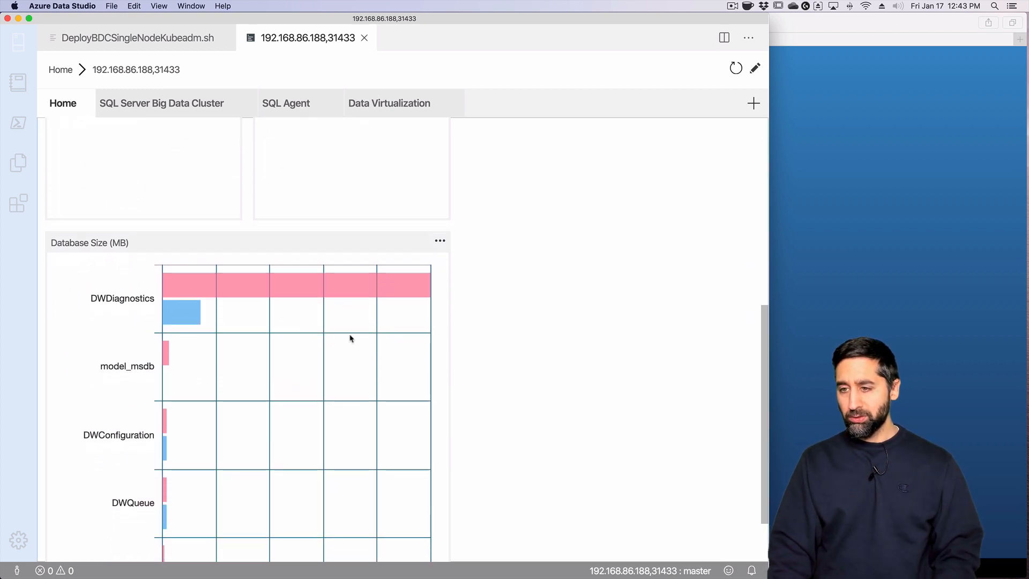
{"action": "mouse_move", "coordinate": [176, 289]}
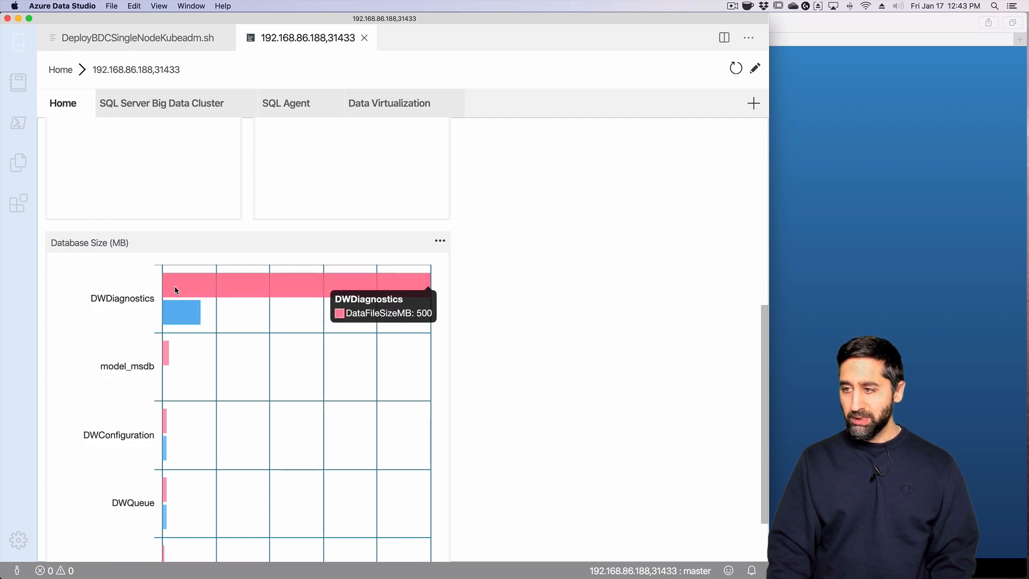
{"action": "scroll", "scroll_direction": "up", "scroll_amount": 3}
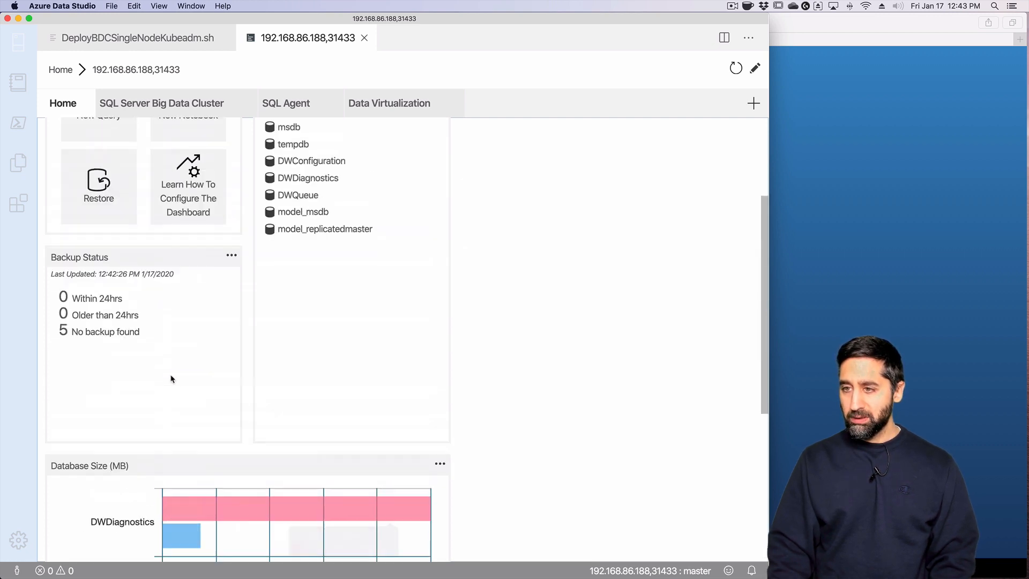
{"action": "scroll", "scroll_direction": "up", "scroll_amount": 3}
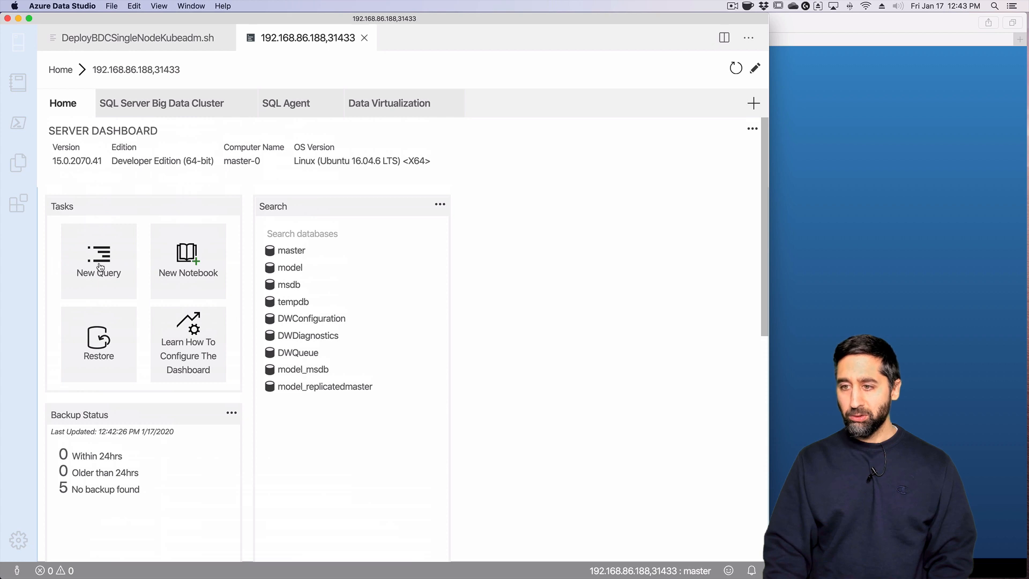
{"action": "mouse_move", "coordinate": [187, 350]}
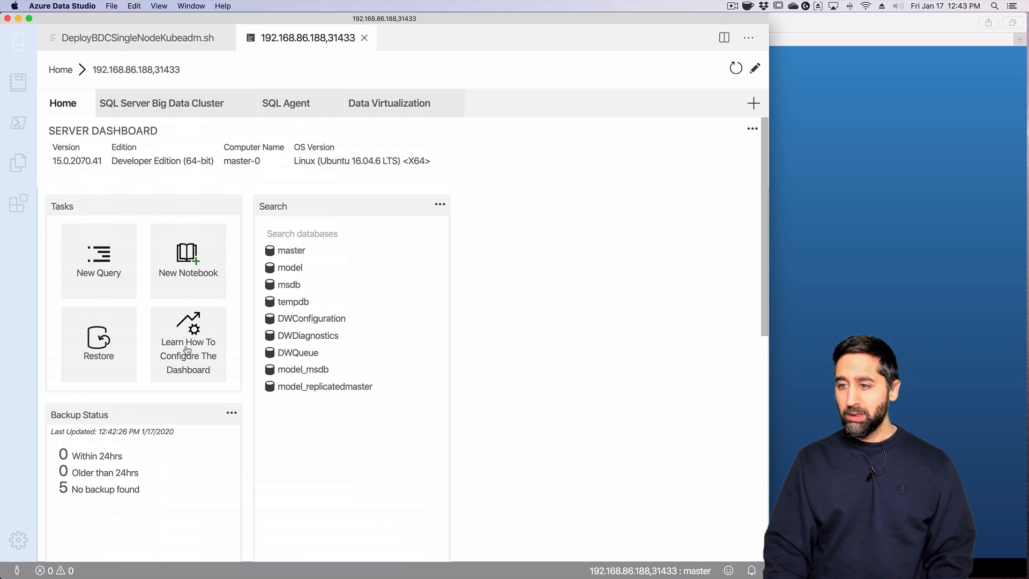
{"action": "mouse_move", "coordinate": [107, 421]}
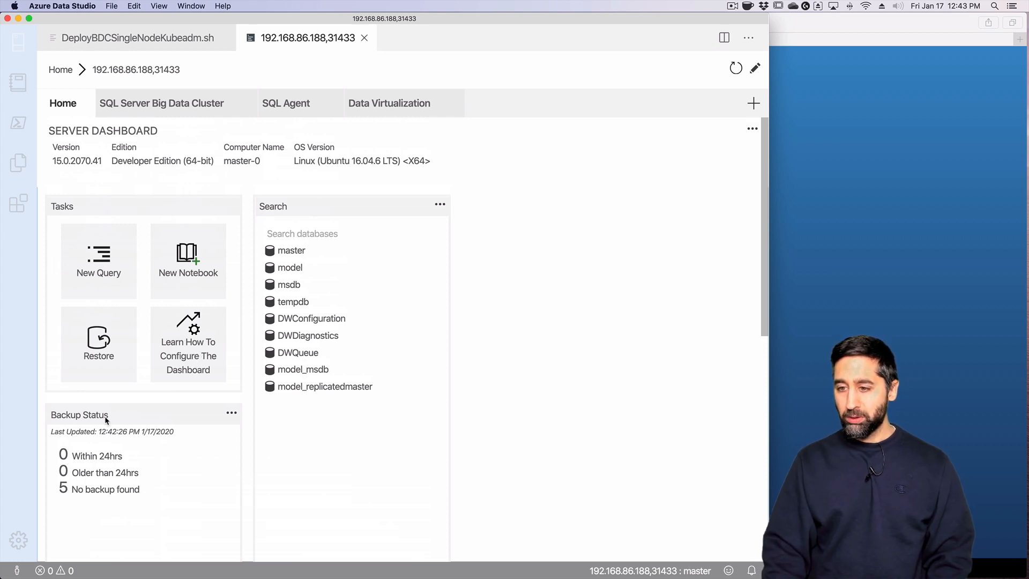
{"action": "mouse_move", "coordinate": [287, 210]}
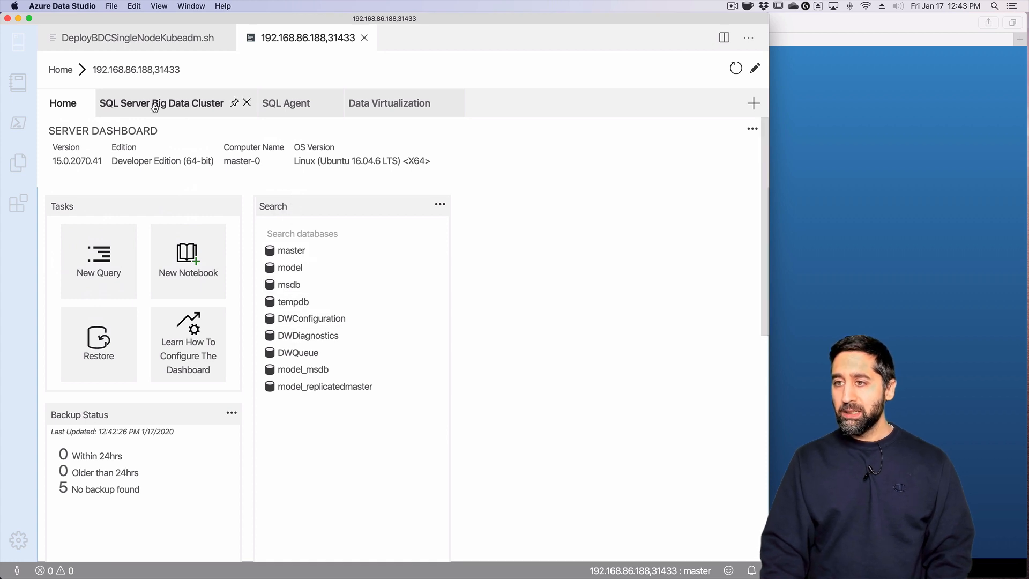
Review the SQL Server Big Data Cluster page's tasks, notebooks and service endpoints
{"action": "left_click", "coordinate": [156, 104]}
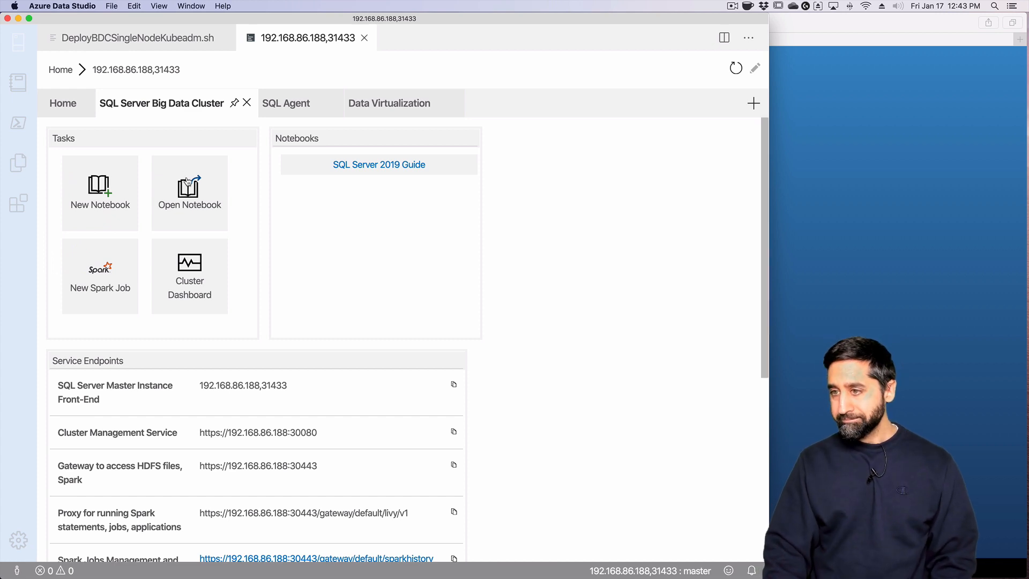
{"action": "scroll", "scroll_direction": "down", "scroll_amount": 3}
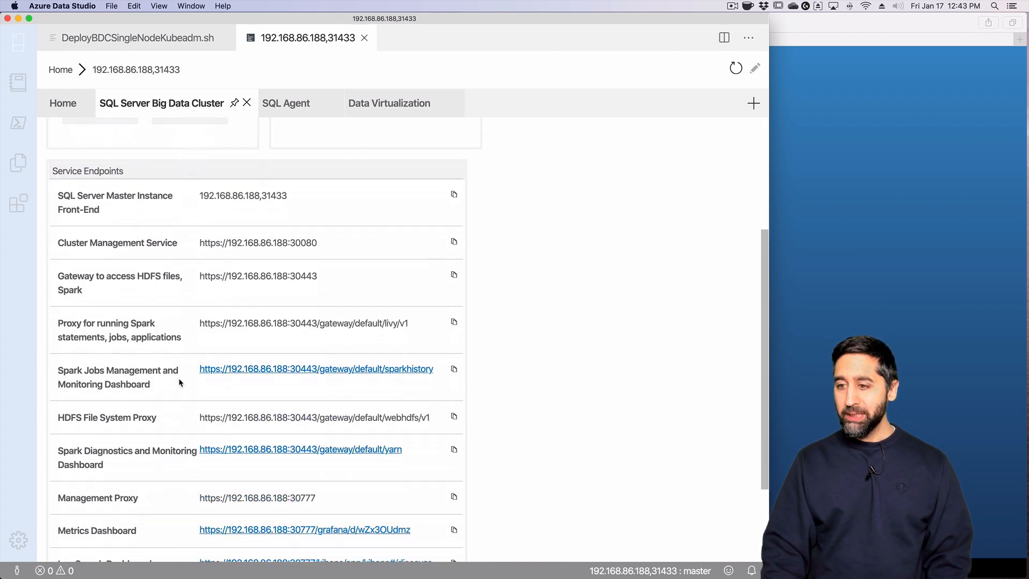
{"action": "scroll", "scroll_direction": "down", "scroll_amount": 3}
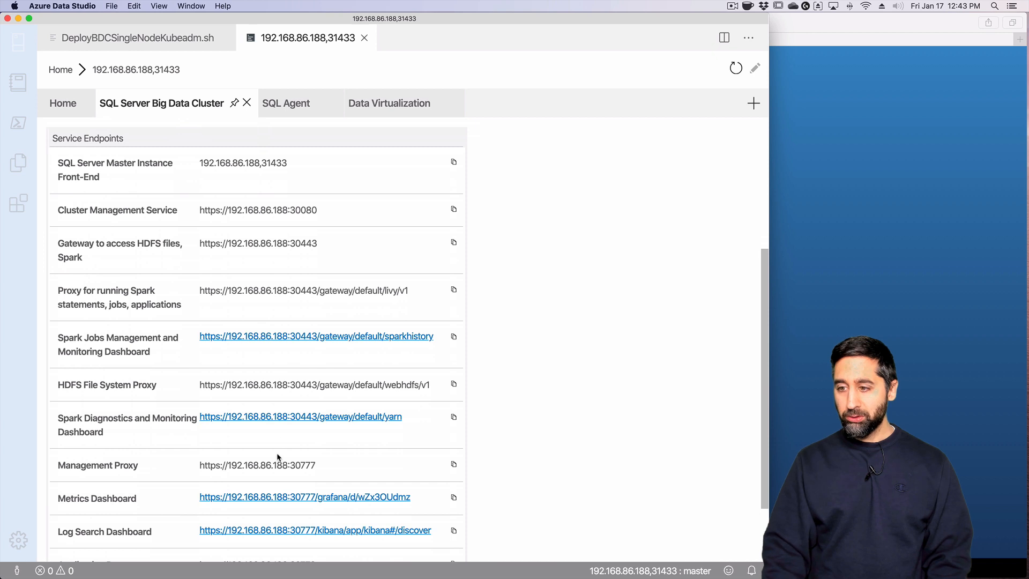
{"action": "mouse_move", "coordinate": [232, 378]}
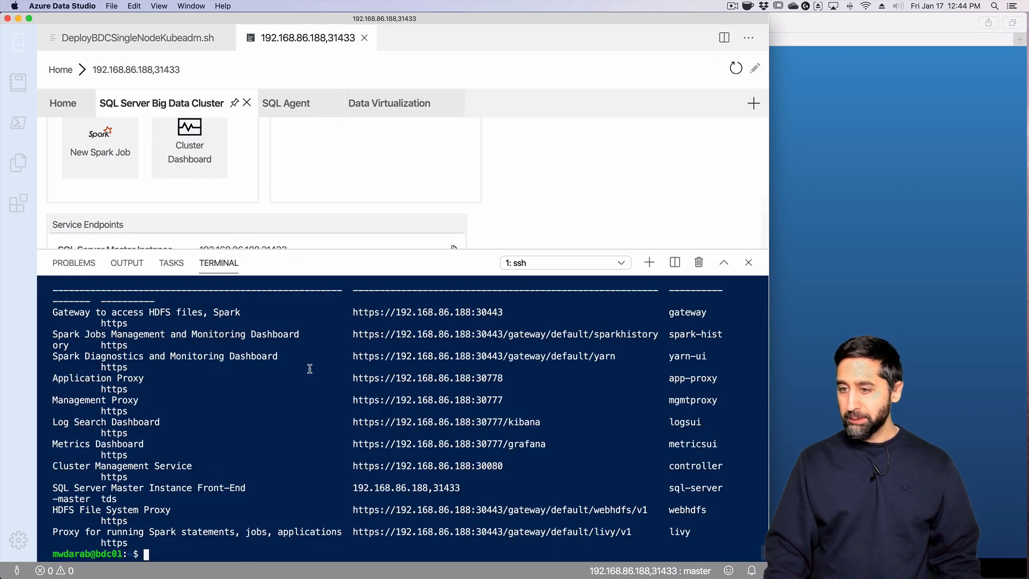
{"action": "mouse_move", "coordinate": [205, 437]}
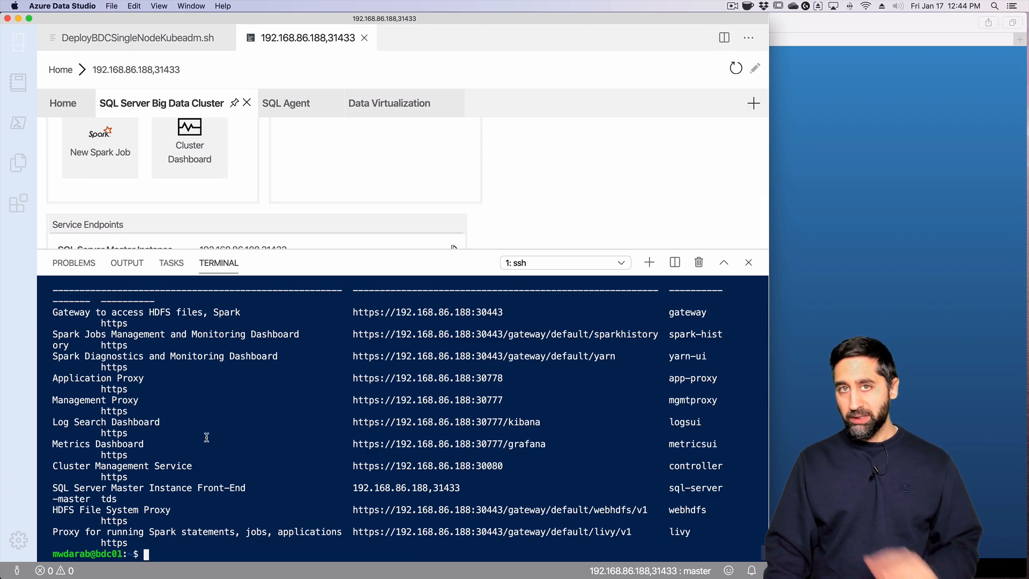
{"action": "left_click", "coordinate": [748, 261]}
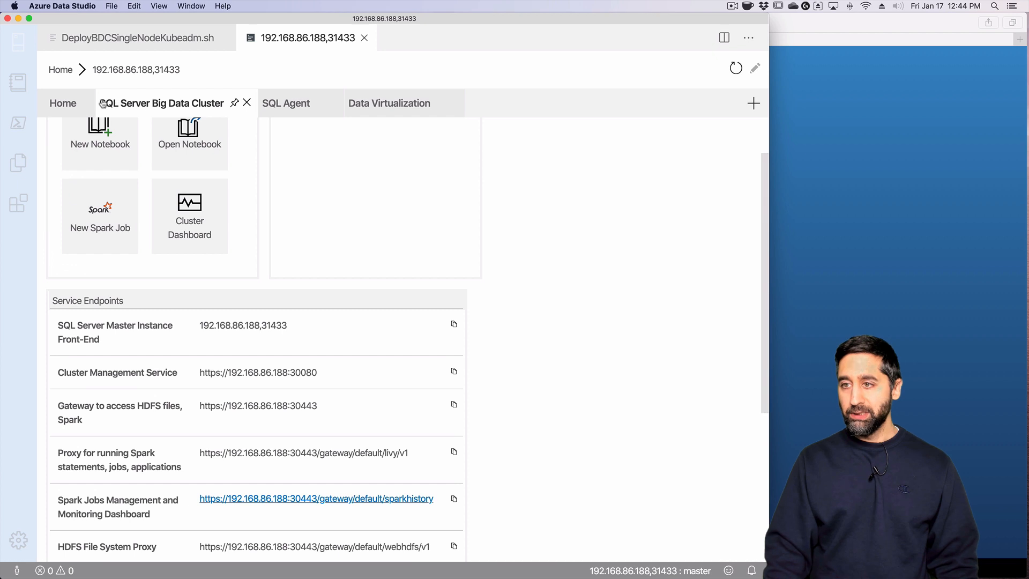
{"action": "mouse_move", "coordinate": [169, 110]}
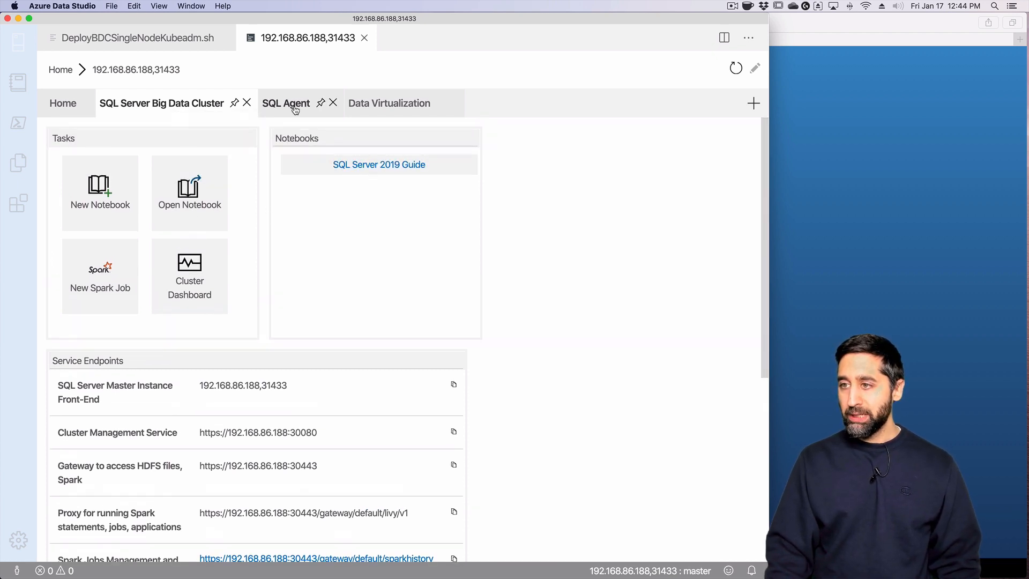
View the SQL Agent and Data Virtualization pages, then return to the Home dashboard
{"action": "left_click", "coordinate": [285, 103]}
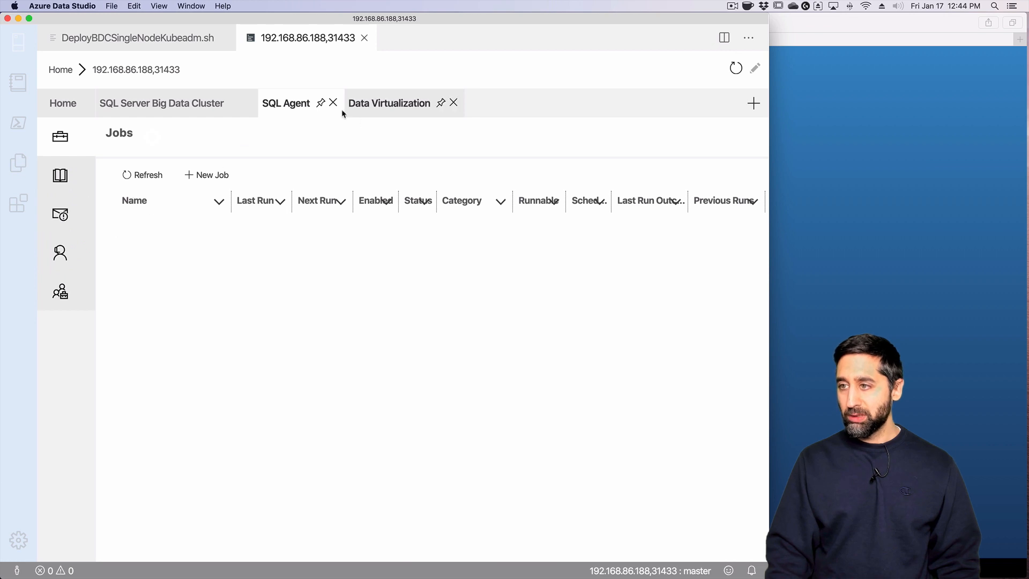
{"action": "left_click", "coordinate": [389, 103]}
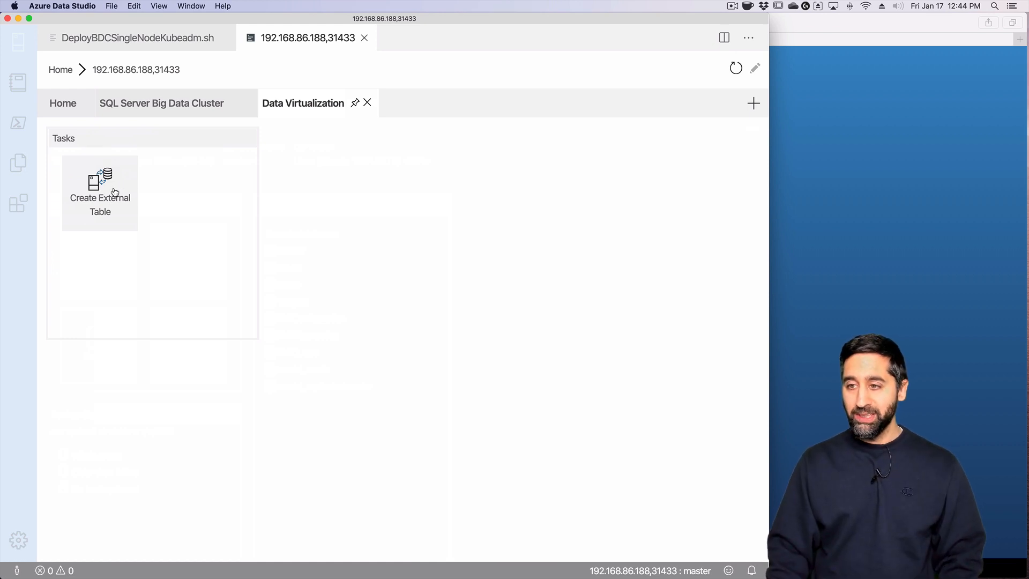
{"action": "left_click", "coordinate": [161, 103]}
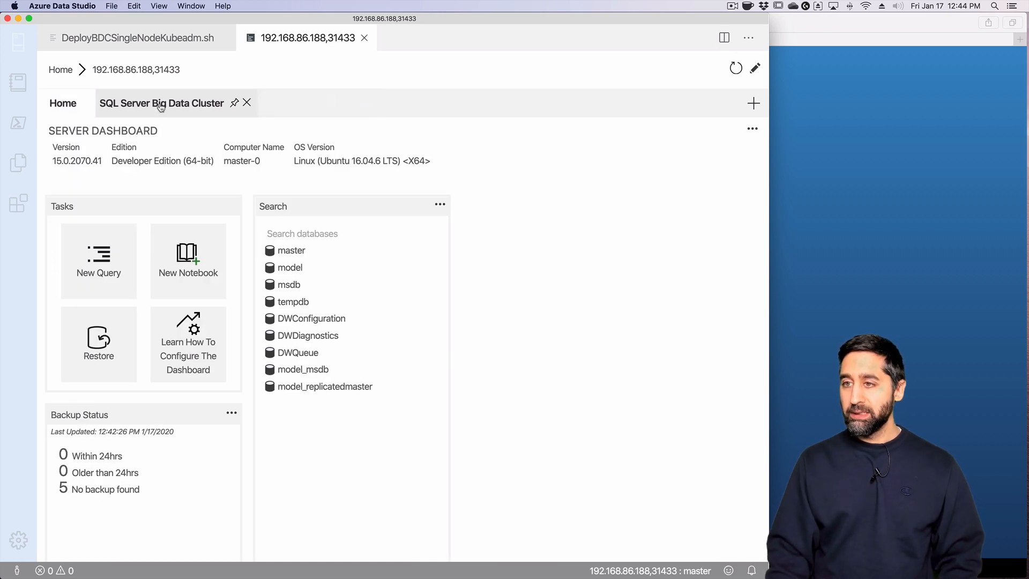
Open the Cluster Dashboard and check Spark (storage-0) and SQL Server (data-0) pod health
{"action": "left_click", "coordinate": [161, 104]}
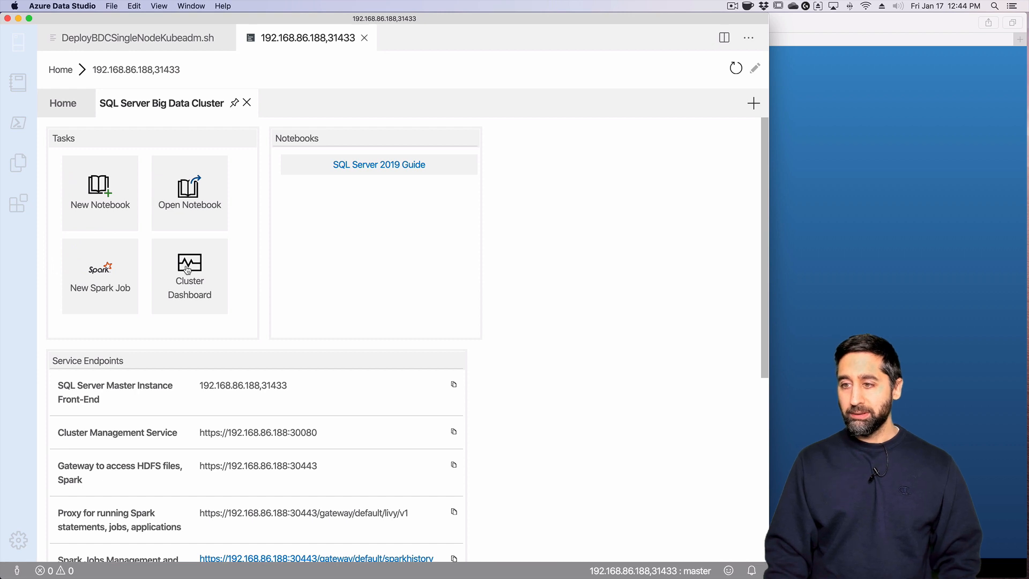
{"action": "left_click", "coordinate": [188, 271]}
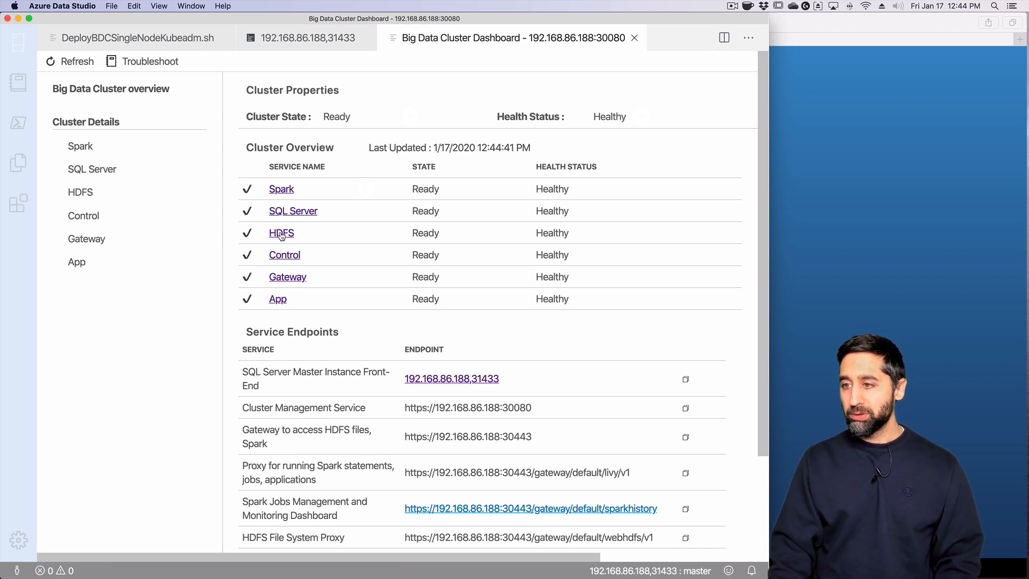
{"action": "left_click", "coordinate": [81, 146]}
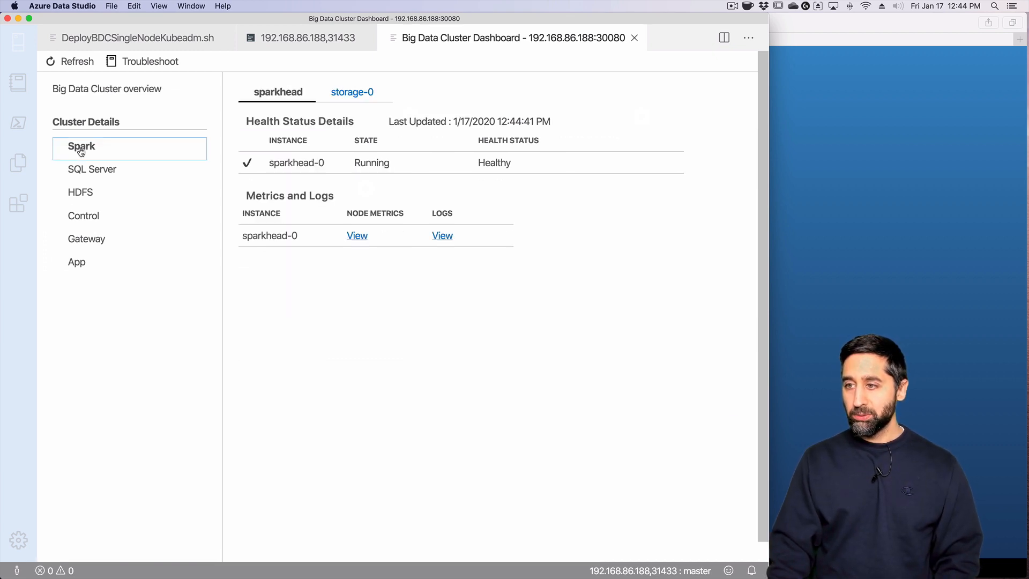
{"action": "mouse_move", "coordinate": [81, 174]}
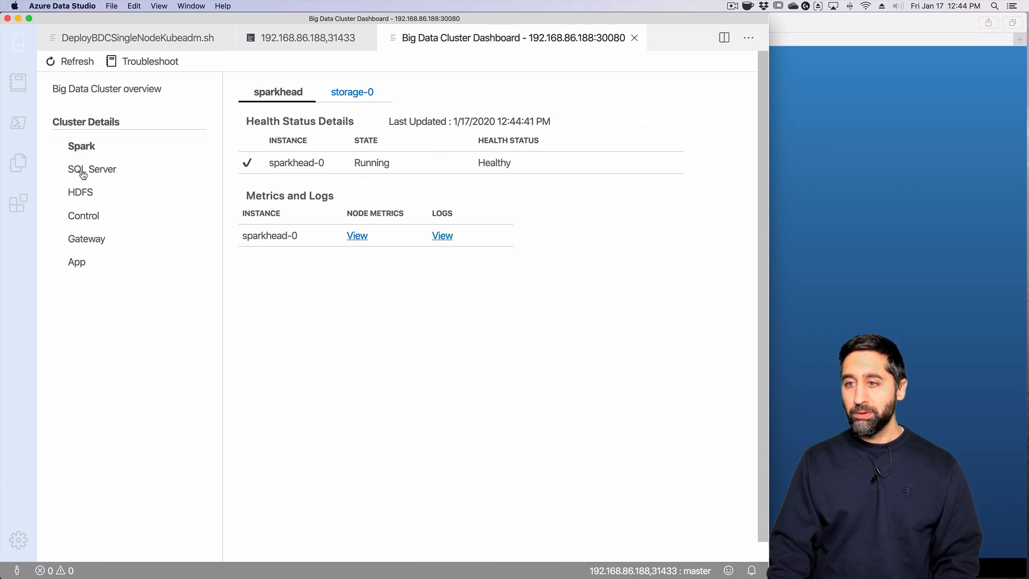
{"action": "left_click", "coordinate": [81, 146]}
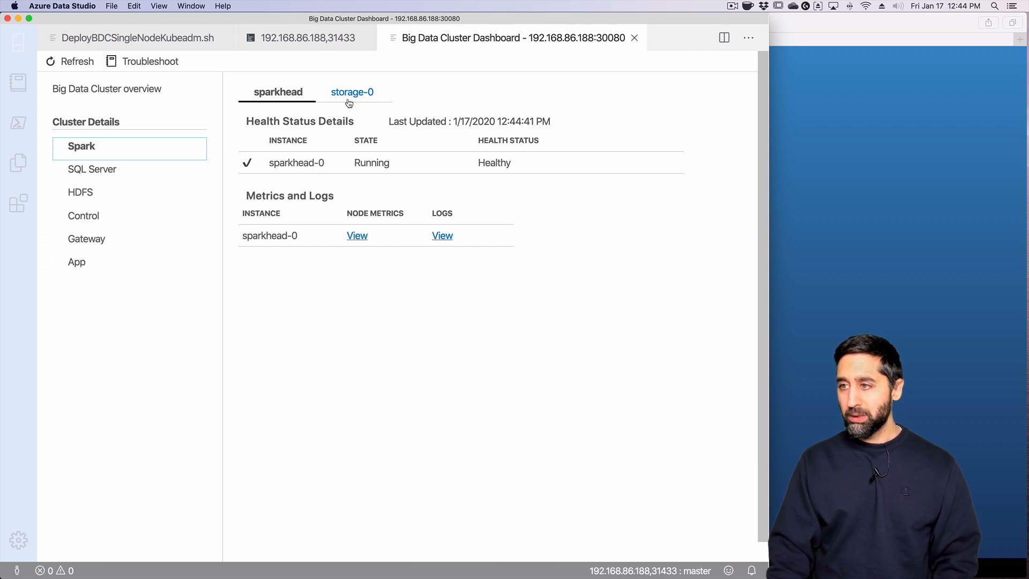
{"action": "left_click", "coordinate": [350, 92]}
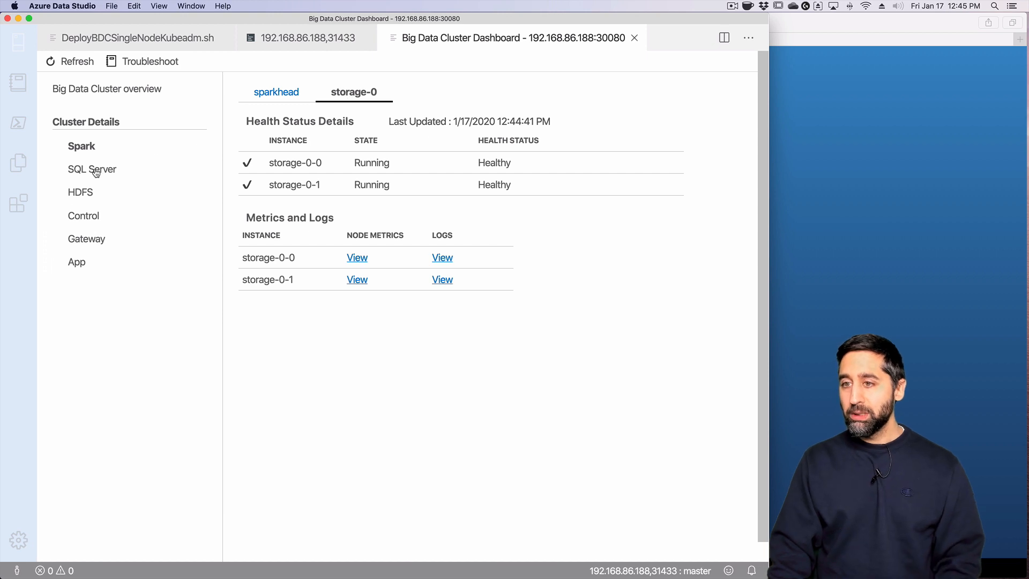
{"action": "left_click", "coordinate": [92, 169]}
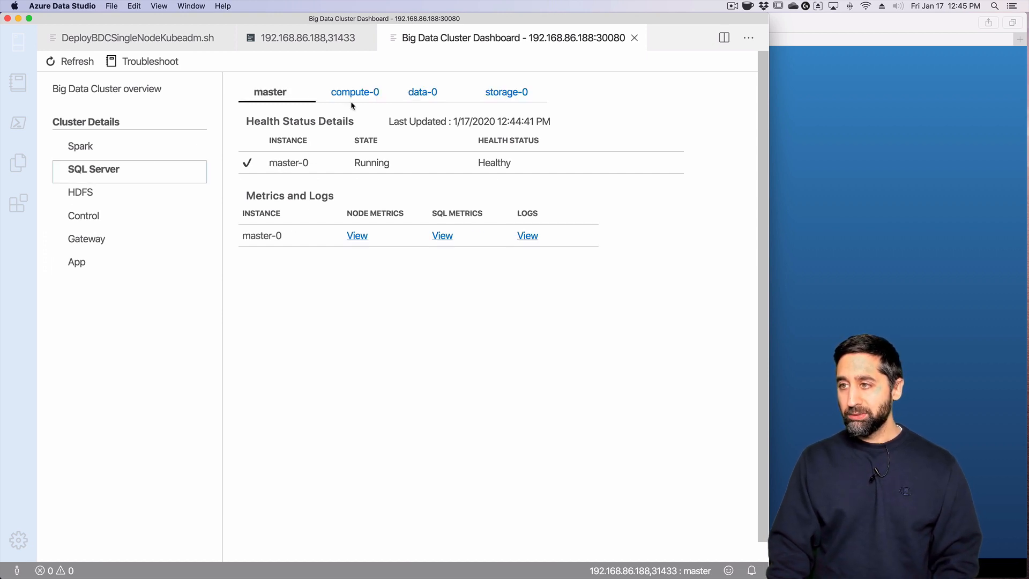
{"action": "left_click", "coordinate": [422, 92]}
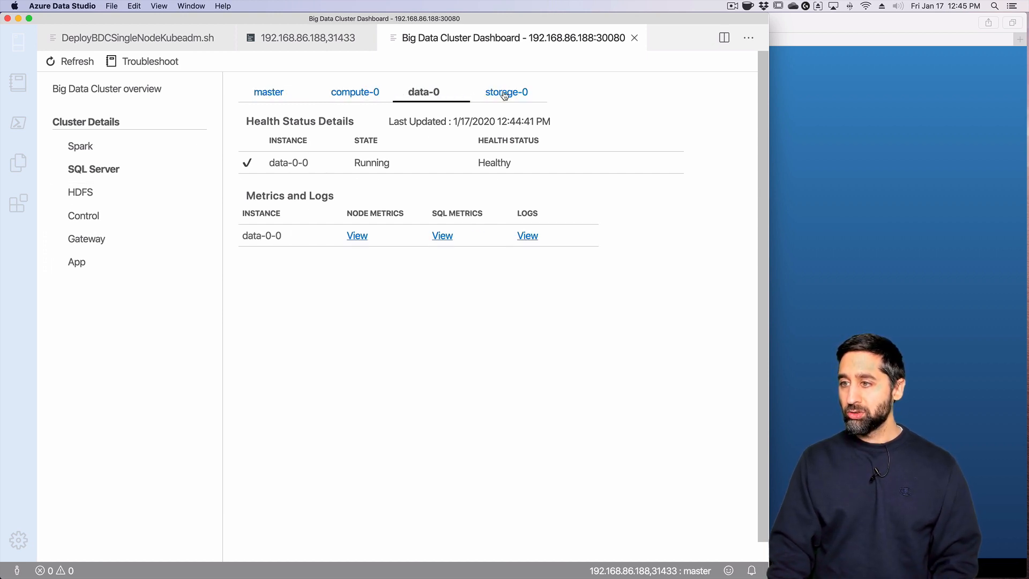
Check HDFS and Control pods (control, metricsdc, controldb), then return to the Ready/Healthy overview
{"action": "left_click", "coordinate": [81, 193]}
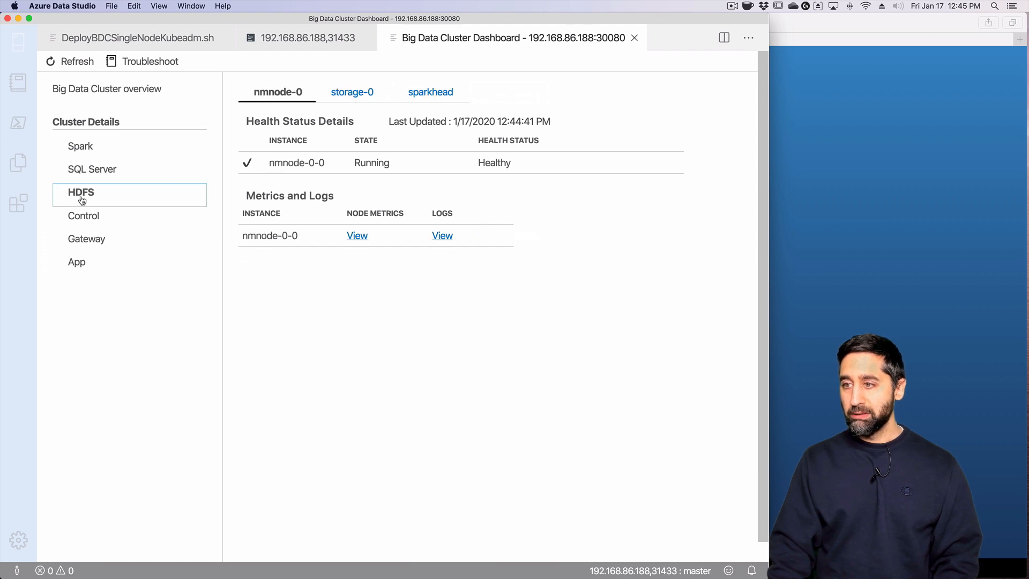
{"action": "left_click", "coordinate": [84, 217]}
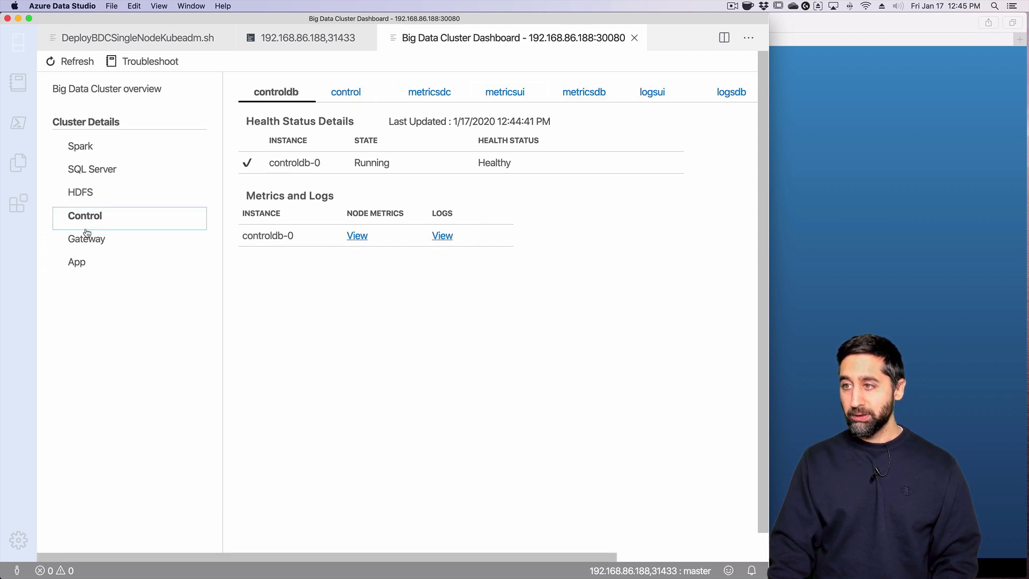
{"action": "mouse_move", "coordinate": [502, 560]}
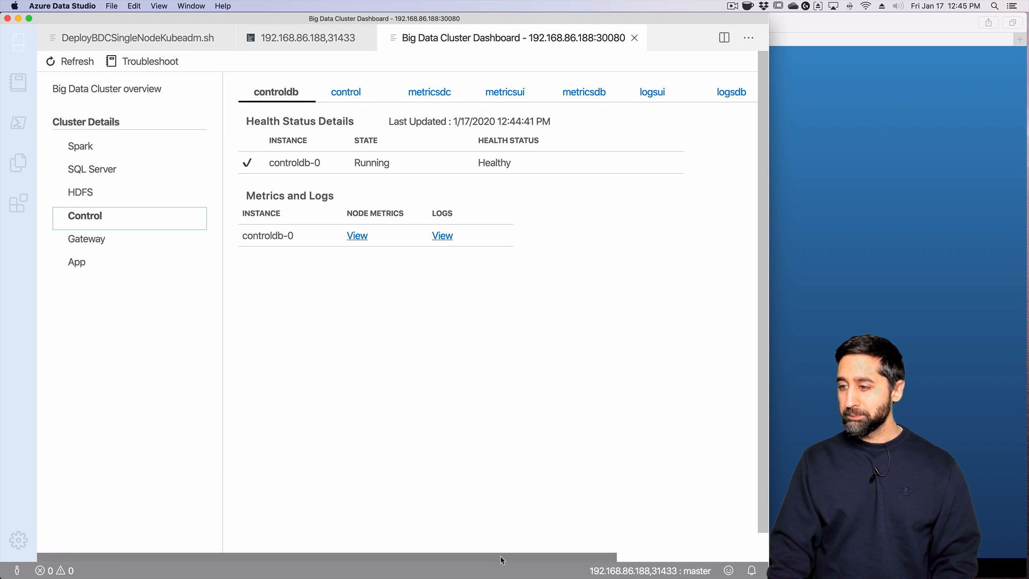
{"action": "scroll", "scroll_direction": "right", "scroll_amount": 3}
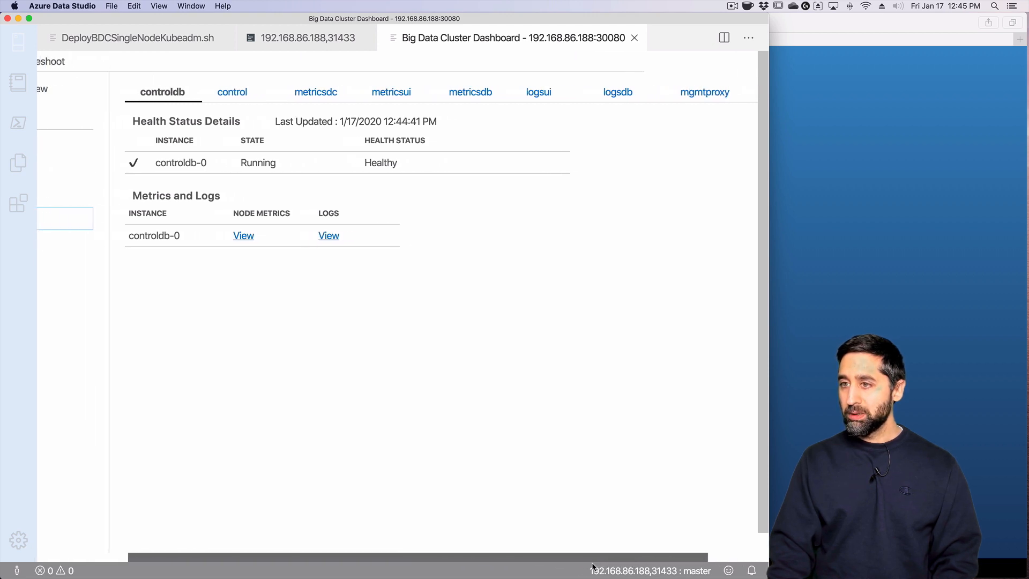
{"action": "left_click", "coordinate": [231, 93]}
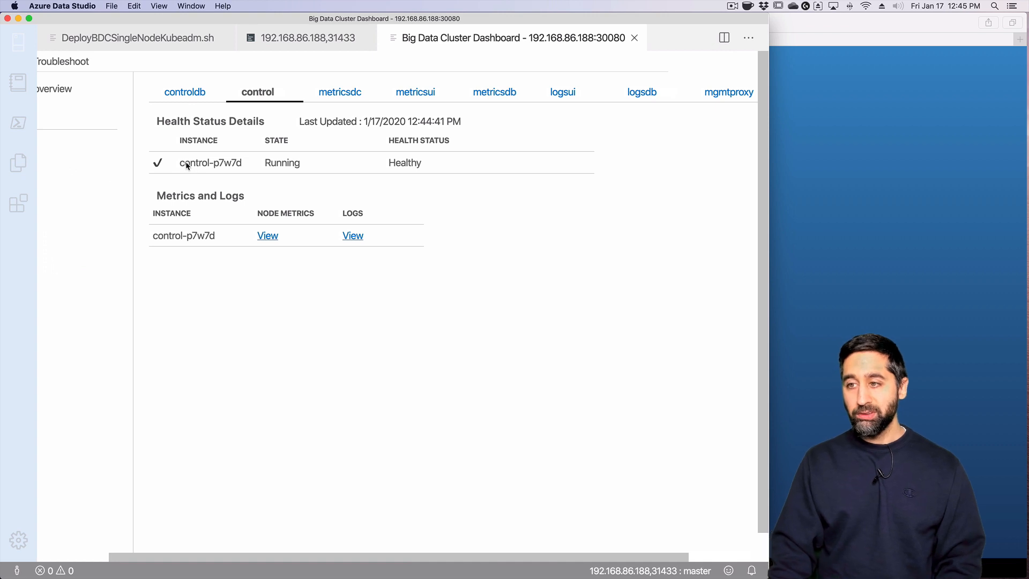
{"action": "left_click", "coordinate": [340, 92]}
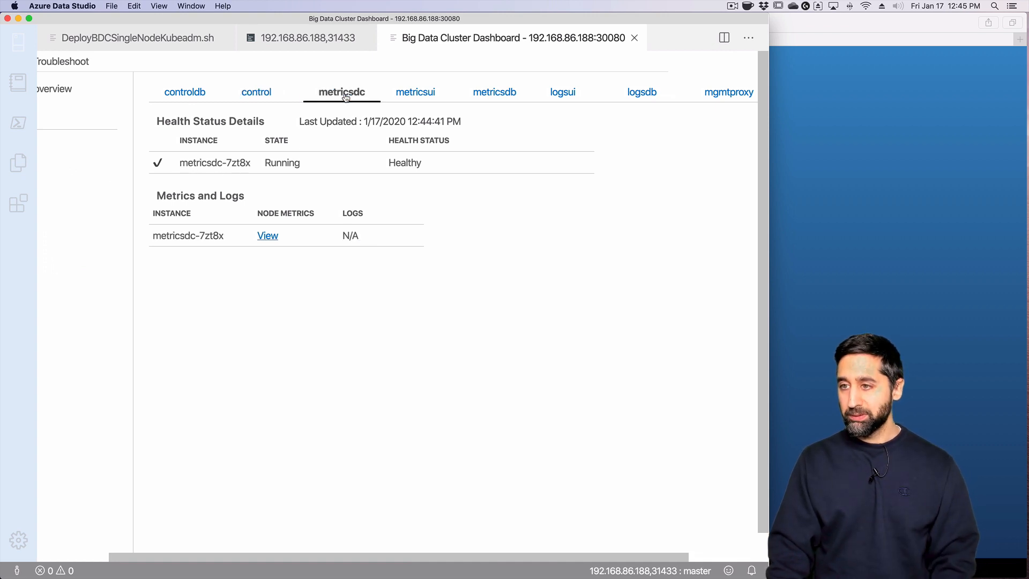
{"action": "left_click", "coordinate": [184, 92]}
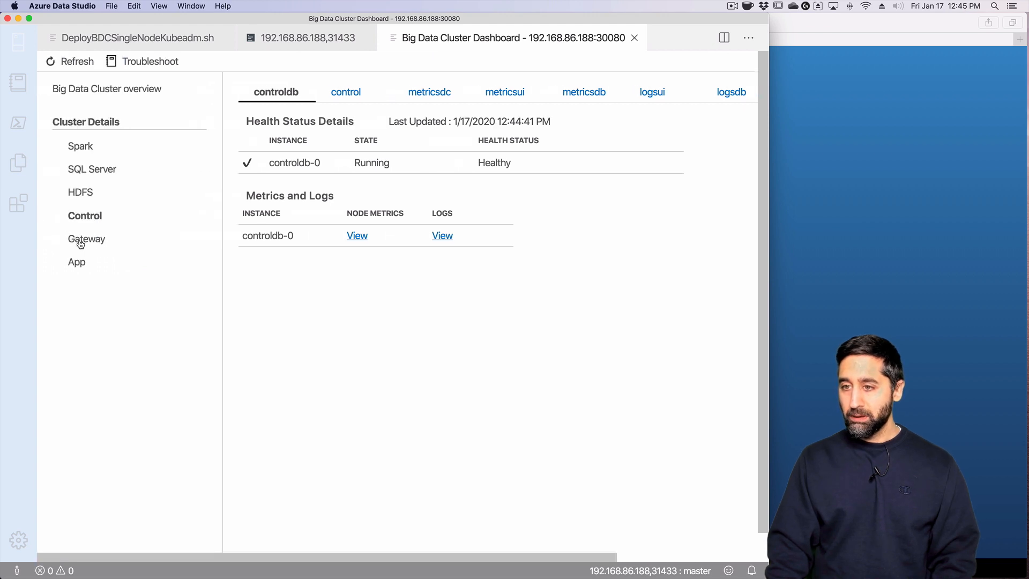
{"action": "left_click", "coordinate": [81, 146]}
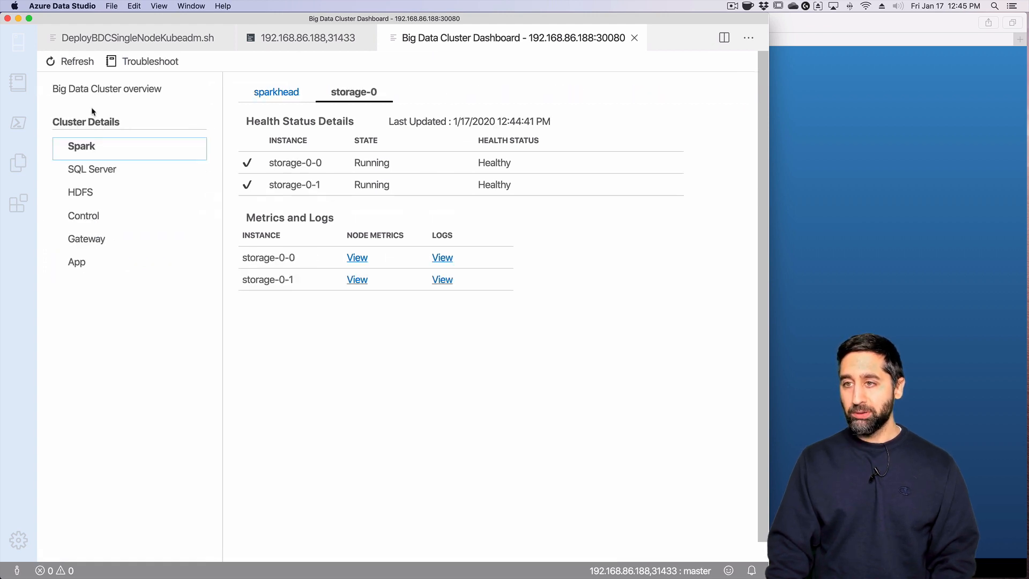
{"action": "left_click", "coordinate": [108, 89]}
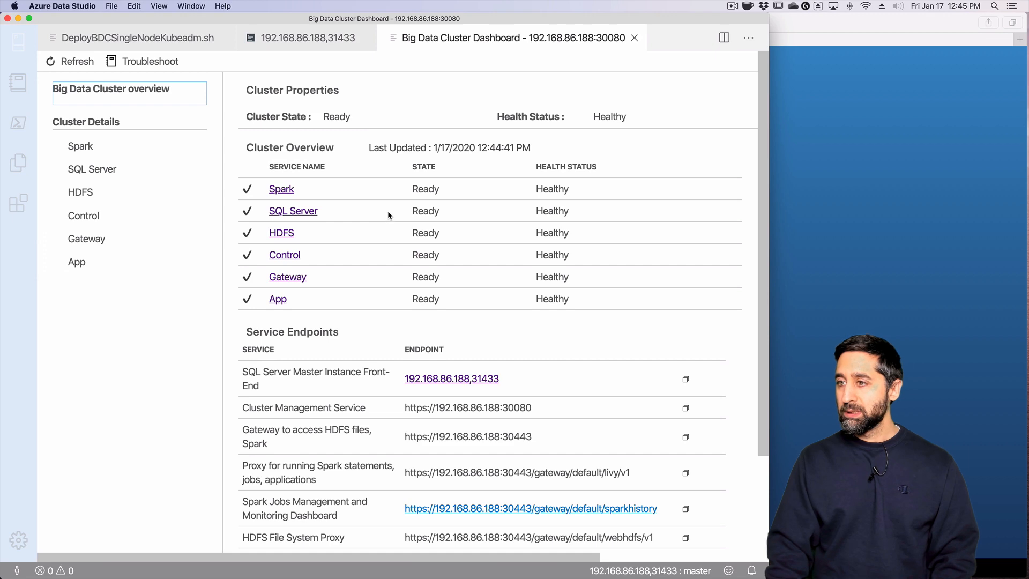
{"action": "mouse_move", "coordinate": [167, 133]}
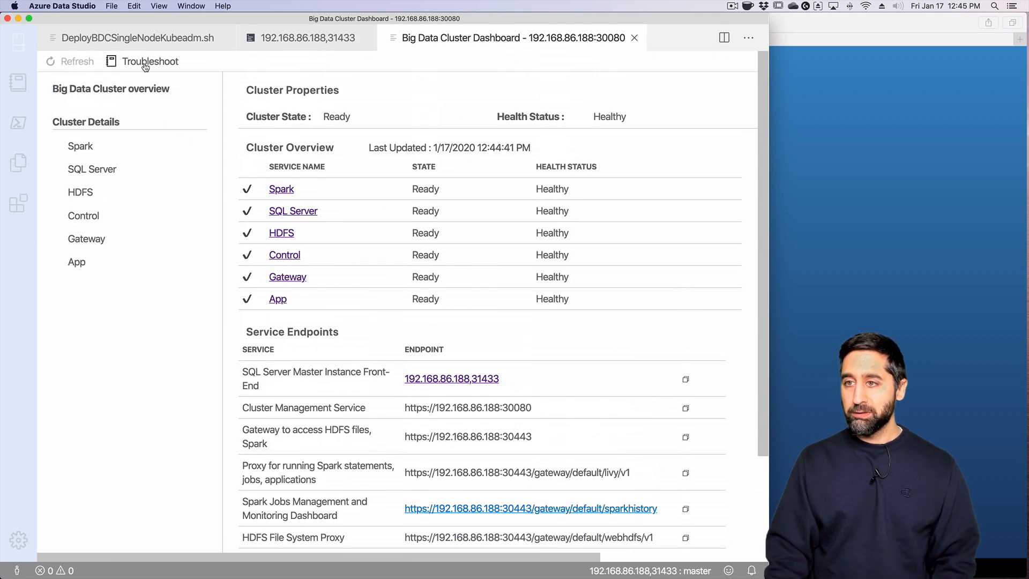
Open the troubleshooting notebook TSG100 and decline the Configure Python setup
{"action": "left_click", "coordinate": [150, 61]}
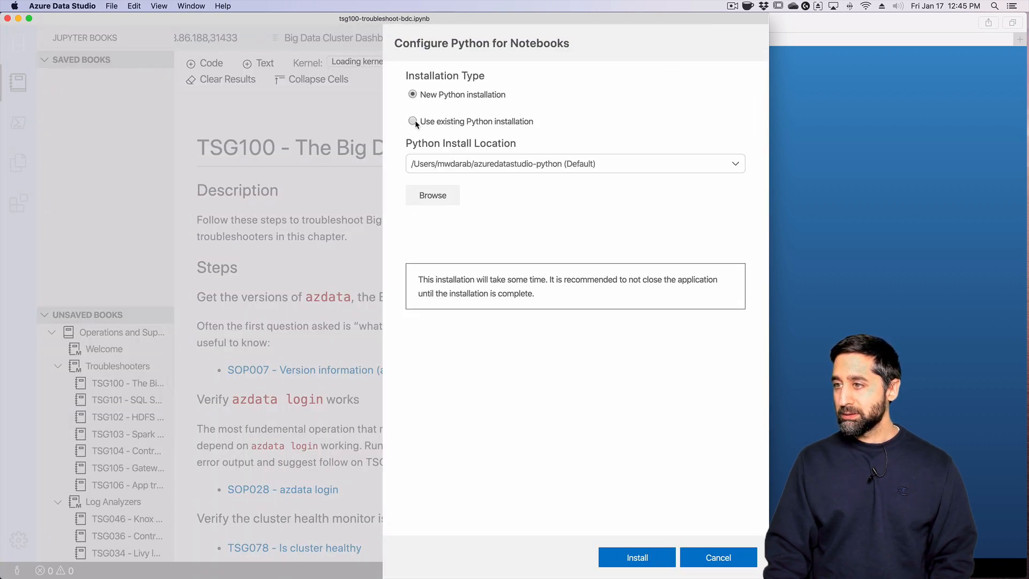
{"action": "left_click", "coordinate": [412, 121]}
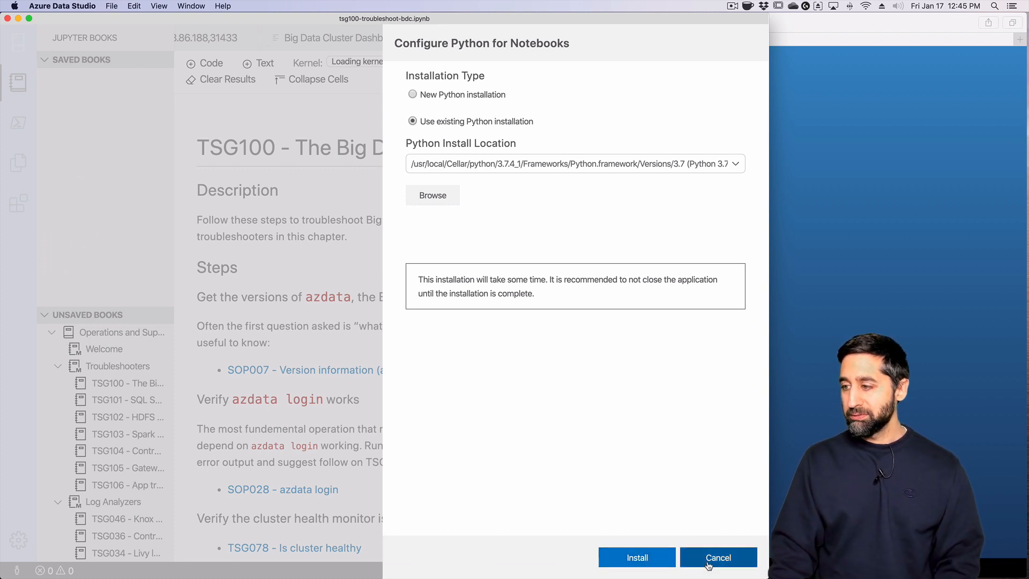
{"action": "left_click", "coordinate": [718, 557]}
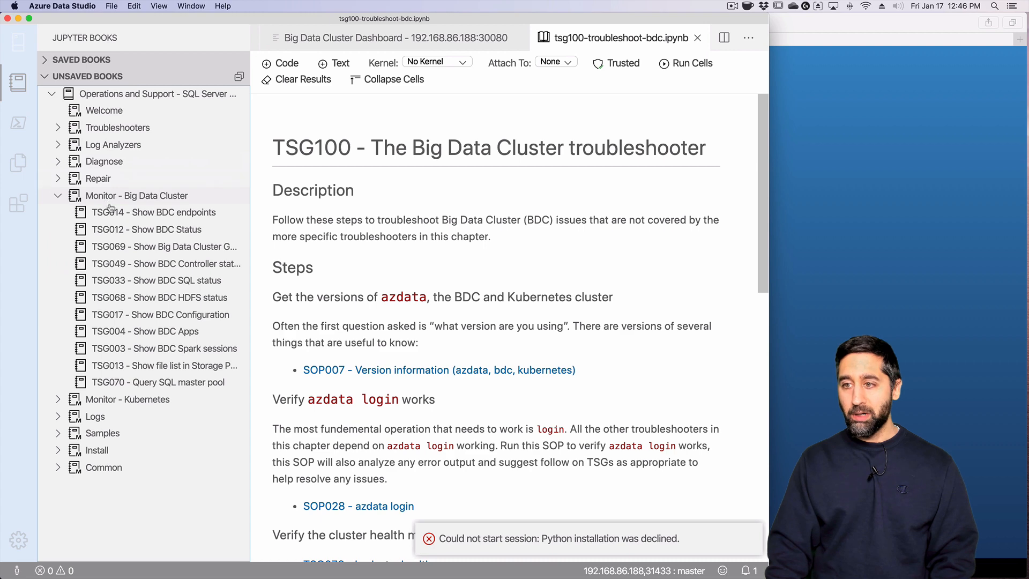
{"action": "mouse_move", "coordinate": [162, 216]}
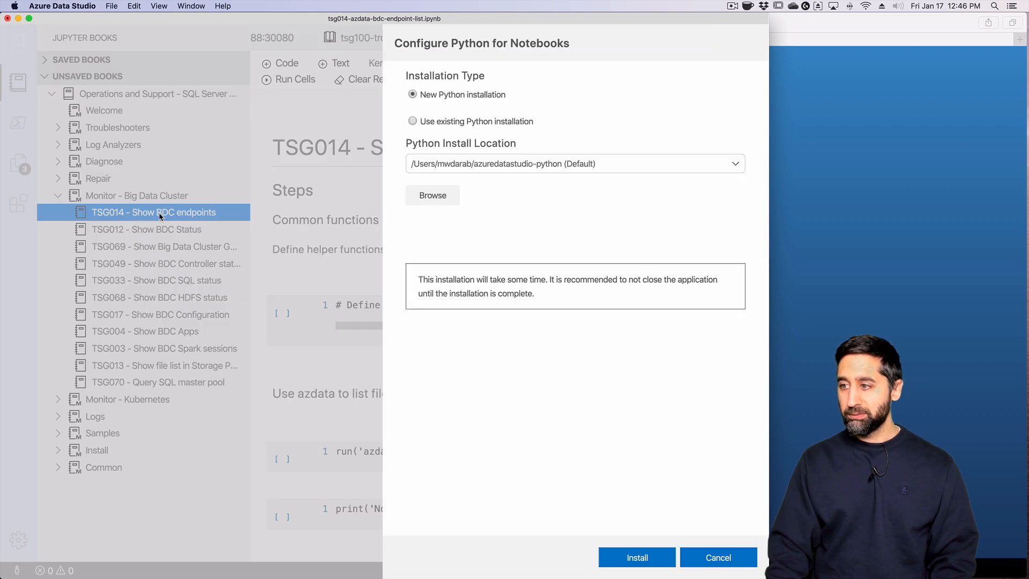
{"action": "left_click", "coordinate": [719, 558]}
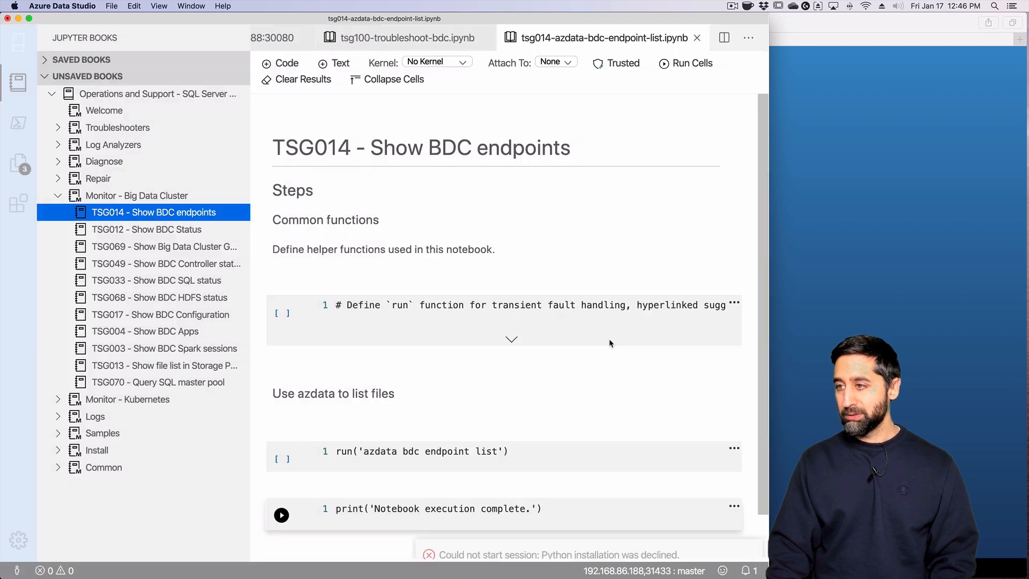
Open TSG014 from the book tree, then return to the connection's Big Data Cluster page
{"action": "scroll", "scroll_direction": "down", "scroll_amount": 3}
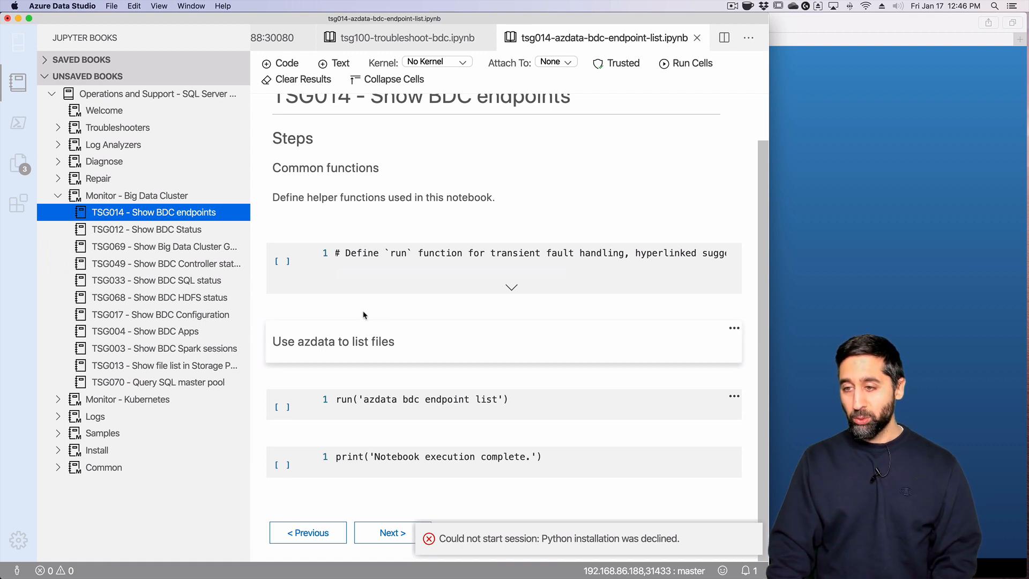
{"action": "left_click", "coordinate": [58, 195]}
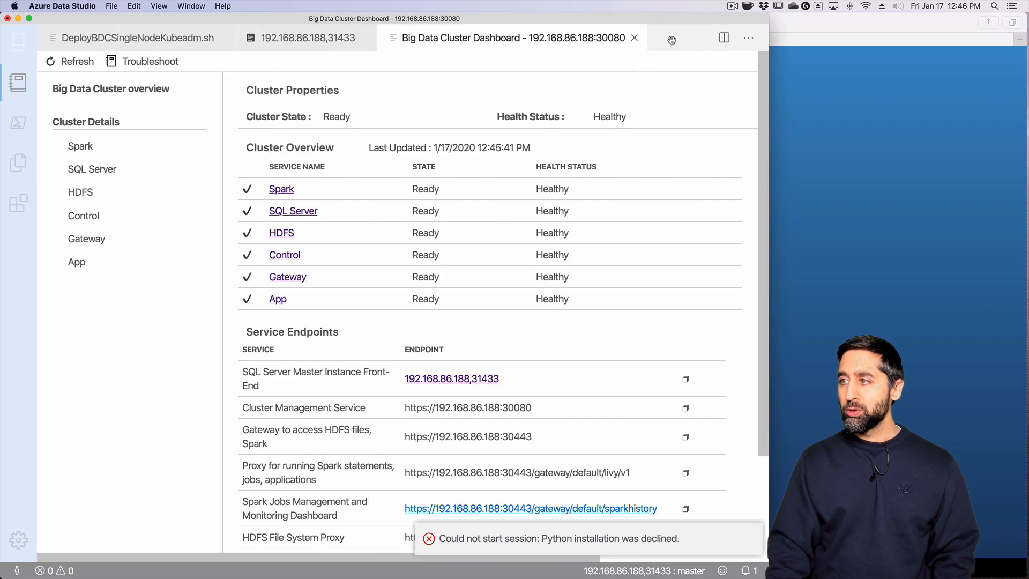
{"action": "left_click", "coordinate": [306, 39]}
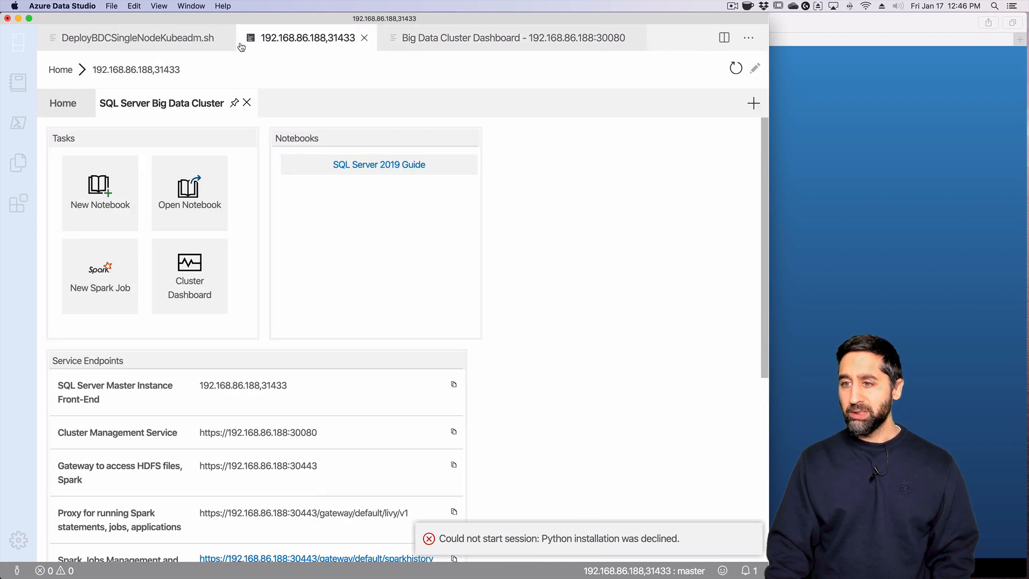